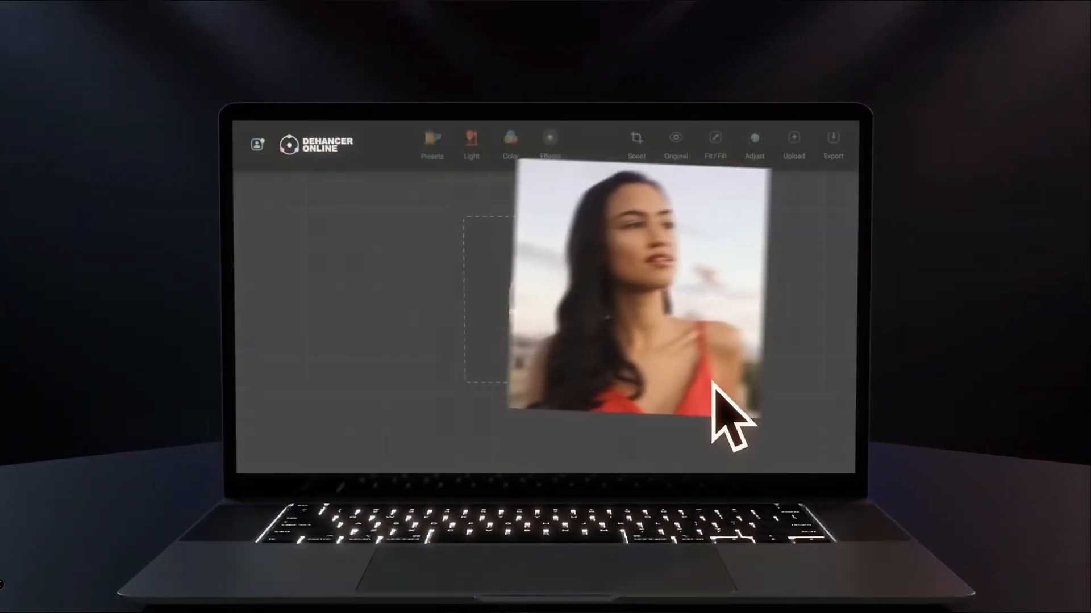
Step: Show the film presets library and browse down to the black and white films
{"action": "left_click", "coordinate": [431, 141]}
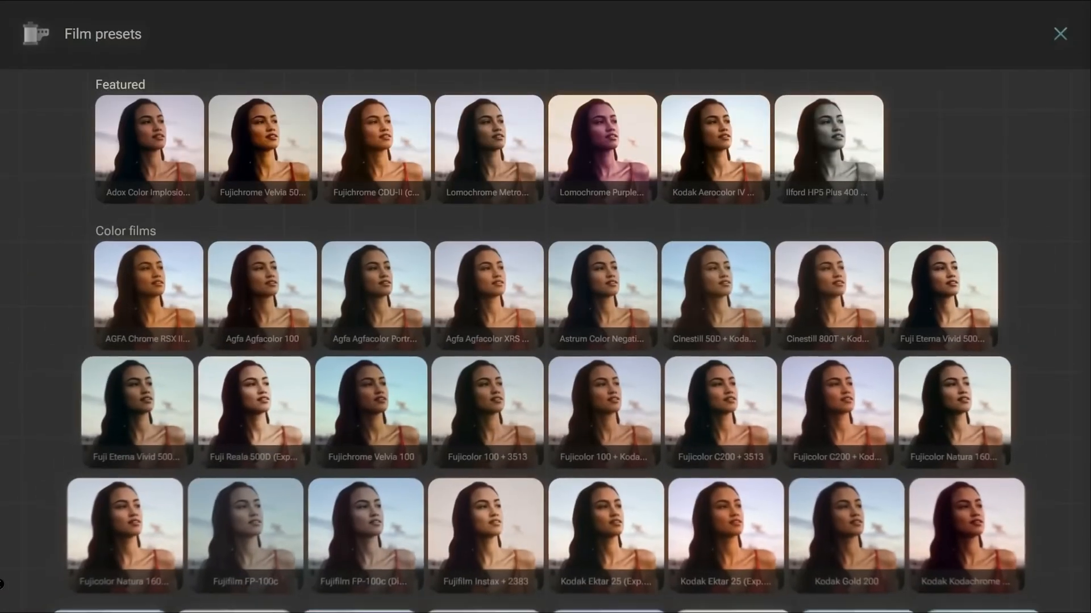
{"action": "scroll", "scroll_direction": "down", "scroll_amount": 3}
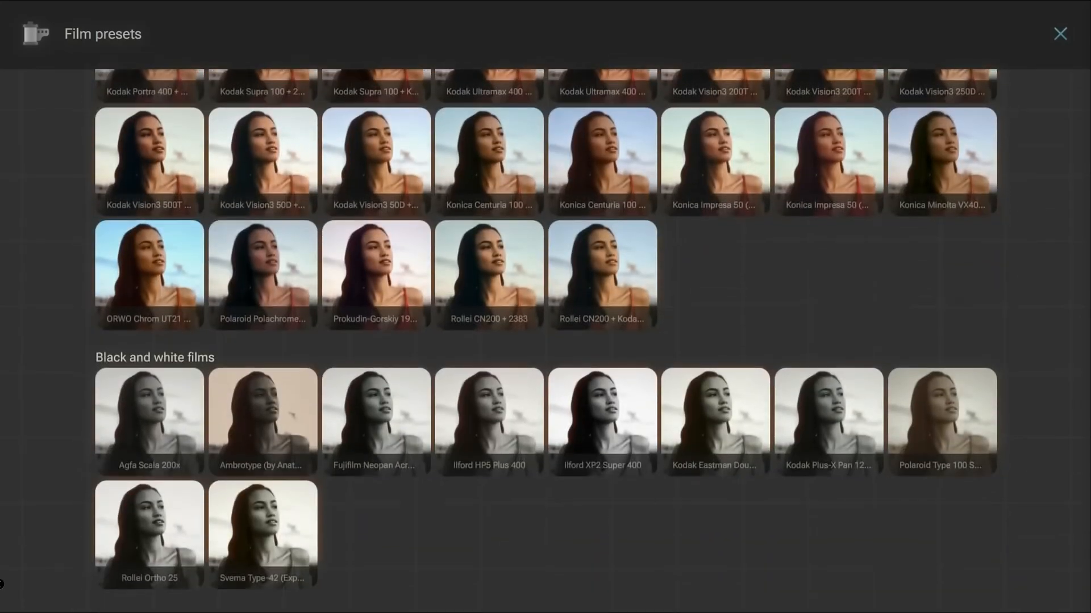
Step: Browse the DaVinci Resolve OFX plugin listings, check Dehancer Lite pricing, then choose Buy for Dehancer Pro
{"action": "left_click", "coordinate": [1059, 31]}
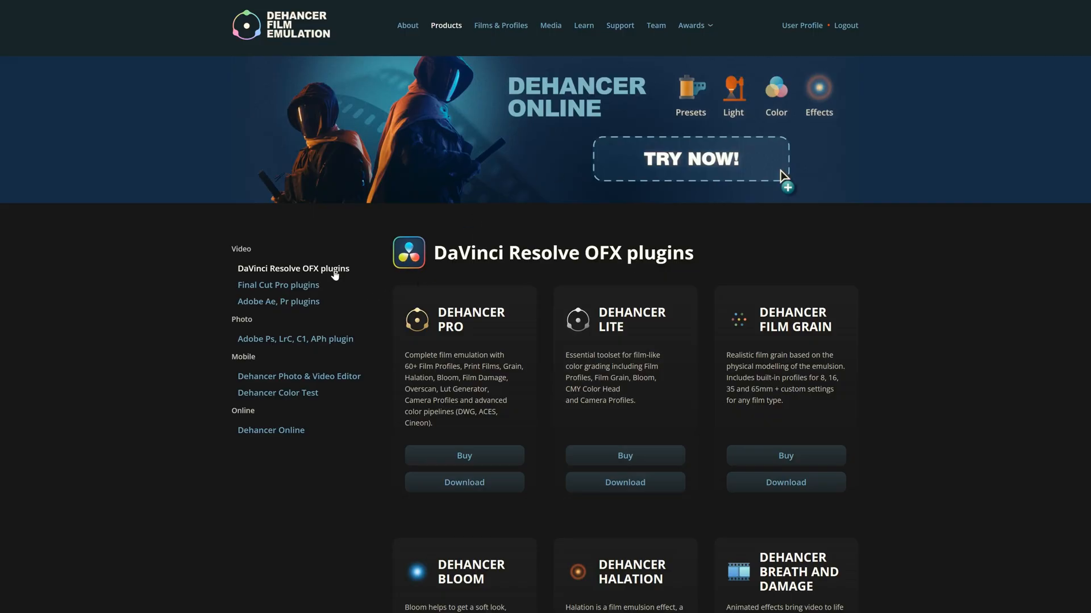
{"action": "scroll", "scroll_direction": "down", "scroll_amount": 3}
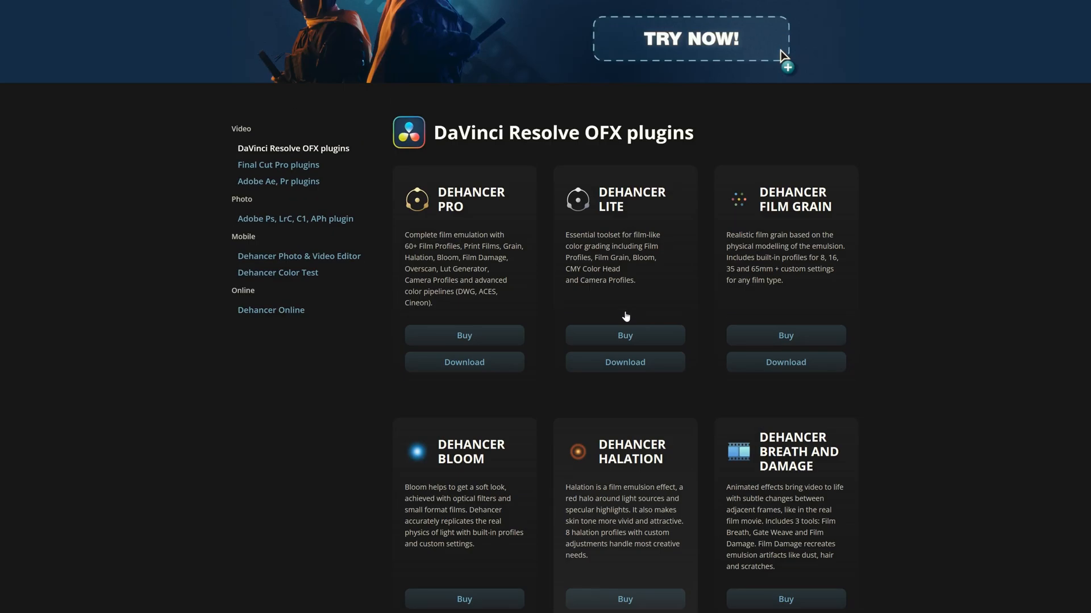
{"action": "mouse_move", "coordinate": [590, 395]}
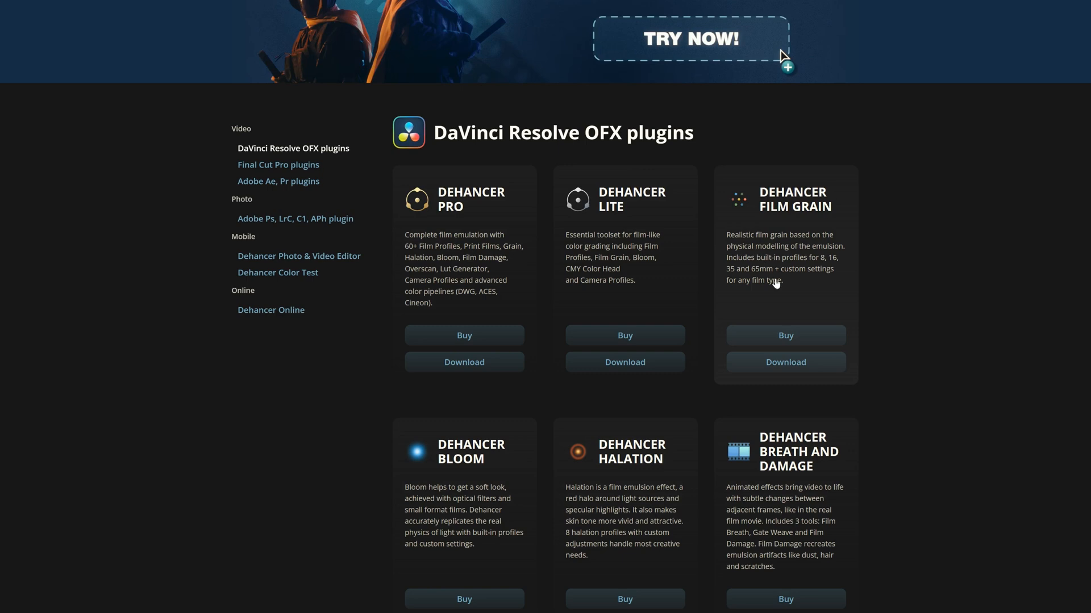
{"action": "mouse_move", "coordinate": [829, 465]}
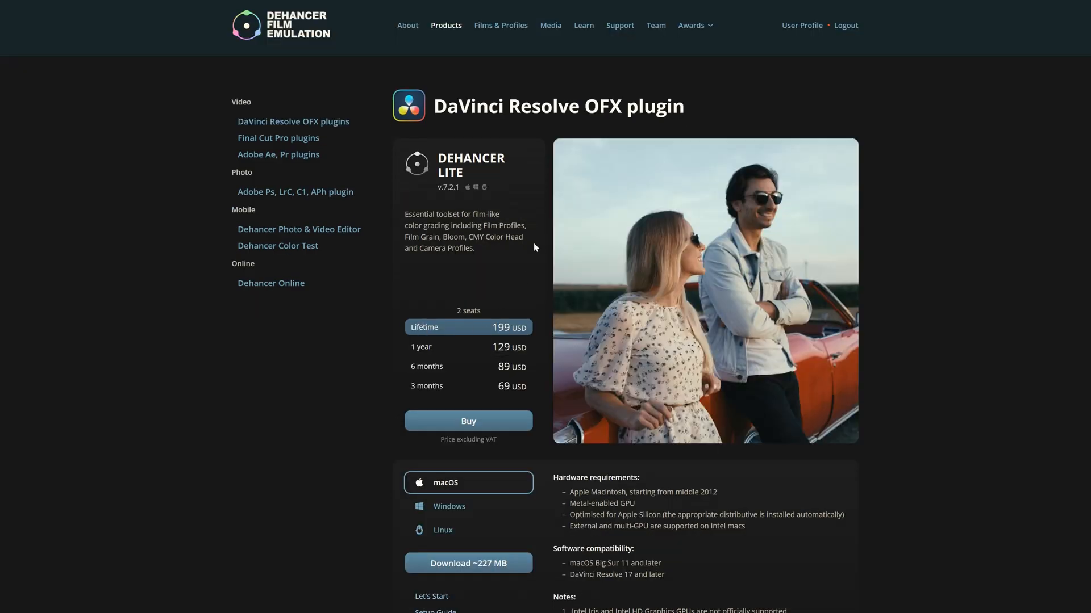
{"action": "scroll", "scroll_direction": "down", "scroll_amount": 3}
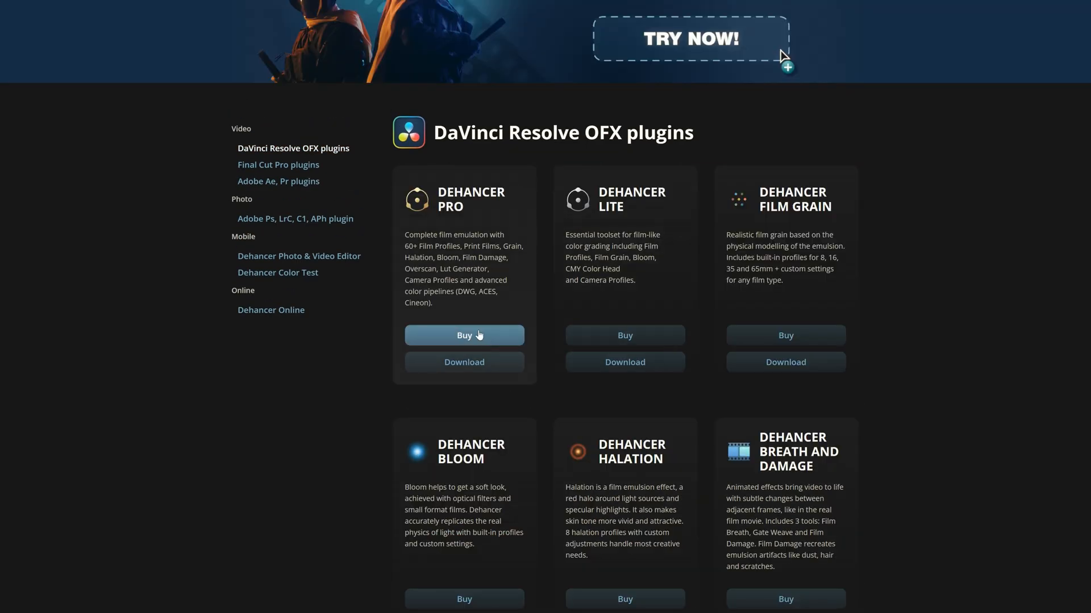
{"action": "left_click", "coordinate": [463, 335]}
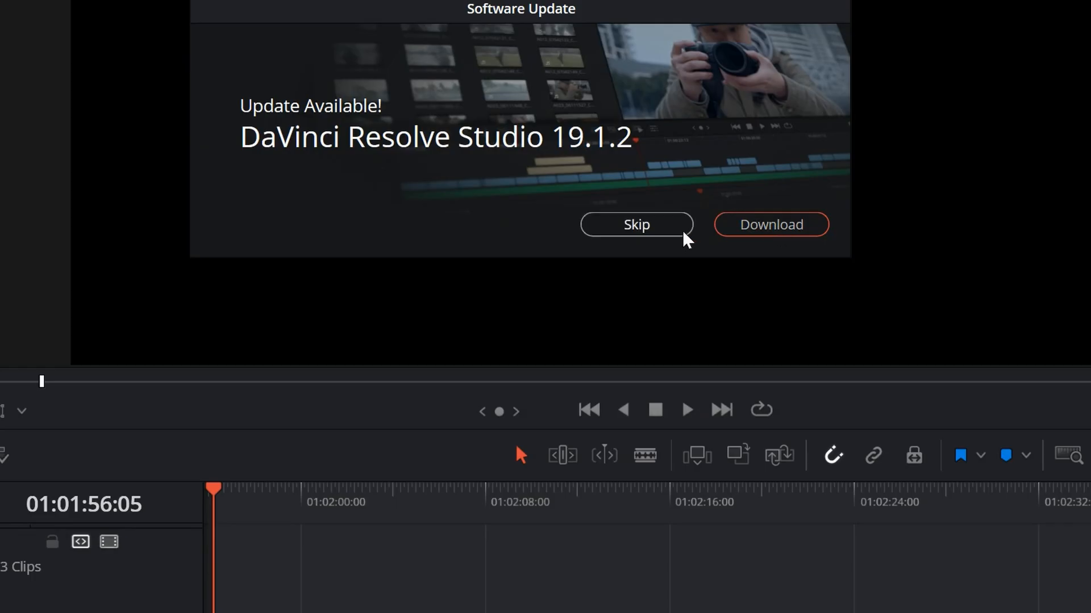
Step: Skip the update offer and bring up the Free Download choices for DaVinci Resolve 19 and Studio 19
{"action": "left_click", "coordinate": [770, 224]}
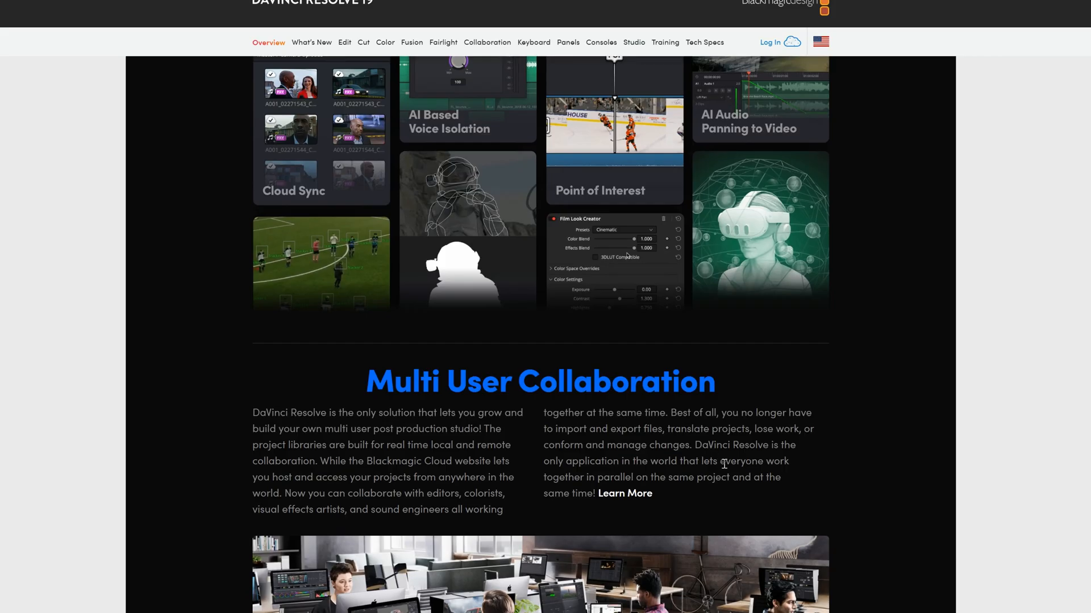
{"action": "scroll", "scroll_direction": "up", "scroll_amount": 3}
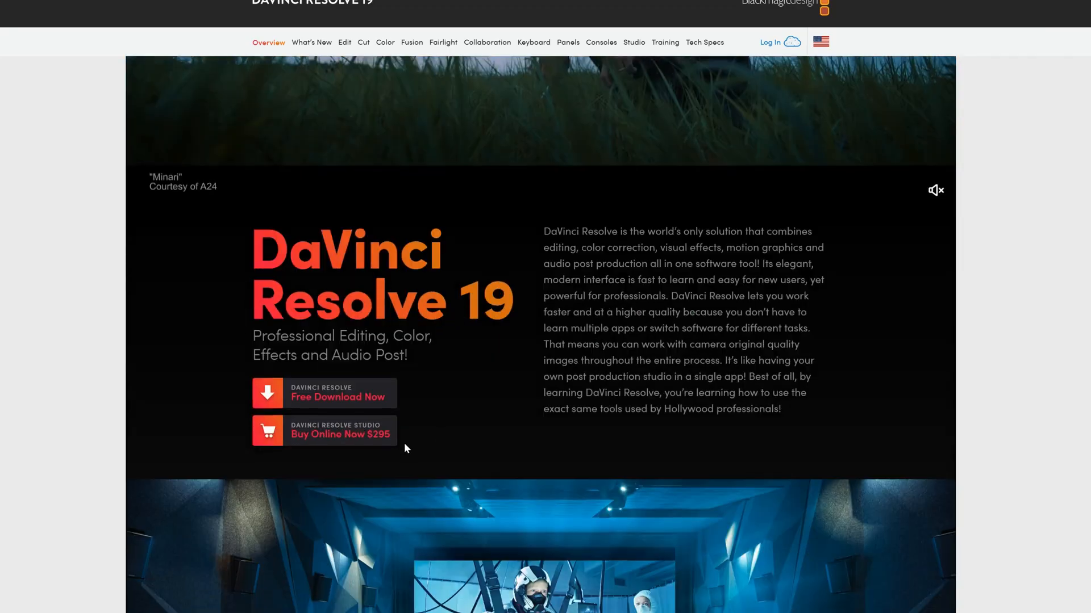
{"action": "left_click", "coordinate": [322, 393]}
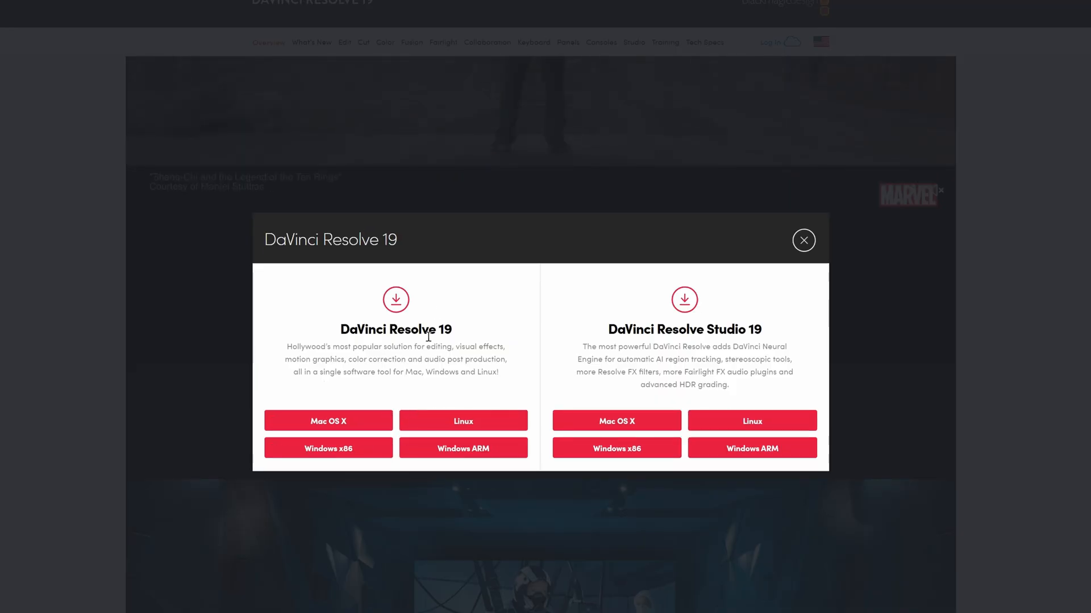
{"action": "mouse_move", "coordinate": [716, 434]}
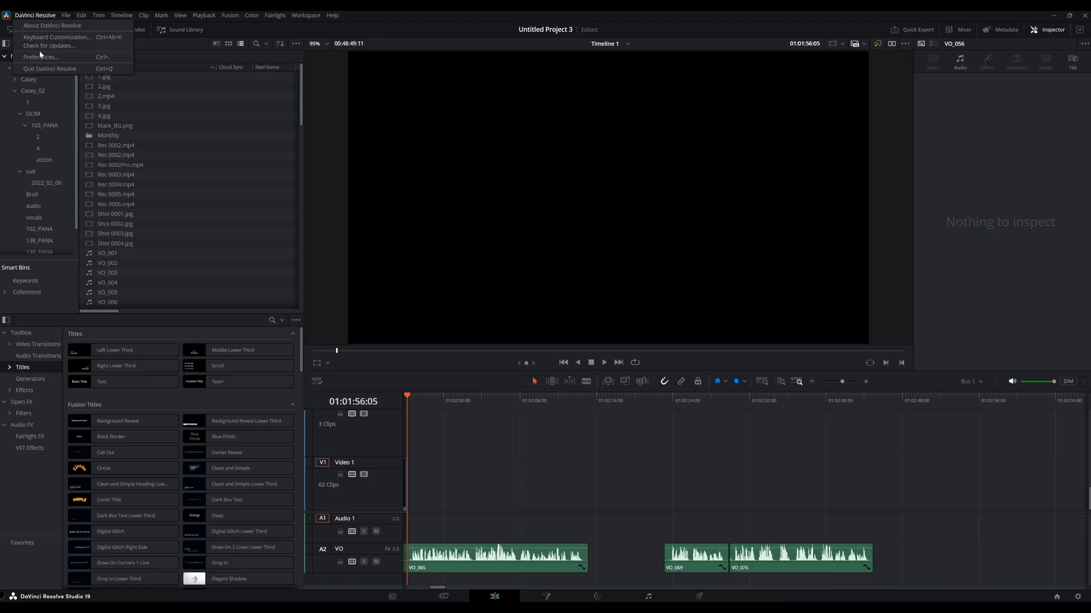
Step: Run Check for Updates and dismiss the notice that Studio 19.1.2 is up to date
{"action": "left_click", "coordinate": [41, 16]}
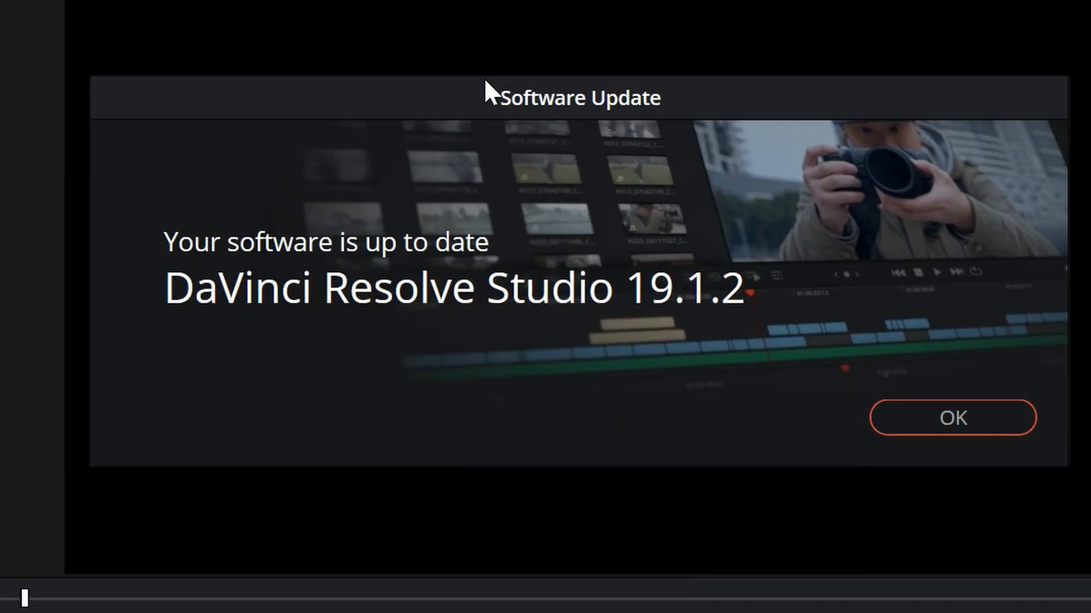
{"action": "mouse_move", "coordinate": [979, 416]}
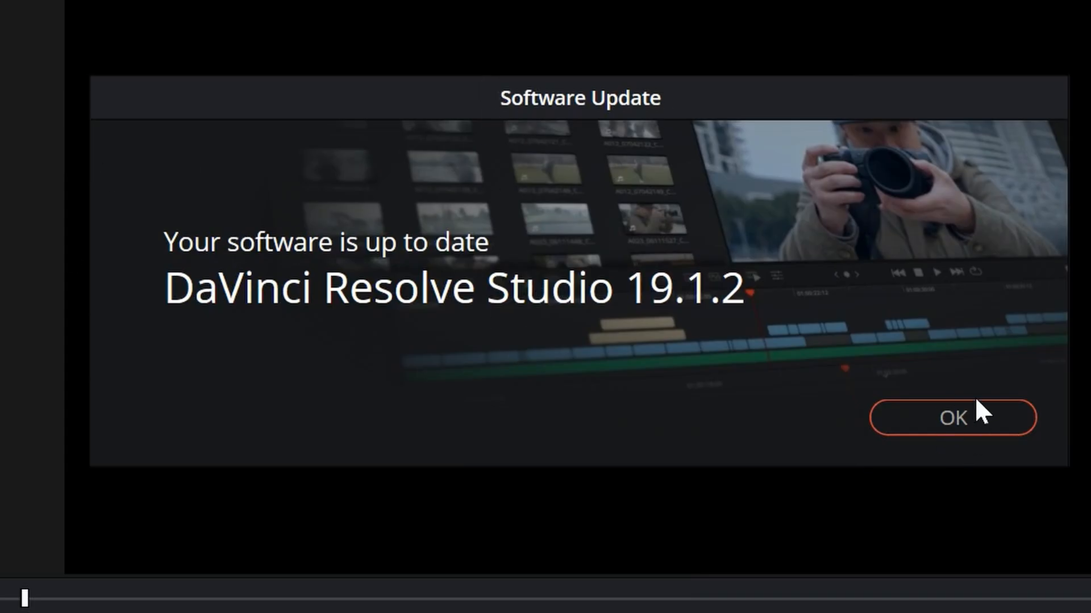
{"action": "left_click", "coordinate": [952, 418]}
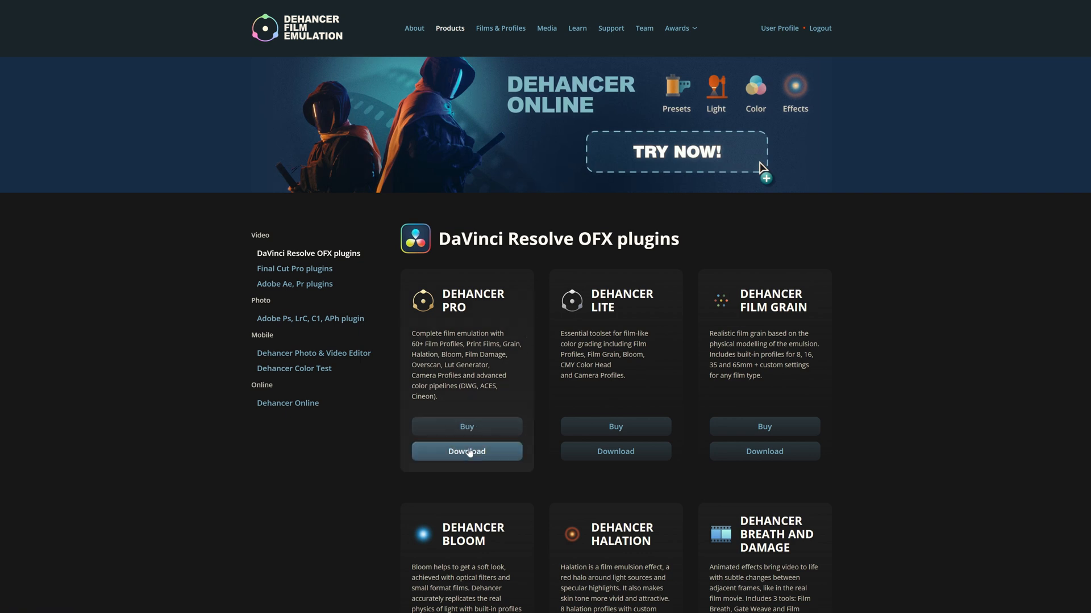
{"action": "left_click", "coordinate": [466, 452]}
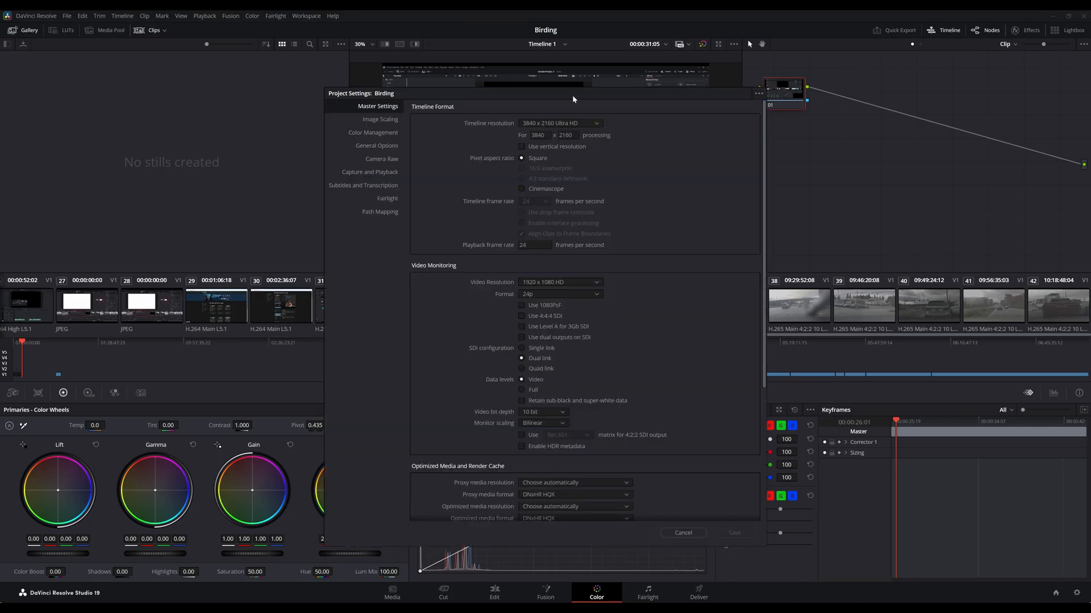
{"action": "mouse_move", "coordinate": [453, 143]}
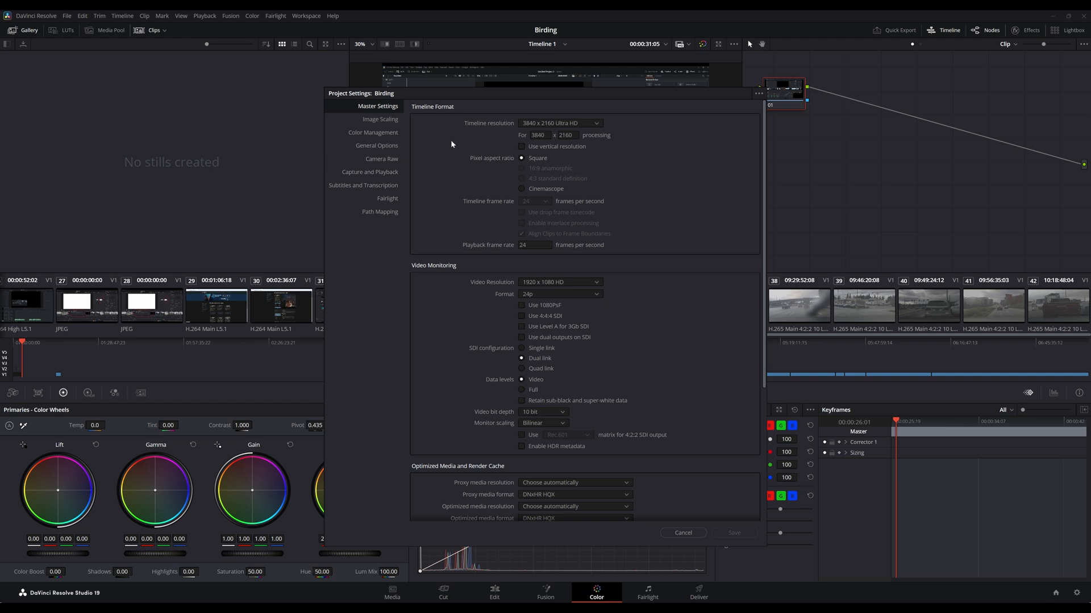
Step: In Color Management, set the output color space to Rec.709 Gamma 2.4 after trying Rec.709-A
{"action": "left_click", "coordinate": [372, 131]}
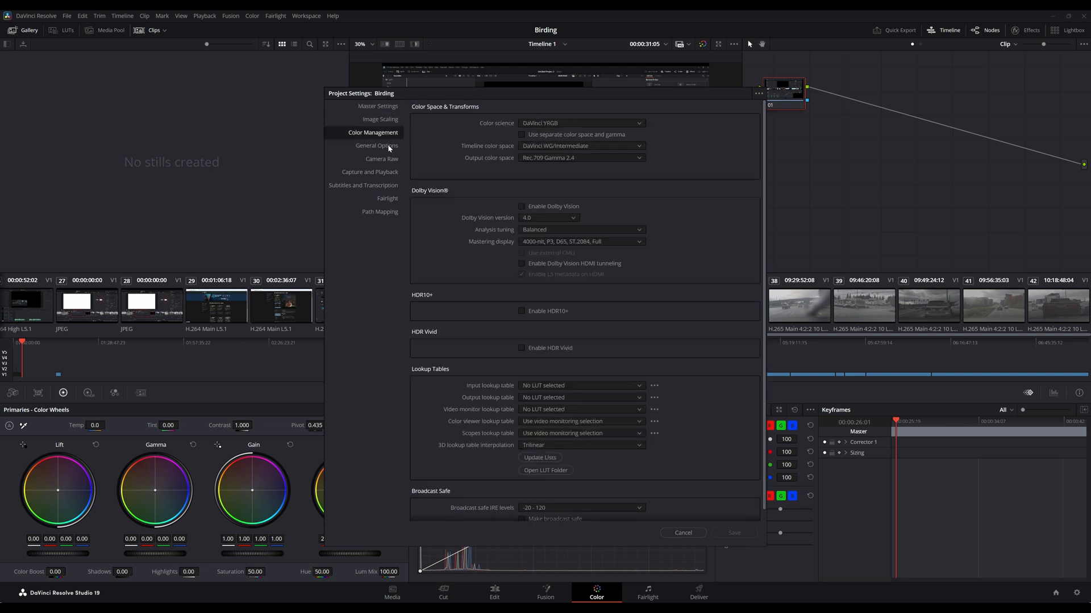
{"action": "mouse_move", "coordinate": [509, 143]}
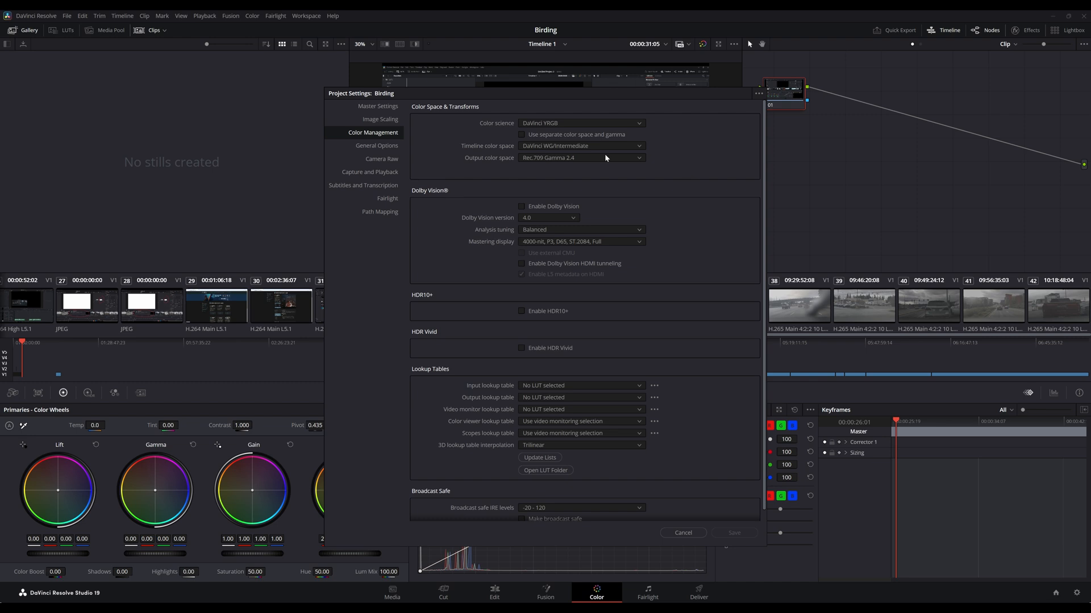
{"action": "left_click", "coordinate": [582, 157]}
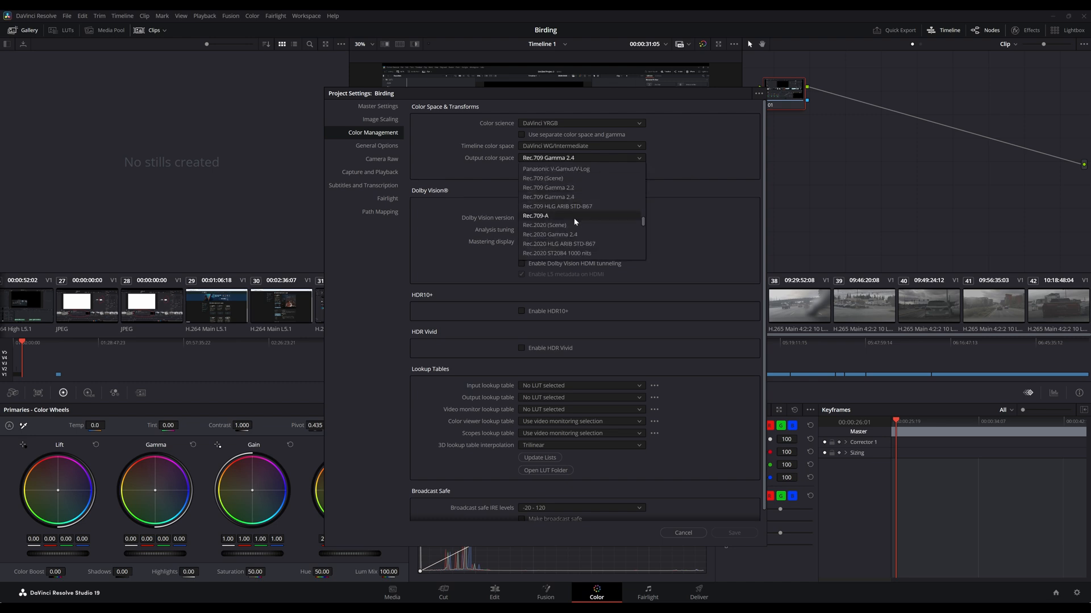
{"action": "left_click", "coordinate": [536, 216]}
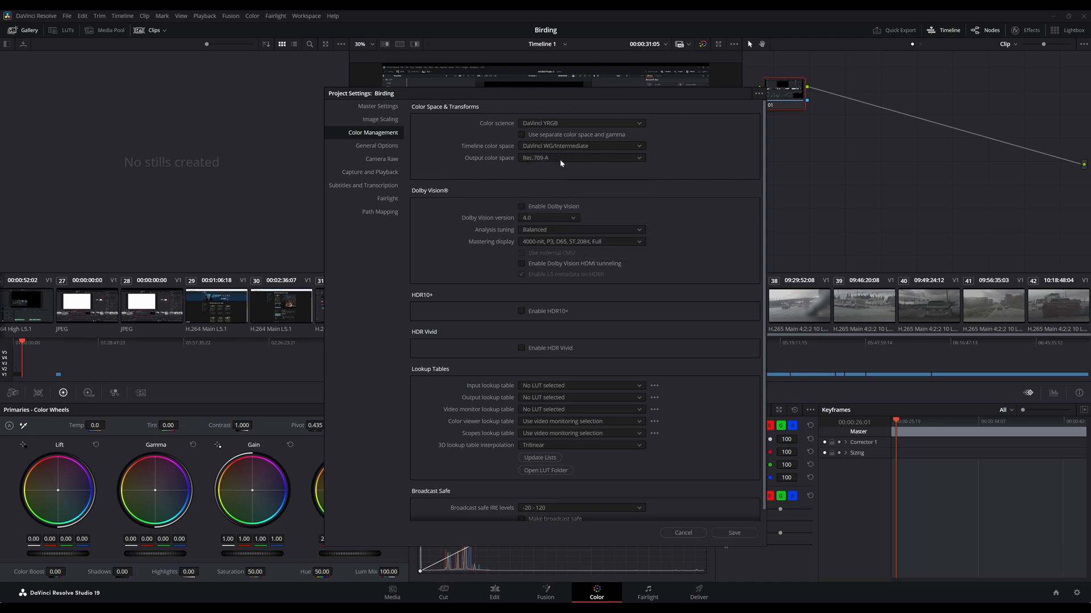
{"action": "left_click", "coordinate": [582, 157]}
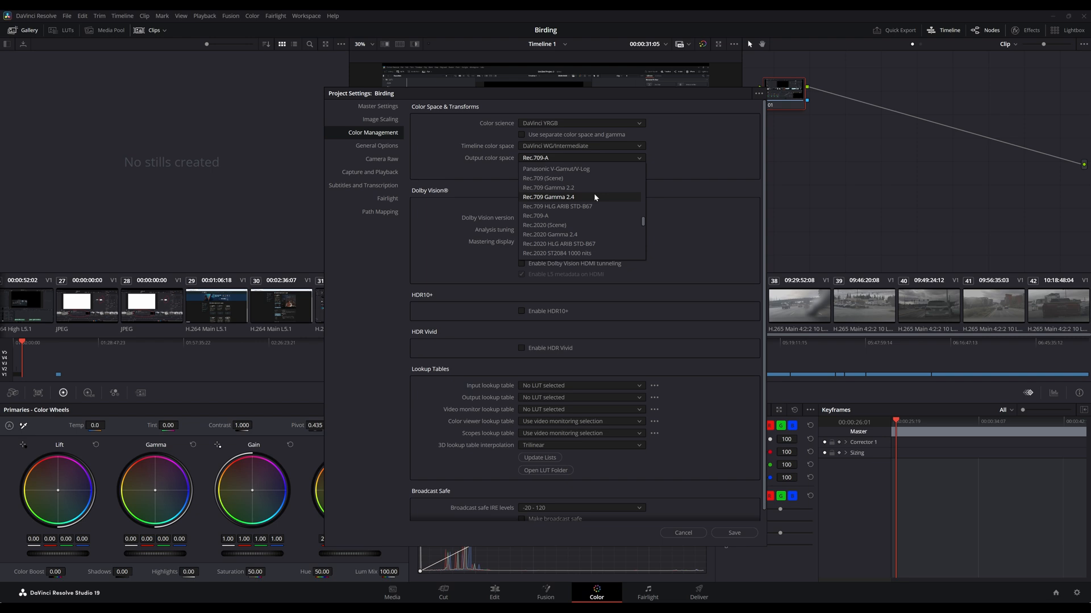
{"action": "left_click", "coordinate": [546, 196]}
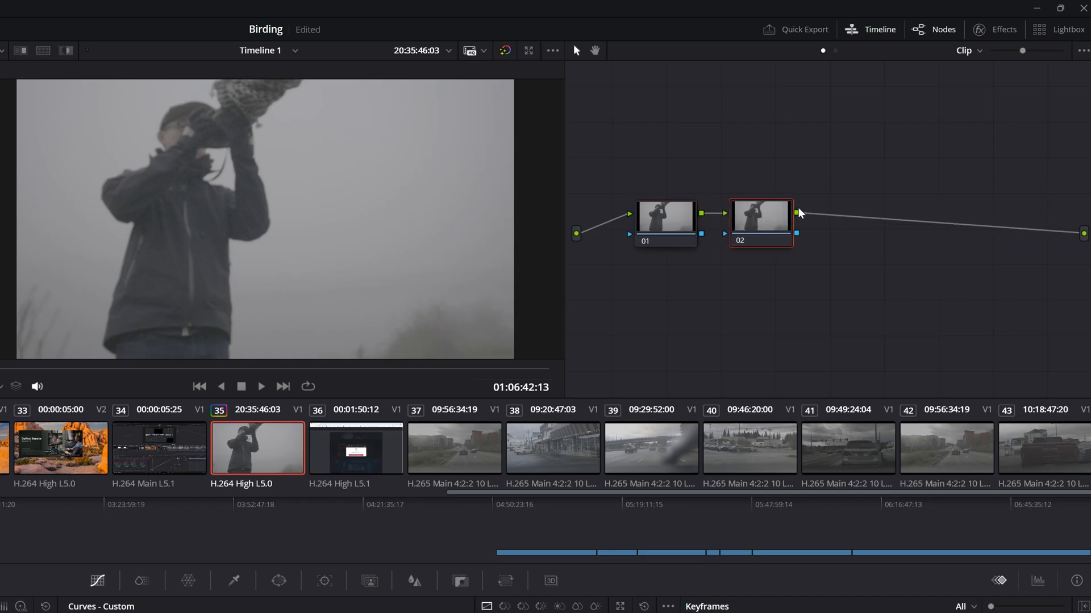
Step: Find Dehancer Pro in the effects library via 'deha' and apply it to the second node
{"action": "left_click", "coordinate": [1002, 29]}
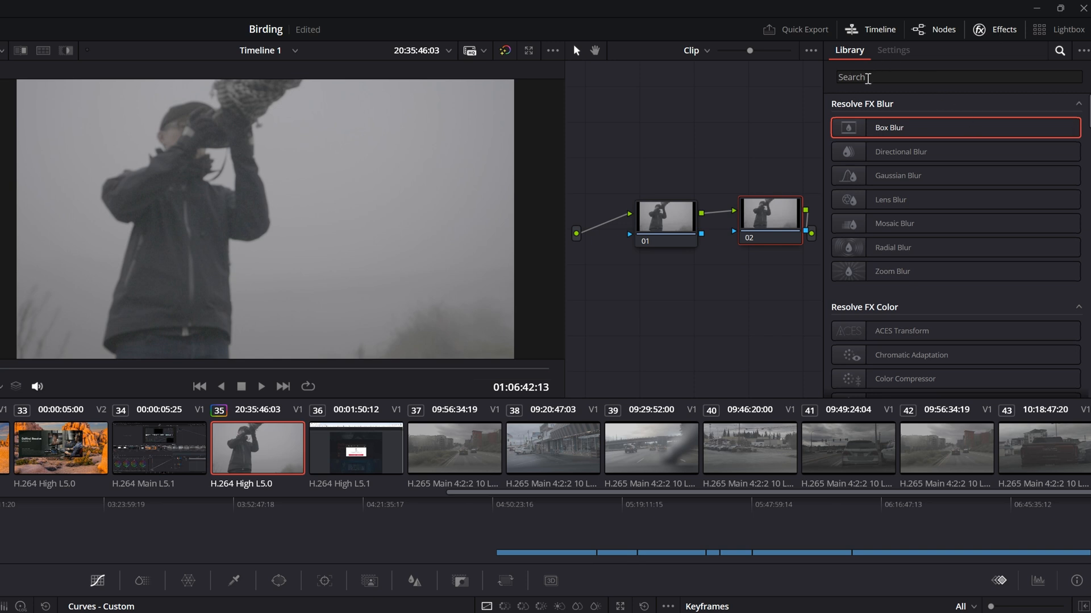
{"action": "type", "text": "dehan"}
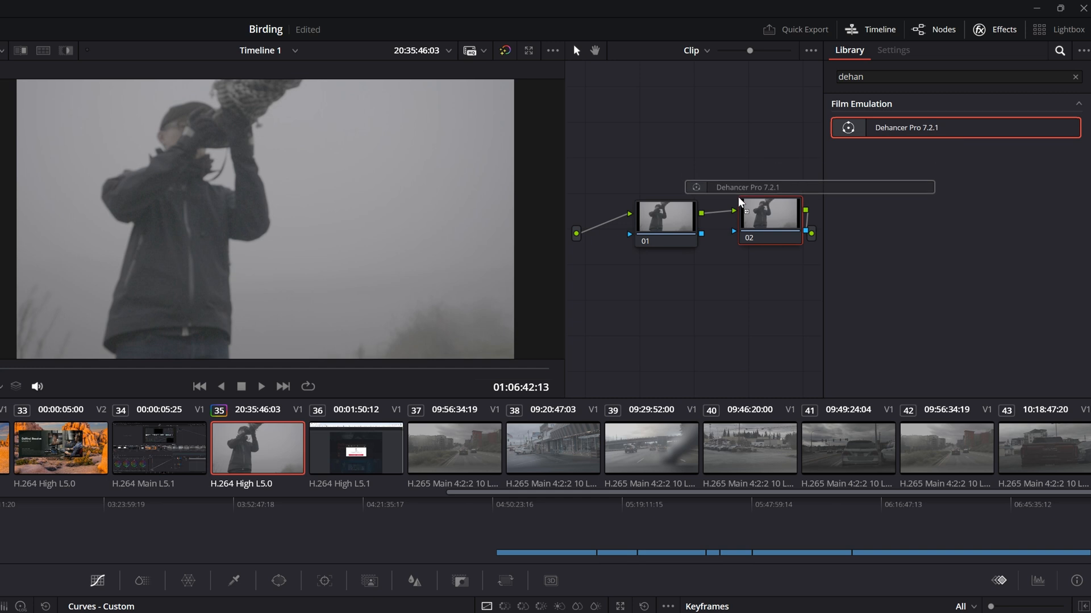
{"action": "left_click", "coordinate": [893, 50]}
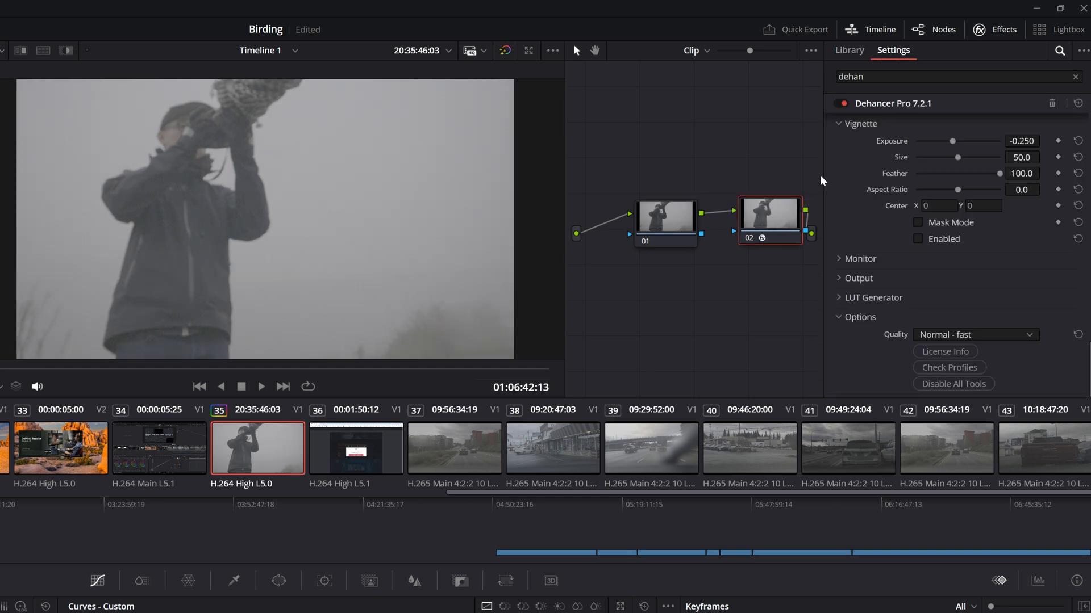
{"action": "scroll", "scroll_direction": "down", "scroll_amount": 3}
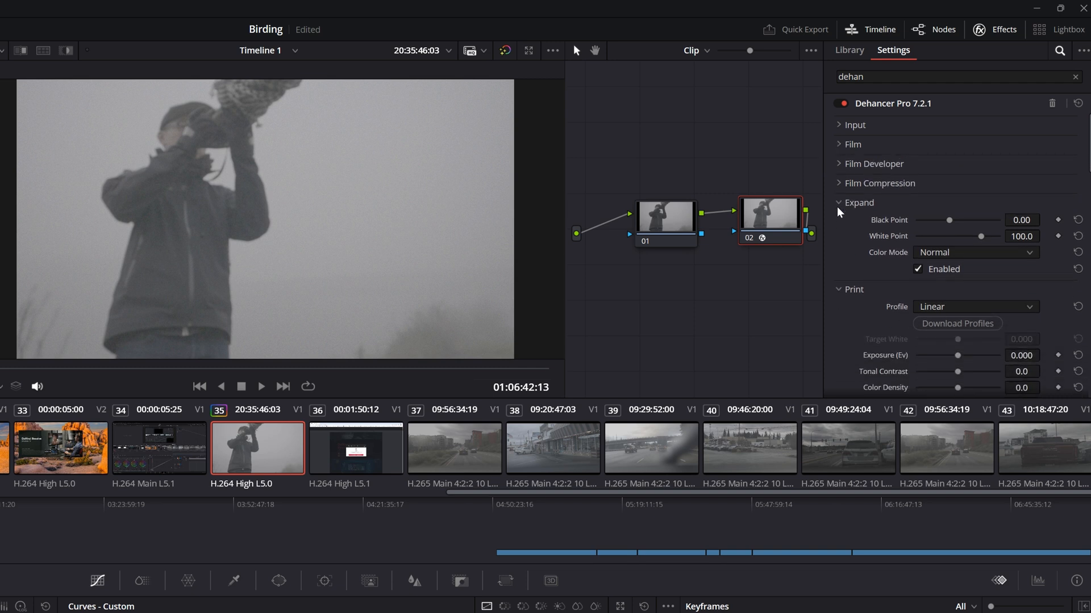
Step: Fold away the Expand and Film Grain sections and run Check Profiles under Options
{"action": "left_click", "coordinate": [838, 202]}
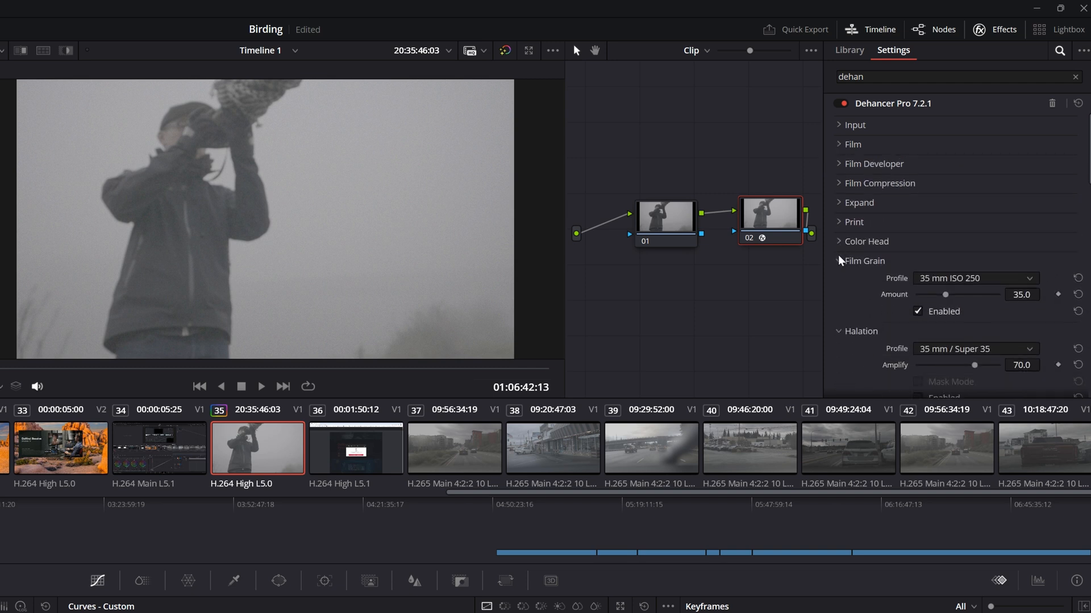
{"action": "left_click", "coordinate": [863, 261]}
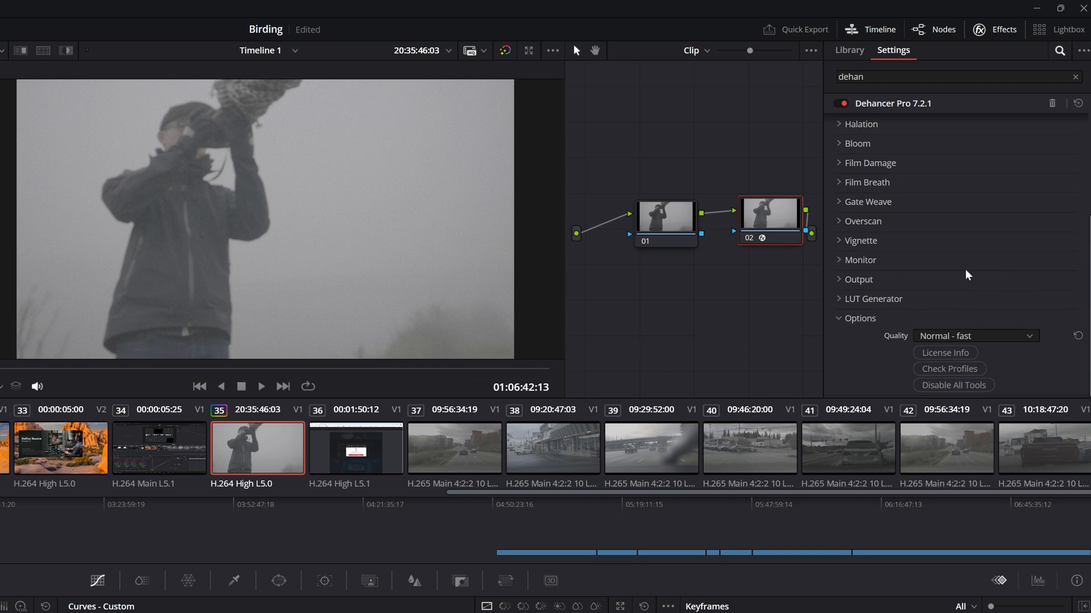
{"action": "mouse_move", "coordinate": [941, 357]}
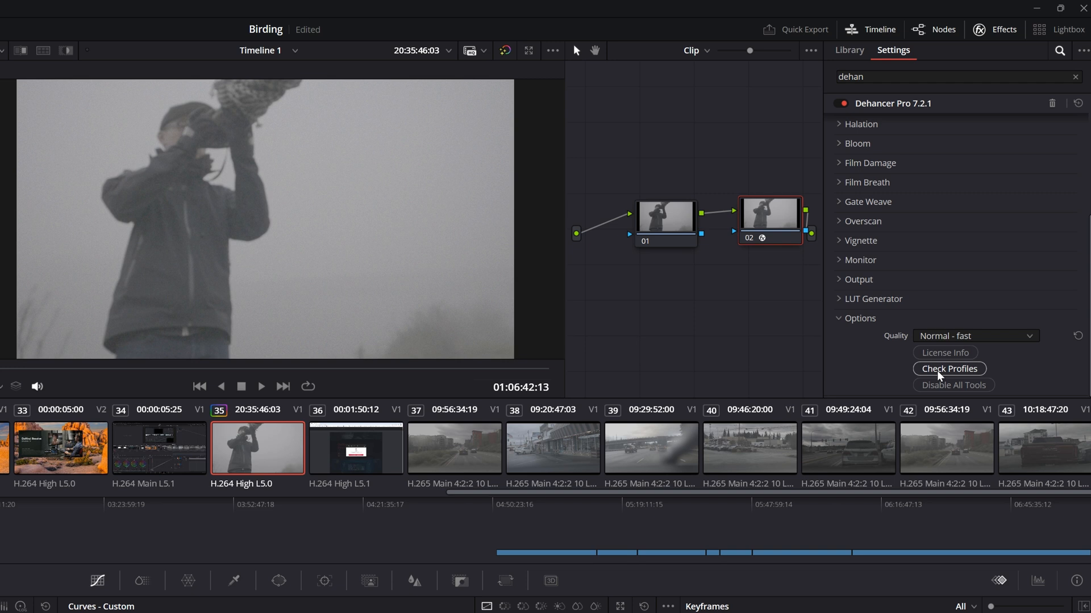
{"action": "mouse_move", "coordinate": [971, 316]}
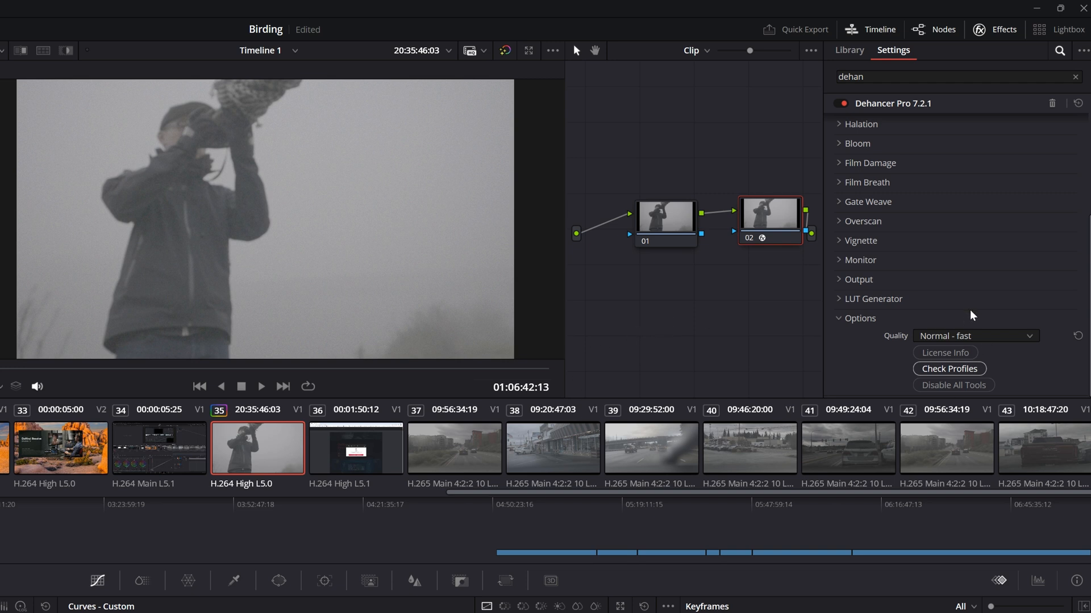
{"action": "mouse_move", "coordinate": [523, 341]}
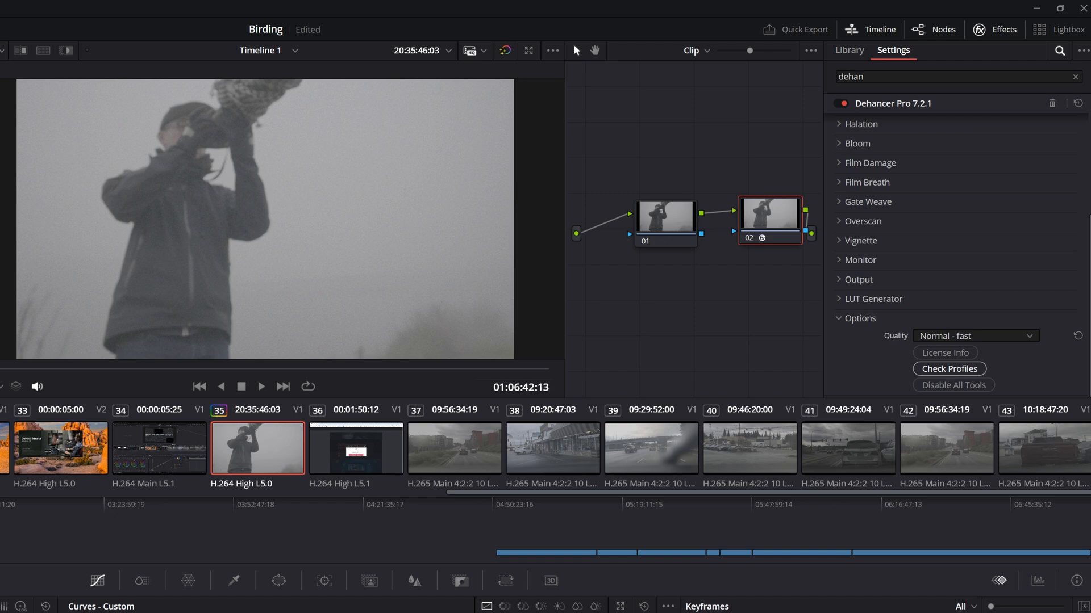
{"action": "left_click", "coordinate": [949, 368]}
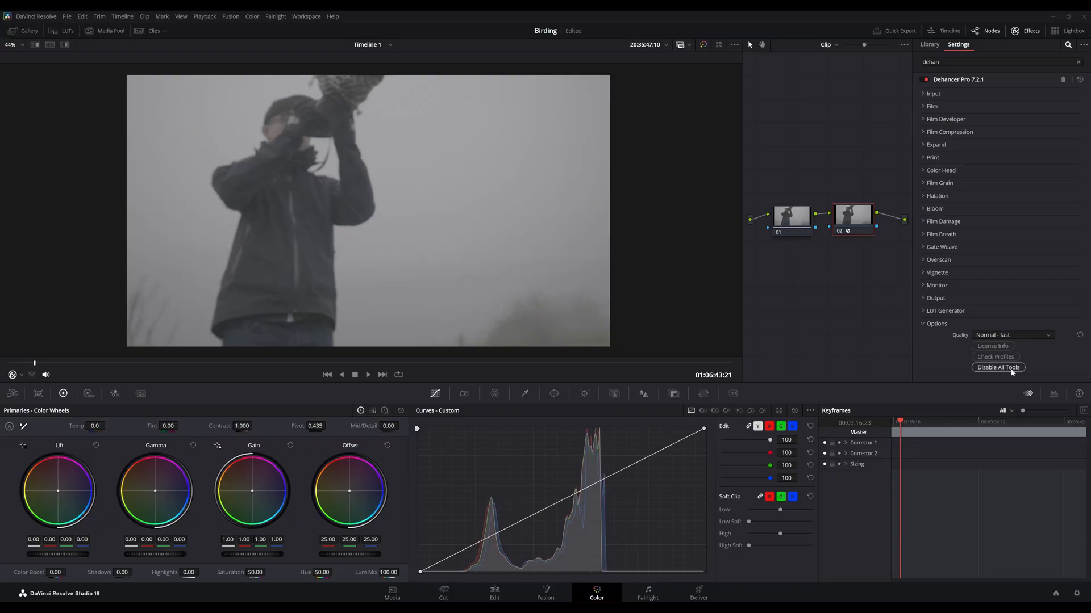
{"action": "mouse_move", "coordinate": [948, 300]}
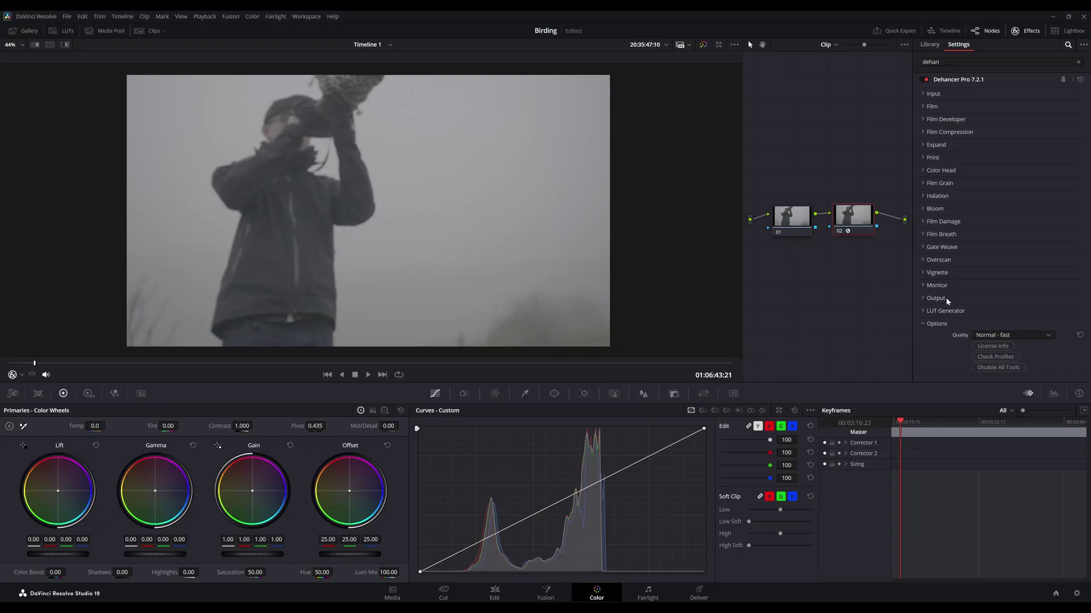
Step: Set the Dehancer input source to Choose Camera with Panasonic Lumix DC-GH5 in V-Log
{"action": "left_click", "coordinate": [927, 93]}
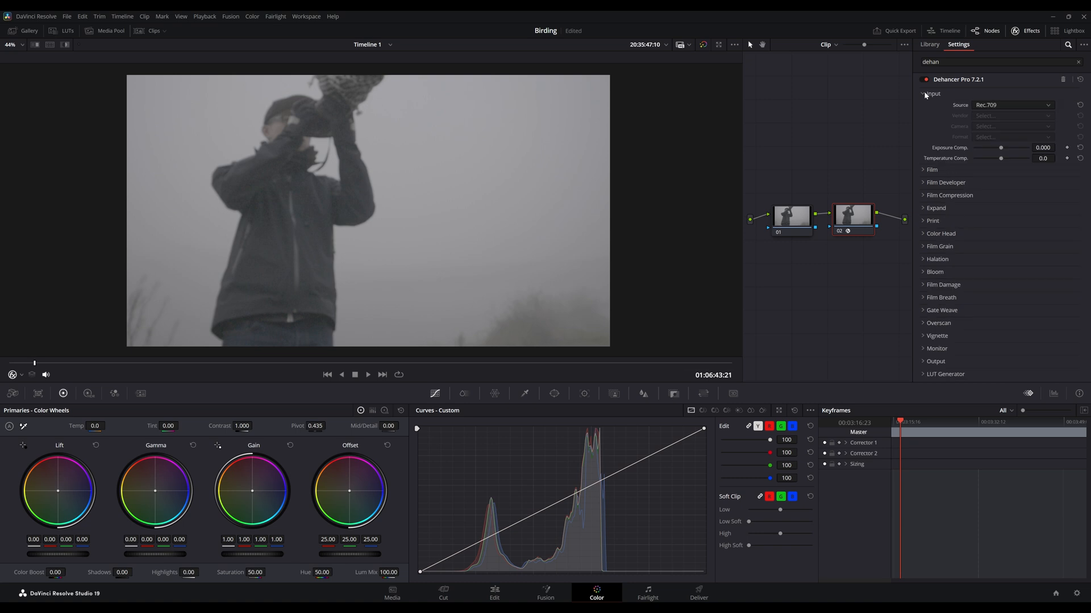
{"action": "left_click", "coordinate": [1014, 105]}
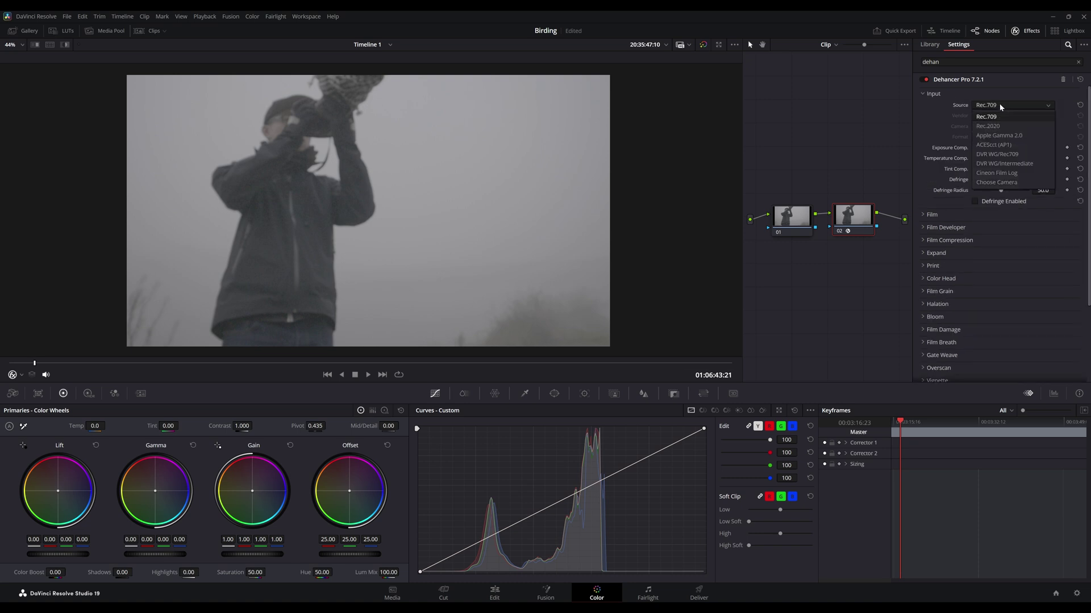
{"action": "mouse_move", "coordinate": [1007, 181]}
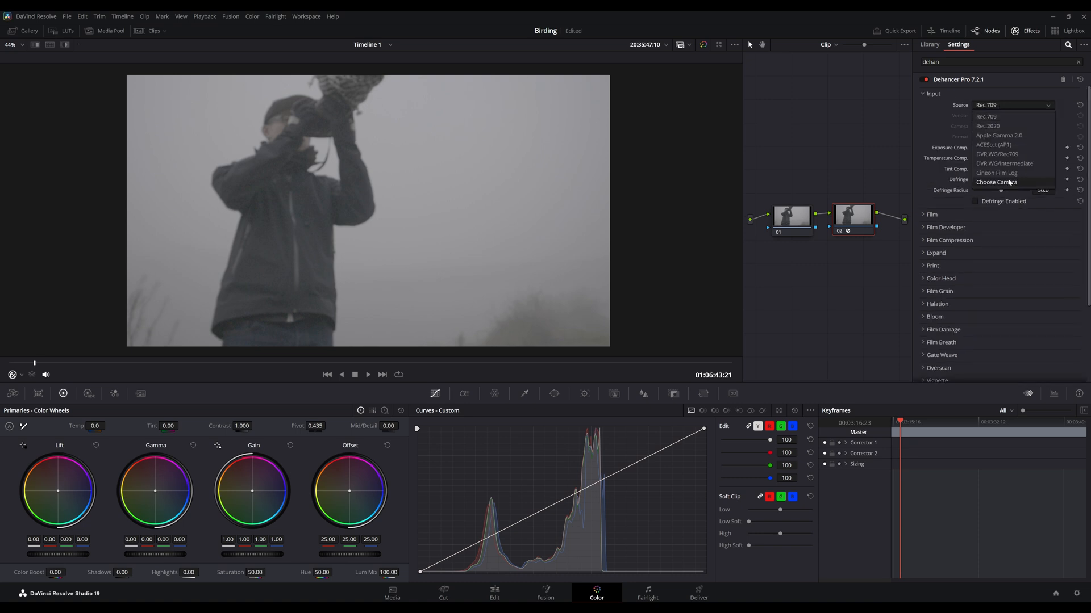
{"action": "left_click", "coordinate": [1006, 182]}
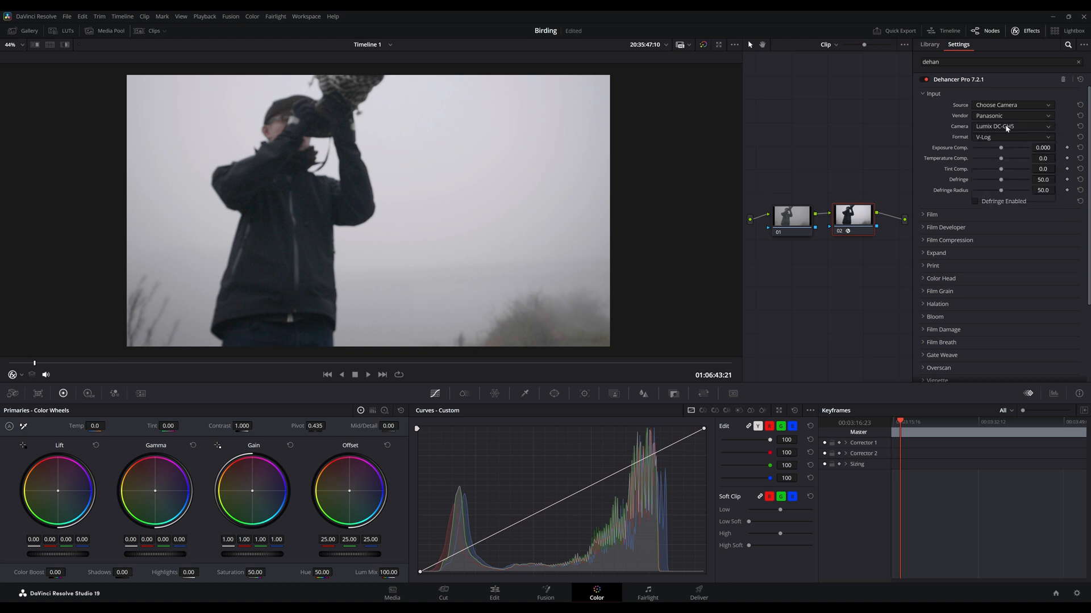
{"action": "left_click", "coordinate": [1011, 126]}
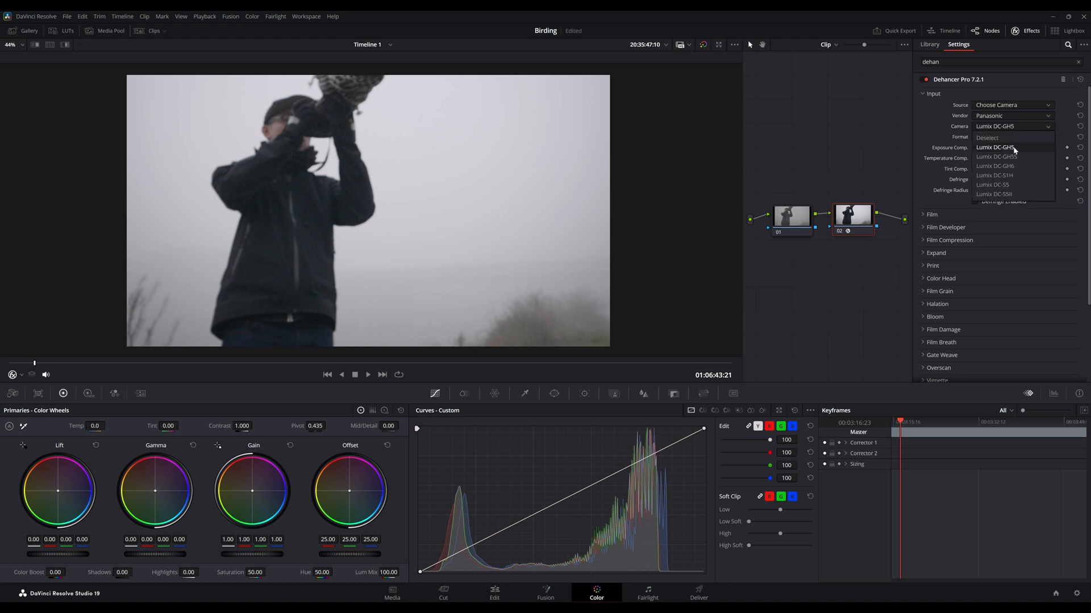
{"action": "left_click", "coordinate": [1007, 147]}
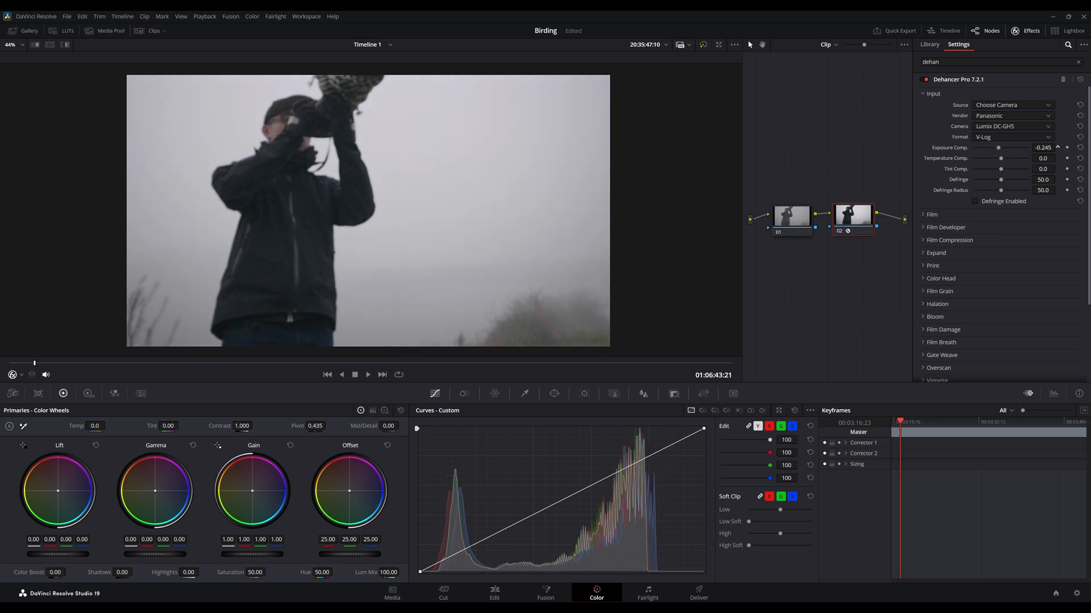
Step: Brighten exposure compensation, cool the temperature, and raise defringe amount and radius
{"action": "left_click_drag", "start_coordinate": [999, 148], "coordinate": [1015, 147]}
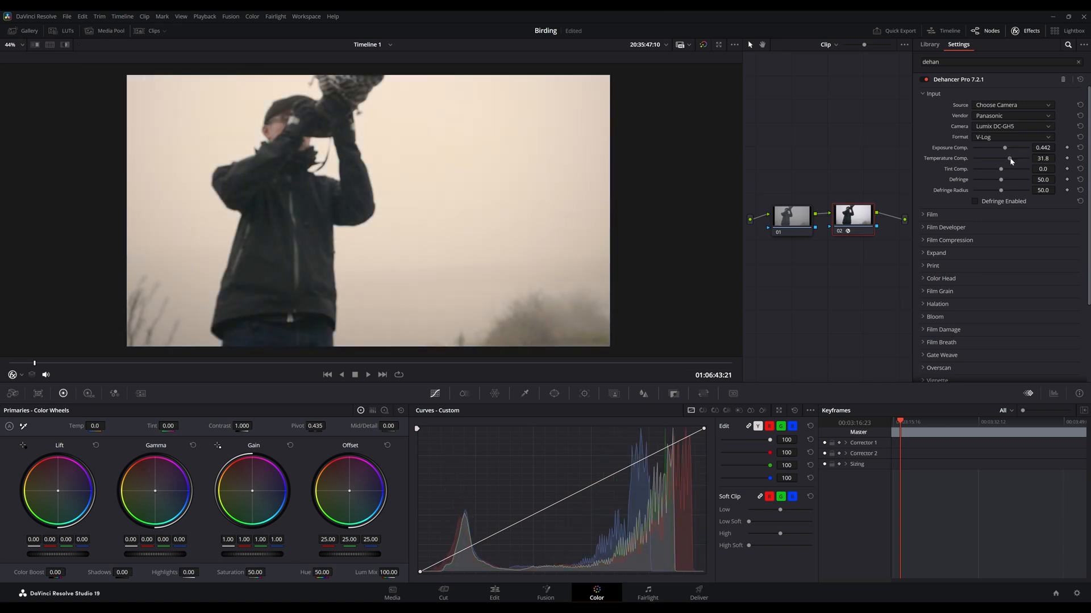
{"action": "left_click_drag", "start_coordinate": [1010, 157], "coordinate": [996, 158]}
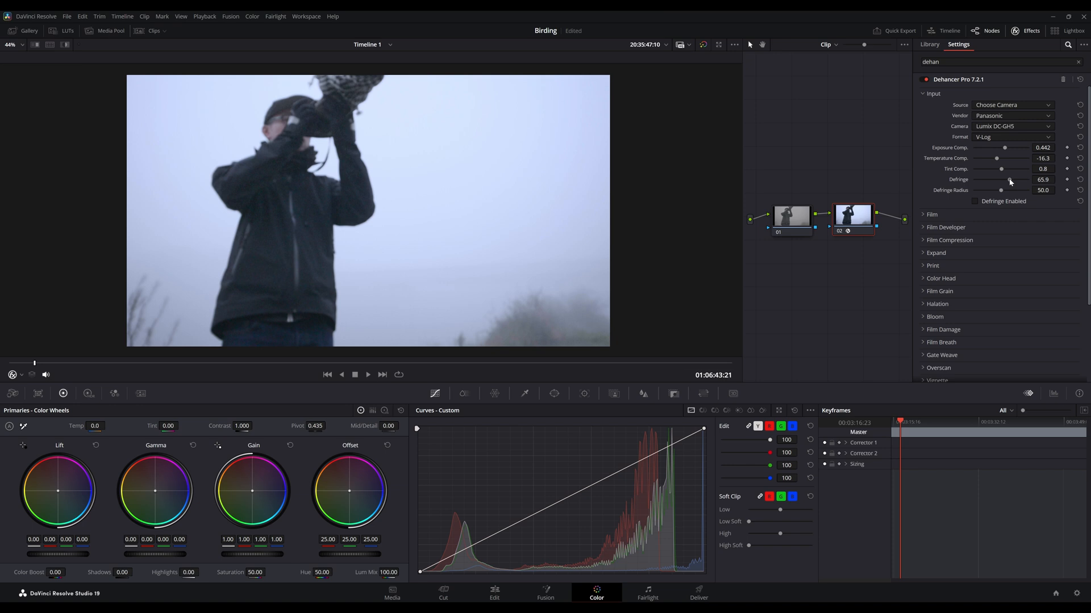
{"action": "left_click_drag", "start_coordinate": [1006, 179], "coordinate": [1013, 180]}
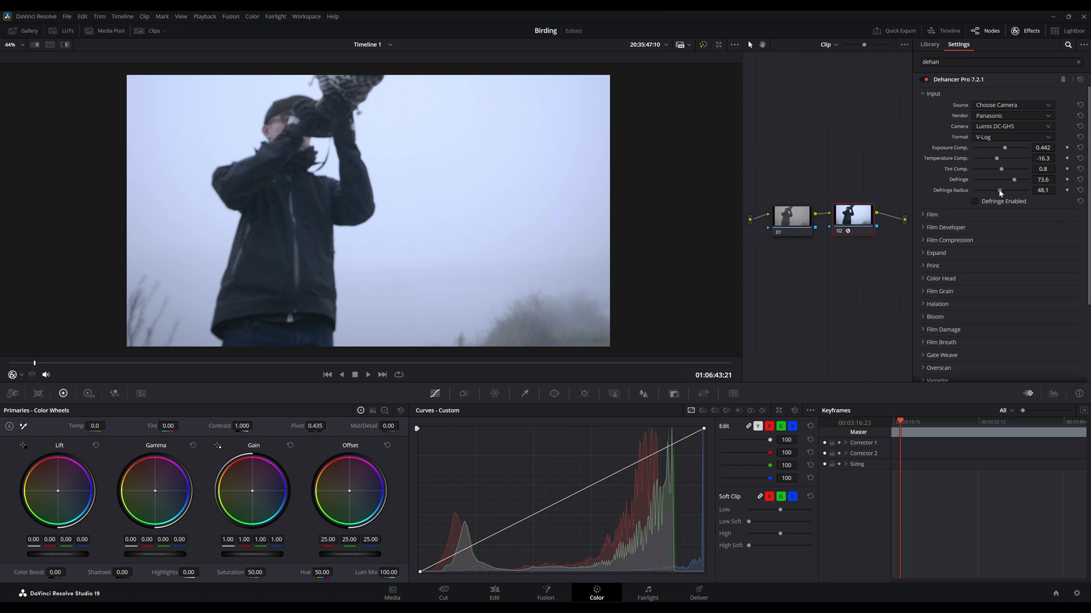
{"action": "left_click_drag", "start_coordinate": [991, 190], "coordinate": [1011, 189]}
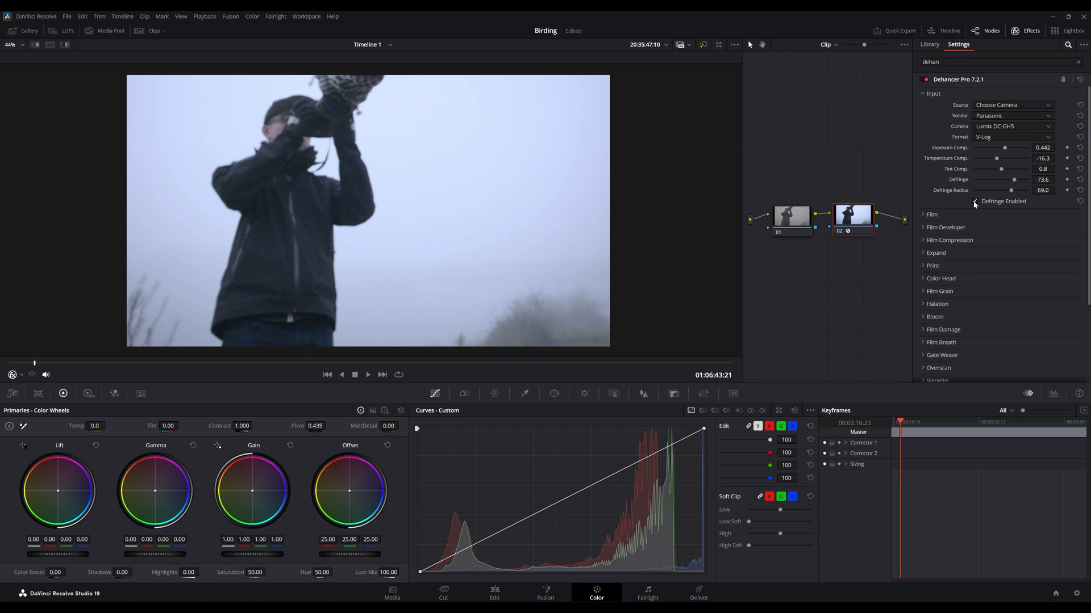
Step: Toggle defringing, then enable Kodak Portra 400 film emulation while trialling push/pull values
{"action": "left_click", "coordinate": [974, 201]}
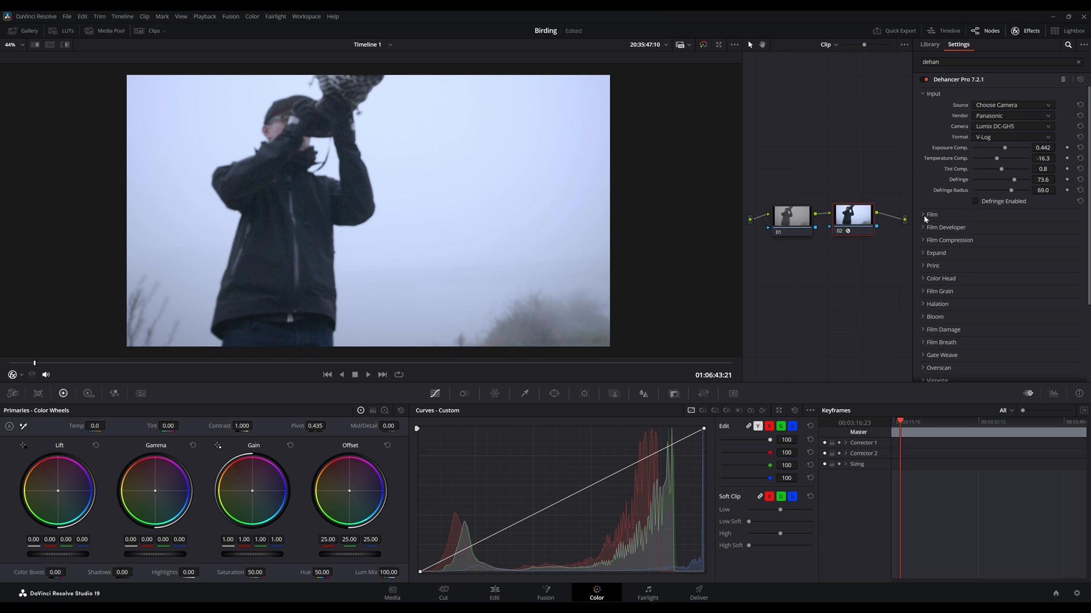
{"action": "left_click", "coordinate": [974, 201]}
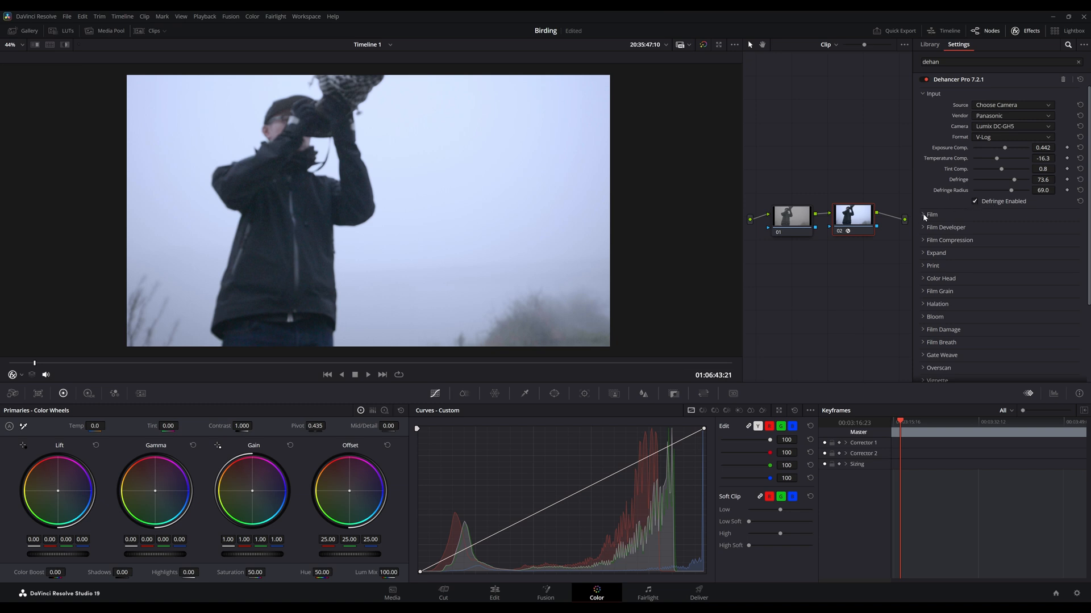
{"action": "left_click", "coordinate": [923, 213]}
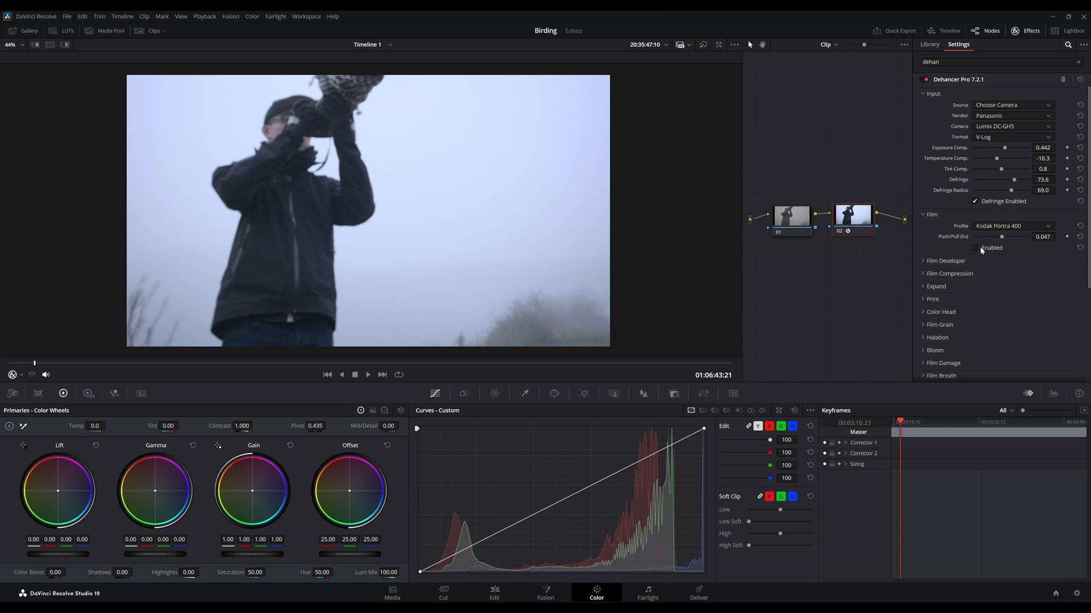
{"action": "left_click_drag", "start_coordinate": [1003, 236], "coordinate": [993, 236]}
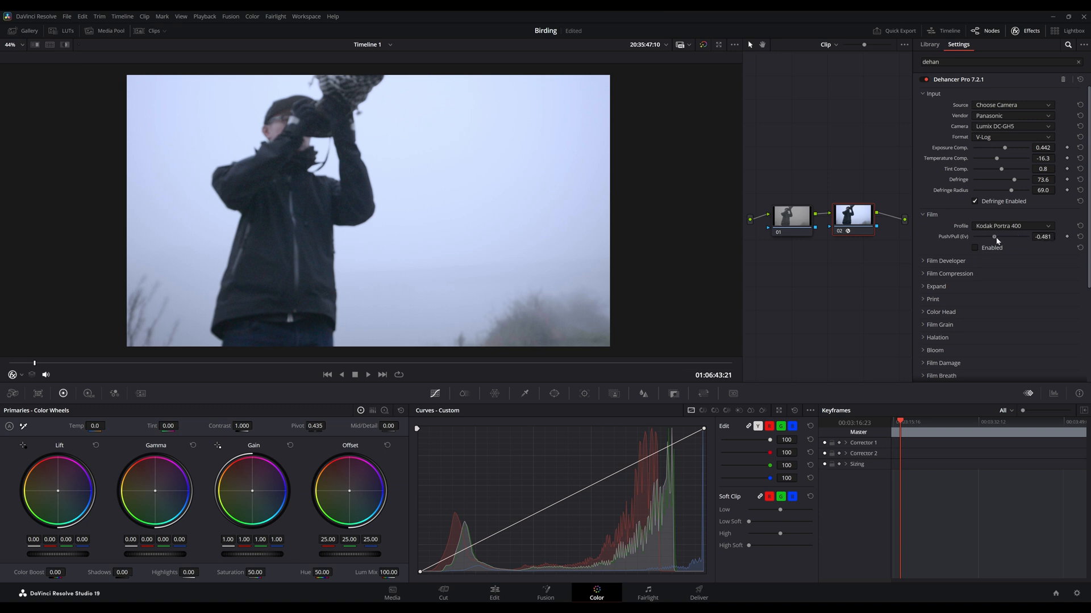
{"action": "left_click_drag", "start_coordinate": [992, 236], "coordinate": [997, 236]}
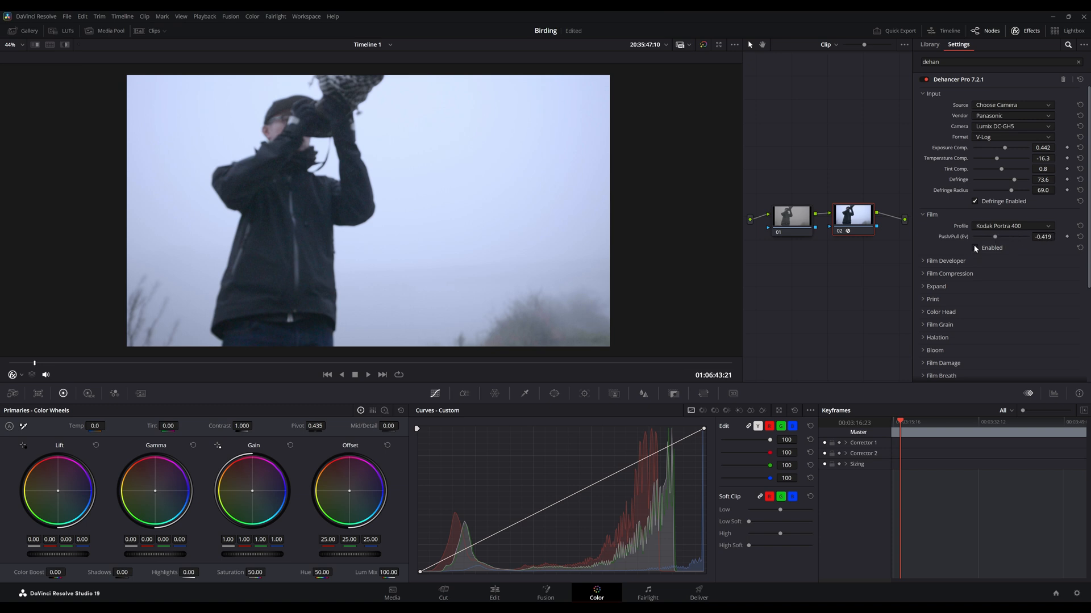
{"action": "left_click", "coordinate": [974, 248]}
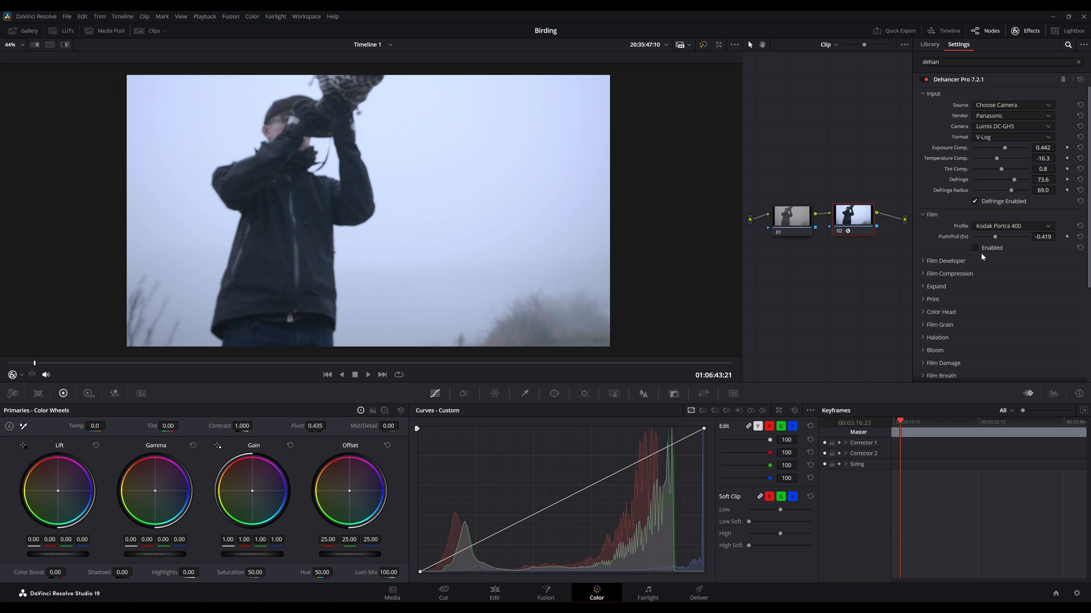
{"action": "left_click", "coordinate": [974, 248]}
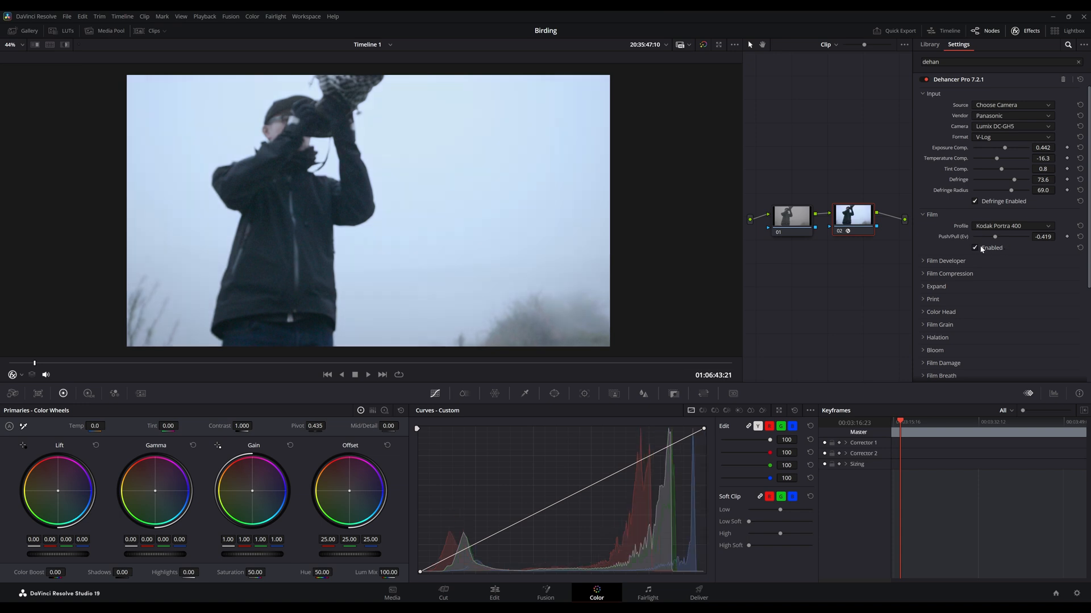
Step: Settle on a slight film push and switch the profile to Kodak Portra 160VC
{"action": "left_click_drag", "start_coordinate": [995, 236], "coordinate": [980, 236]}
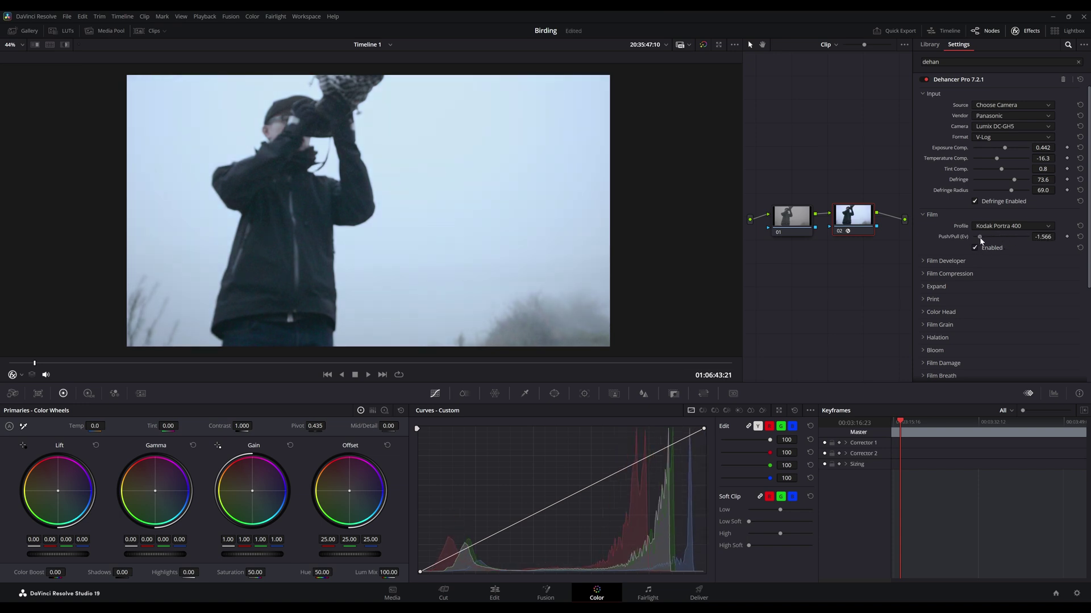
{"action": "left_click_drag", "start_coordinate": [979, 237], "coordinate": [1003, 237]}
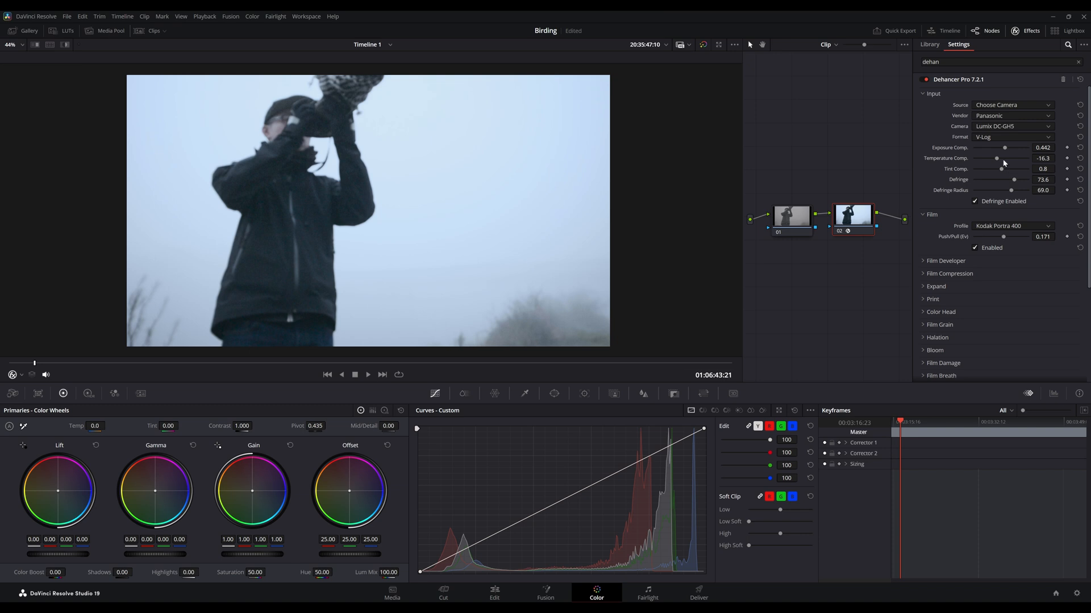
{"action": "left_click_drag", "start_coordinate": [996, 158], "coordinate": [1008, 158]}
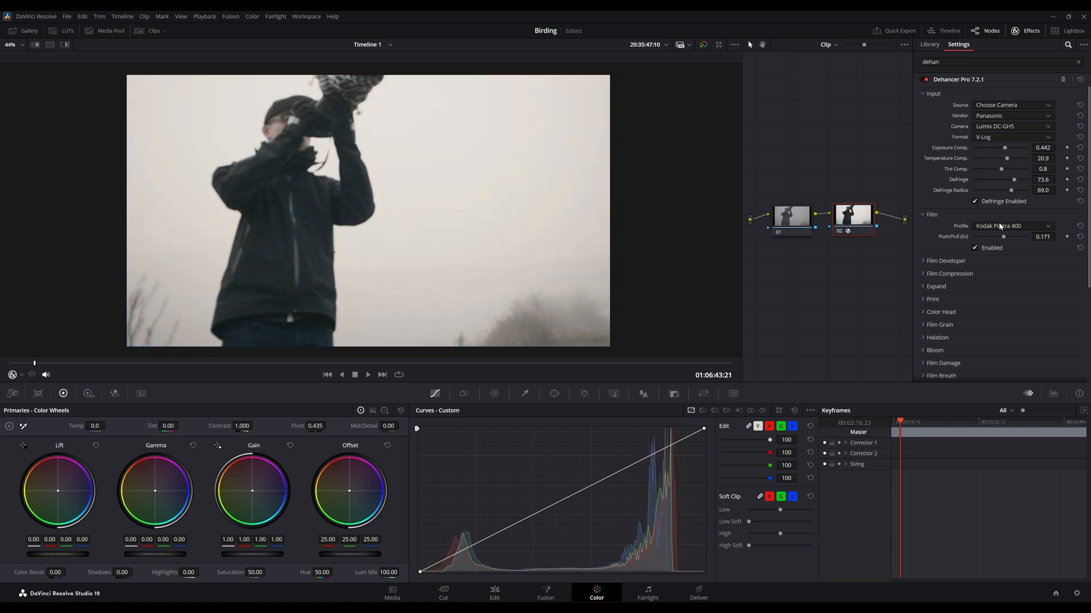
{"action": "left_click", "coordinate": [1011, 224]}
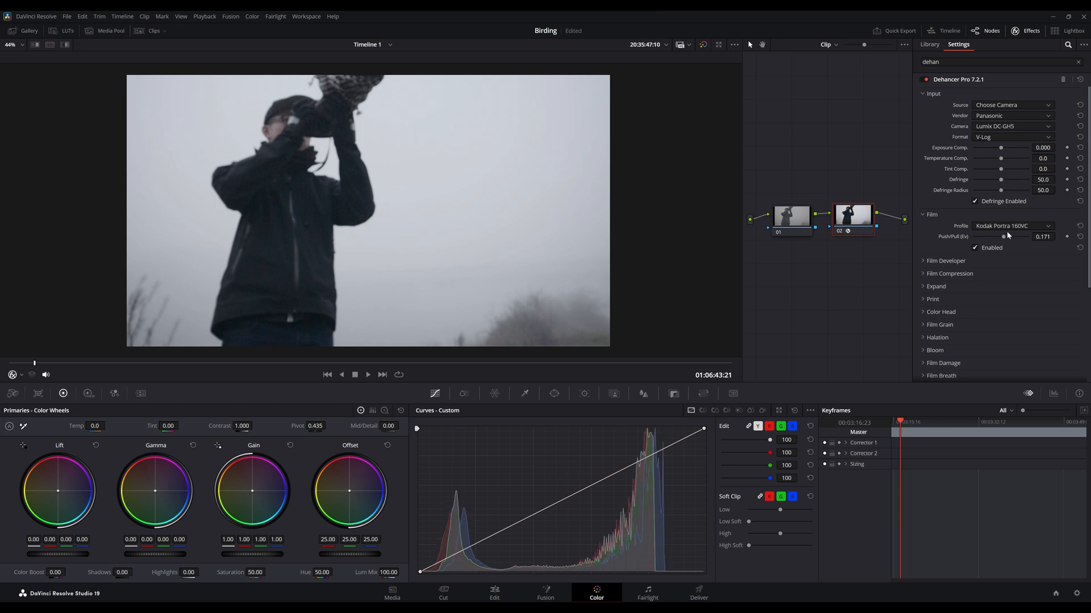
{"action": "left_click", "coordinate": [1012, 225]}
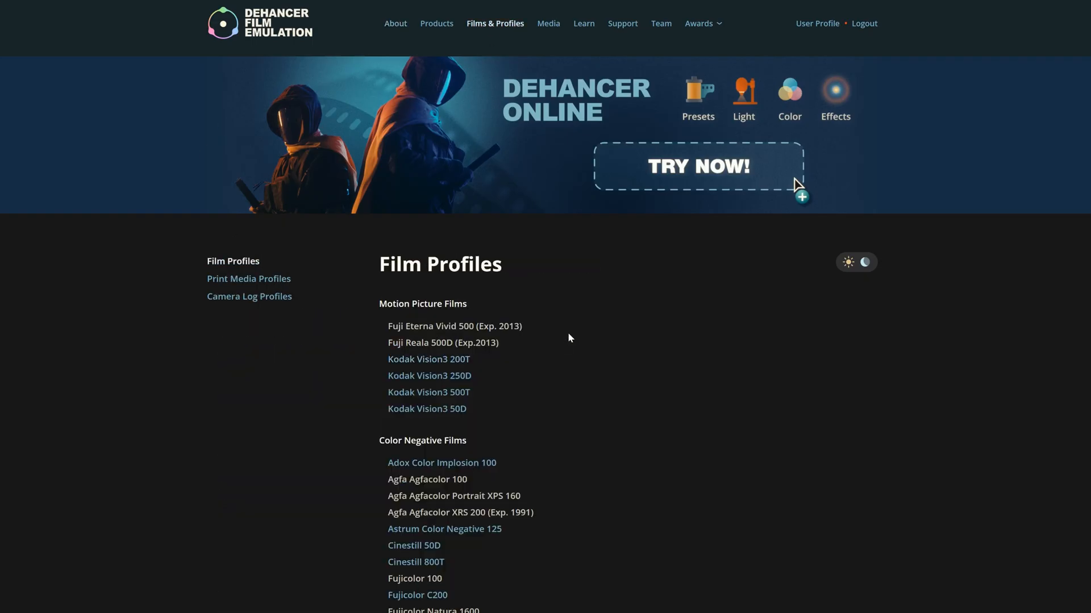
Step: Scroll through the Kodak Portra 400 profile page past its specs and history to the exposure test
{"action": "scroll", "scroll_direction": "down", "scroll_amount": 3}
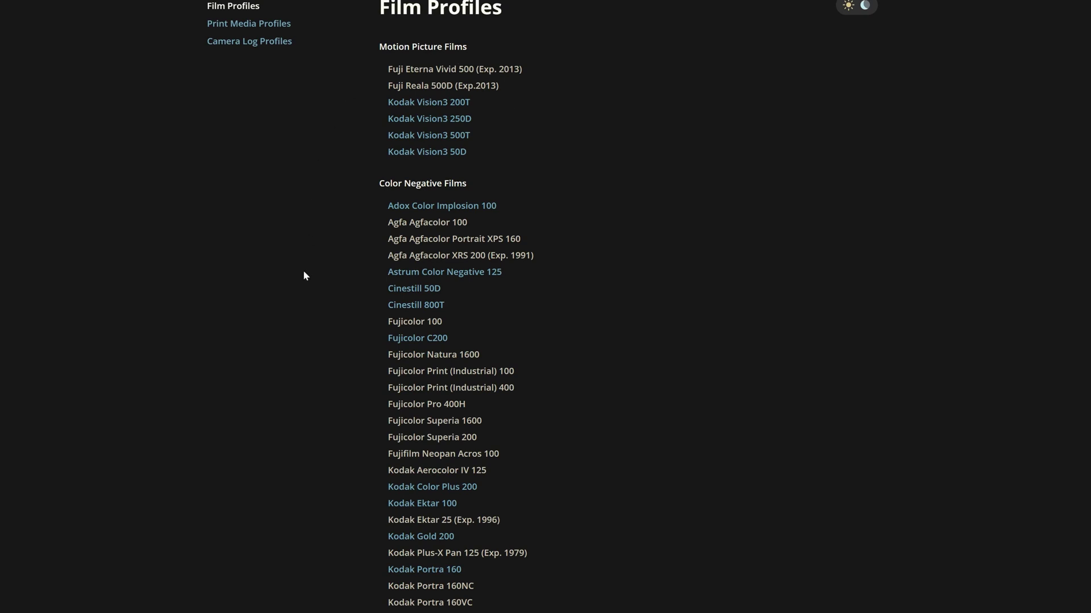
{"action": "mouse_move", "coordinate": [644, 241]}
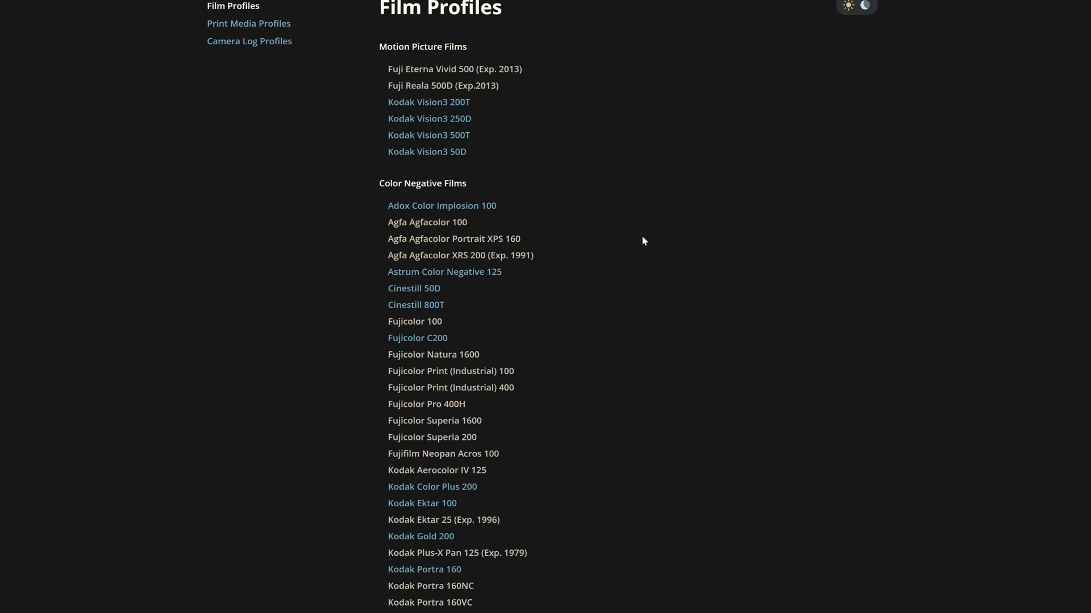
{"action": "scroll", "scroll_direction": "down", "scroll_amount": 3}
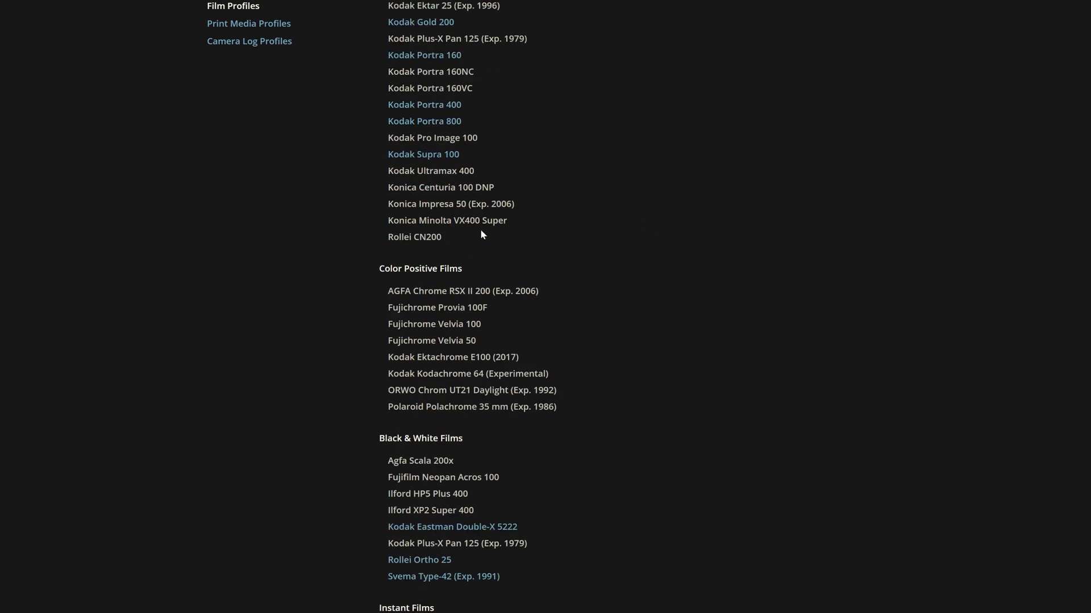
{"action": "scroll", "scroll_direction": "down", "scroll_amount": 3}
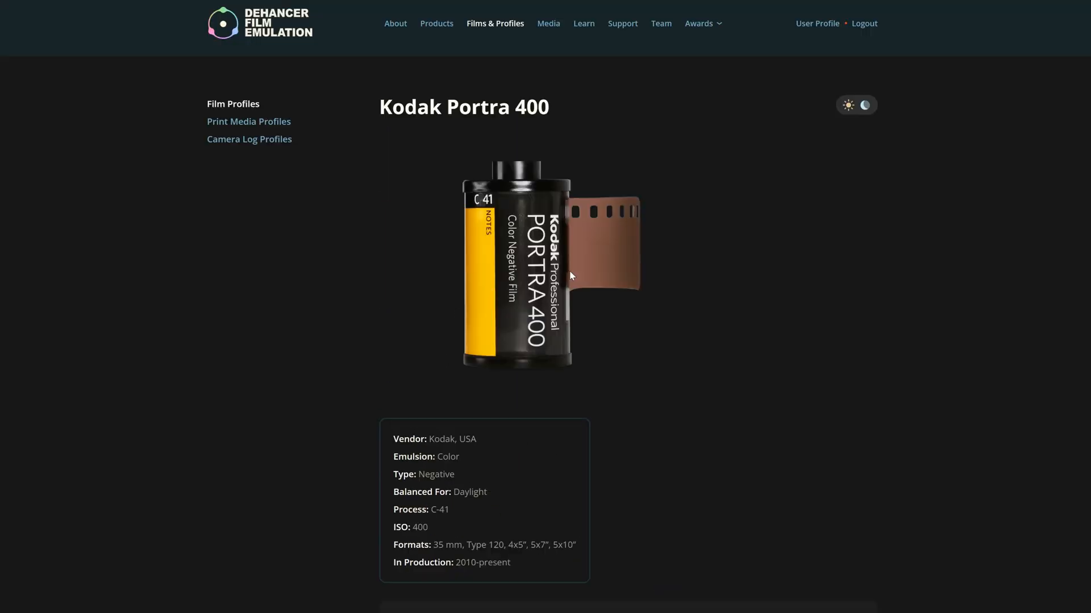
{"action": "scroll", "scroll_direction": "down", "scroll_amount": 3}
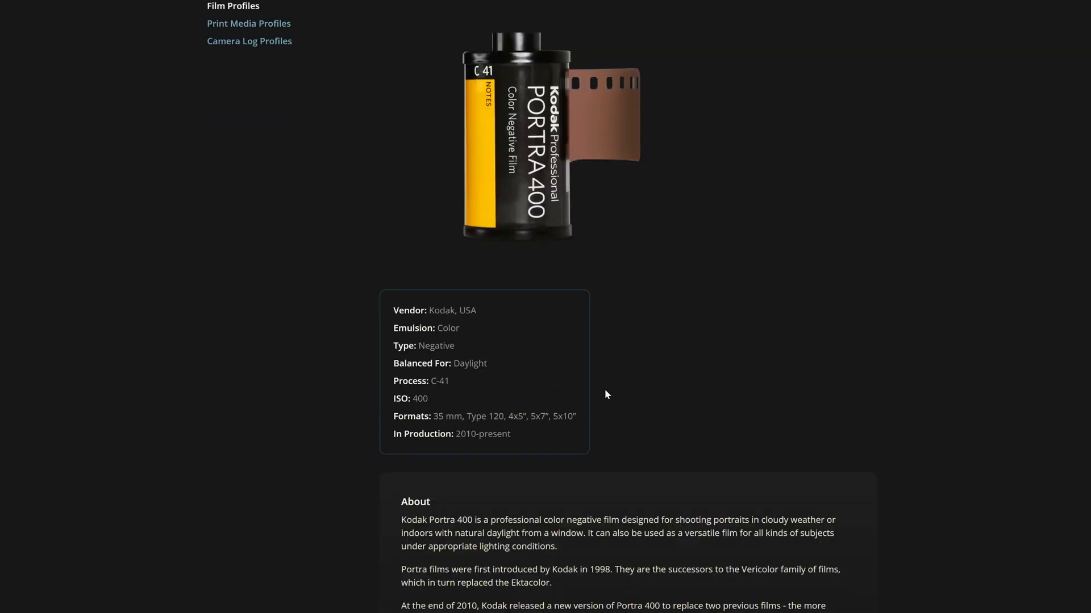
{"action": "scroll", "scroll_direction": "down", "scroll_amount": 3}
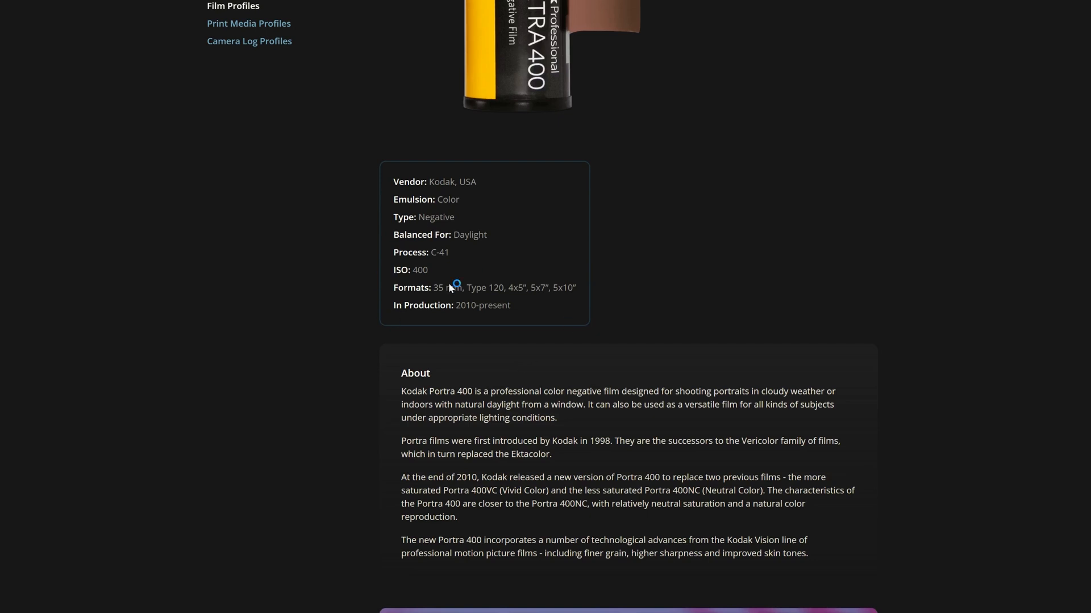
{"action": "scroll", "scroll_direction": "down", "scroll_amount": 3}
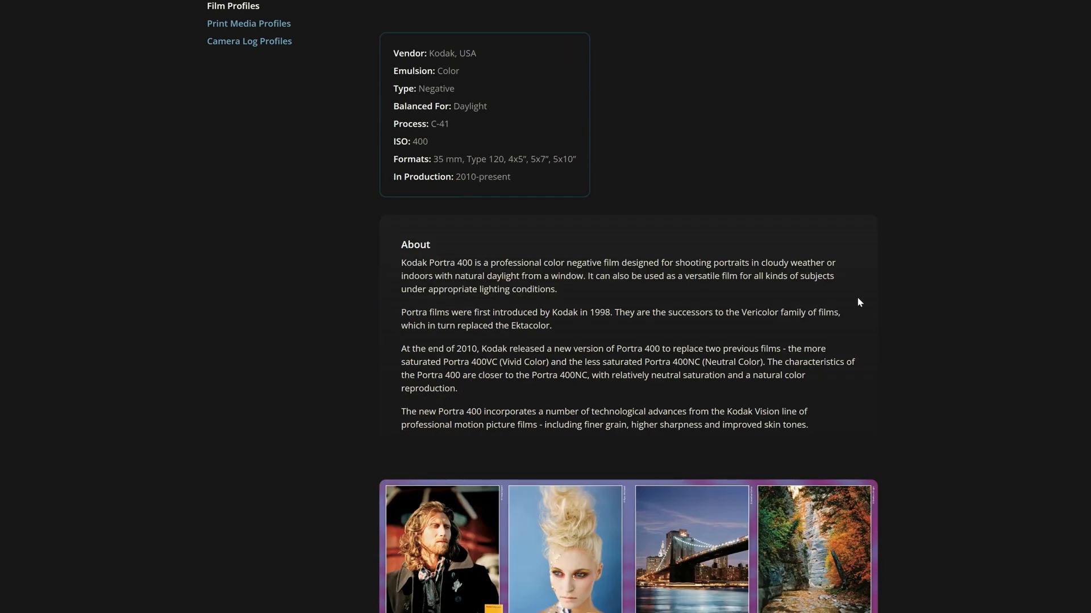
{"action": "scroll", "scroll_direction": "down", "scroll_amount": 3}
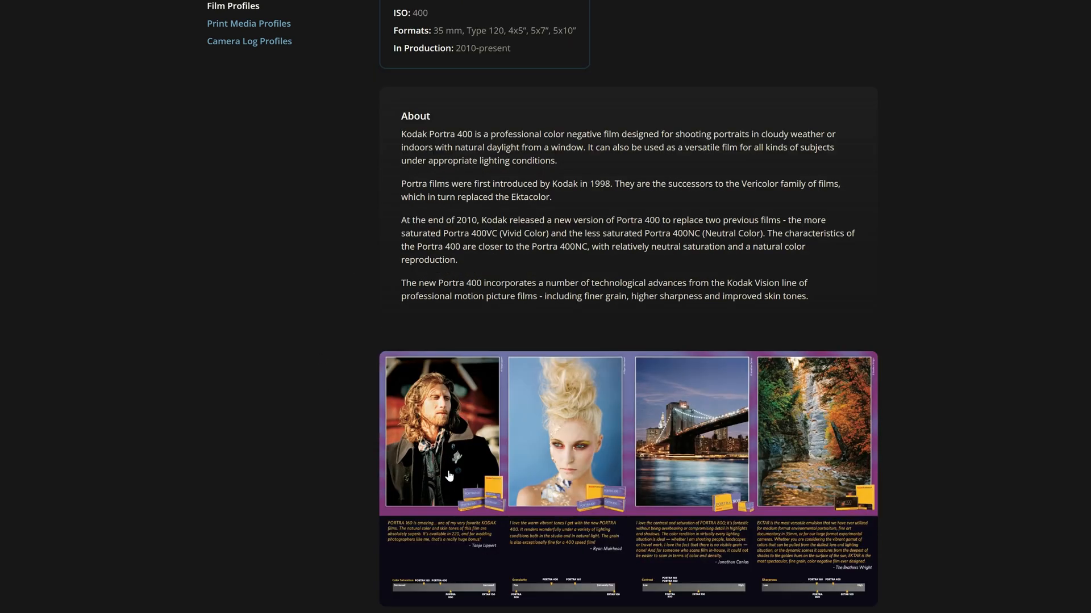
{"action": "scroll", "scroll_direction": "down", "scroll_amount": 3}
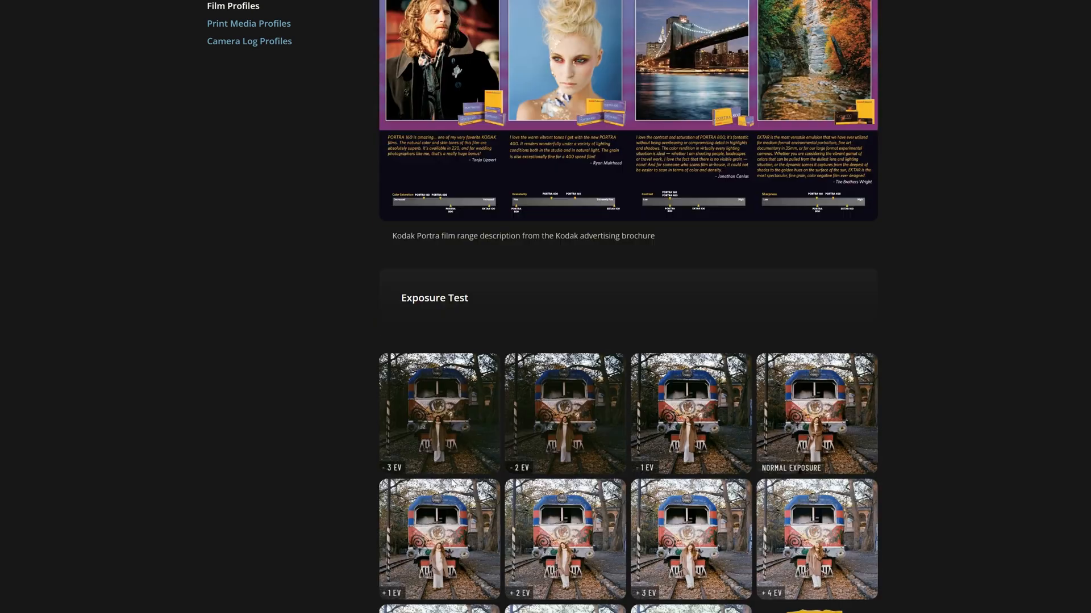
{"action": "scroll", "scroll_direction": "down", "scroll_amount": 3}
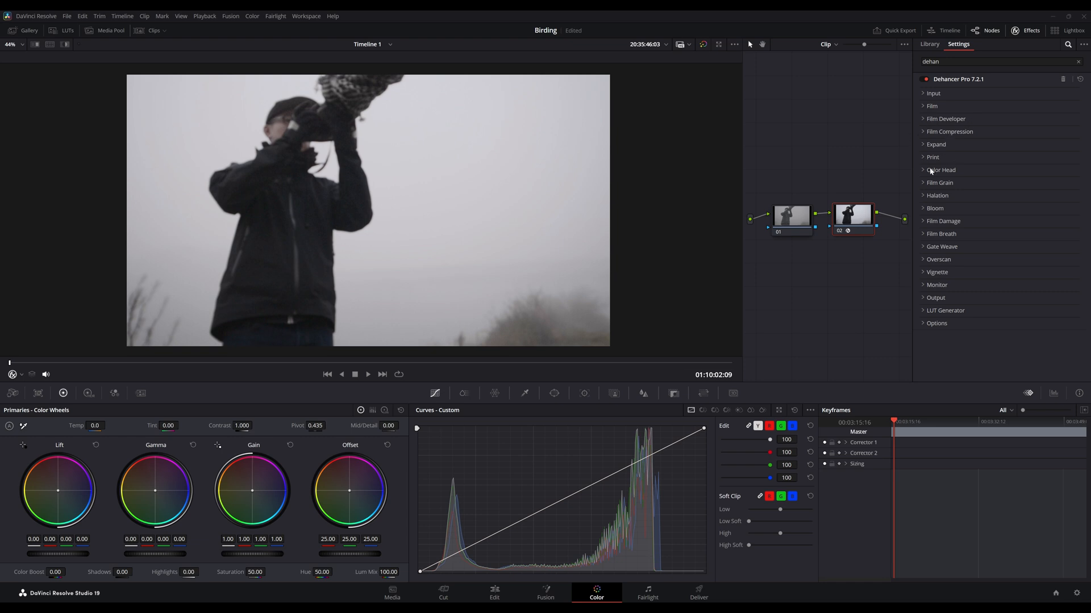
{"action": "mouse_move", "coordinate": [1033, 112]}
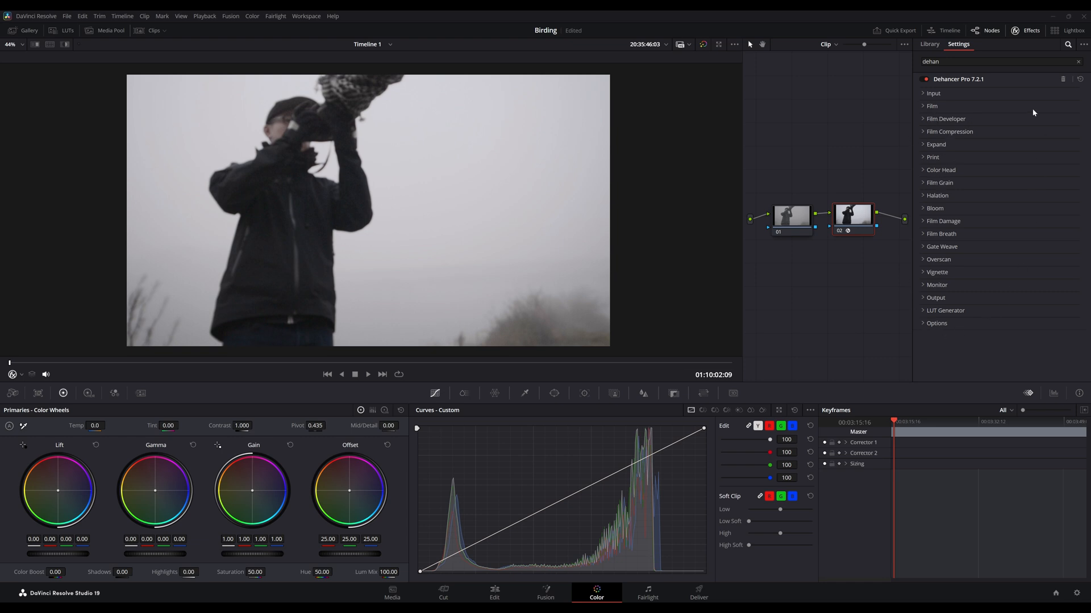
{"action": "mouse_move", "coordinate": [897, 107]}
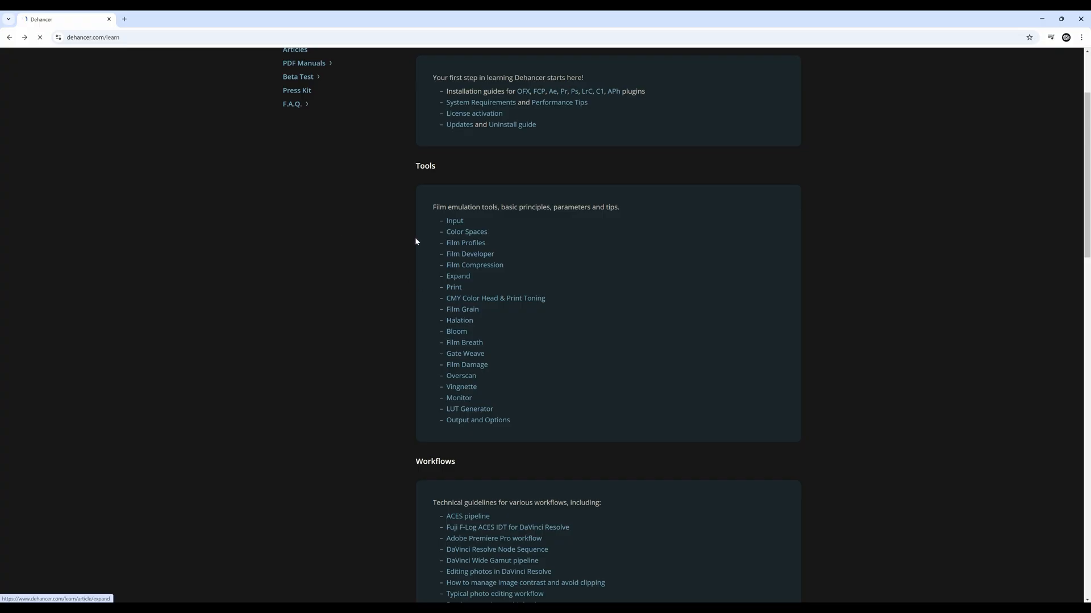
{"action": "left_click", "coordinate": [459, 320]}
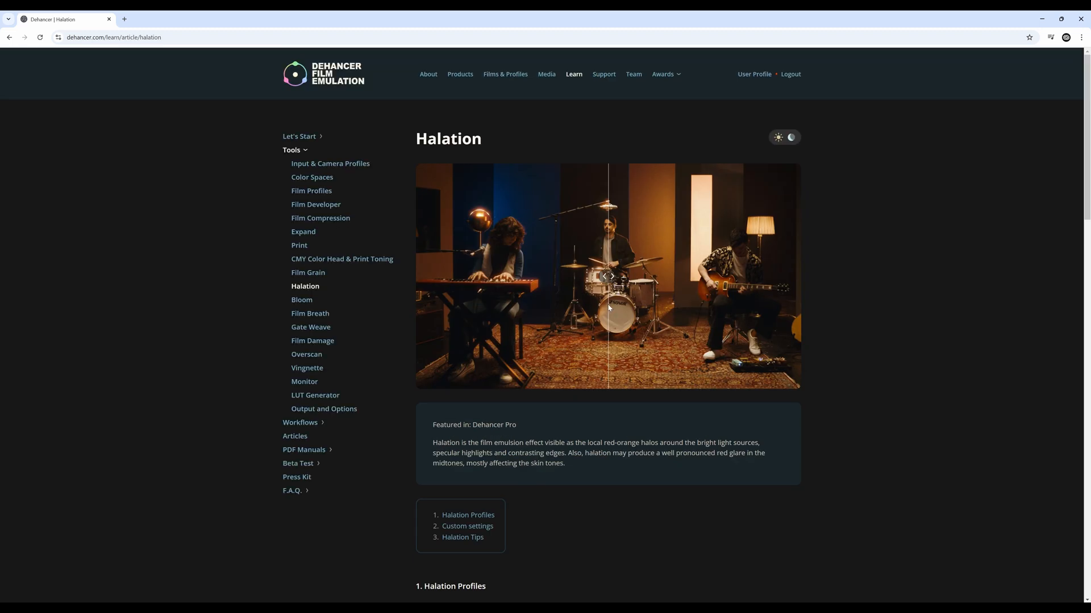
{"action": "left_click_drag", "start_coordinate": [608, 278], "coordinate": [639, 277]}
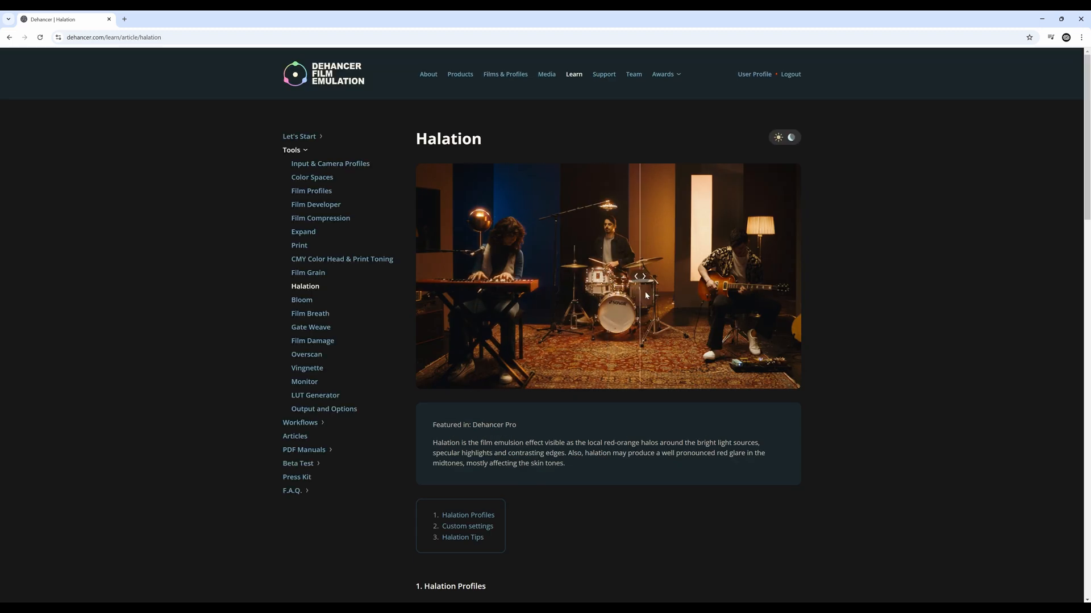
{"action": "left_click_drag", "start_coordinate": [638, 276], "coordinate": [460, 290]}
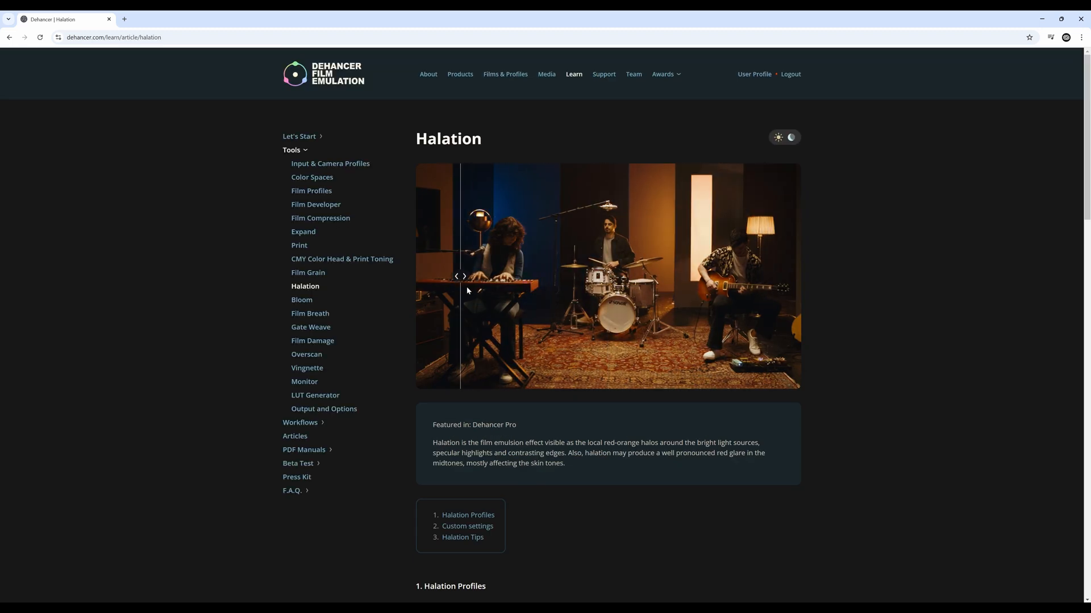
{"action": "scroll", "scroll_direction": "down", "scroll_amount": 3}
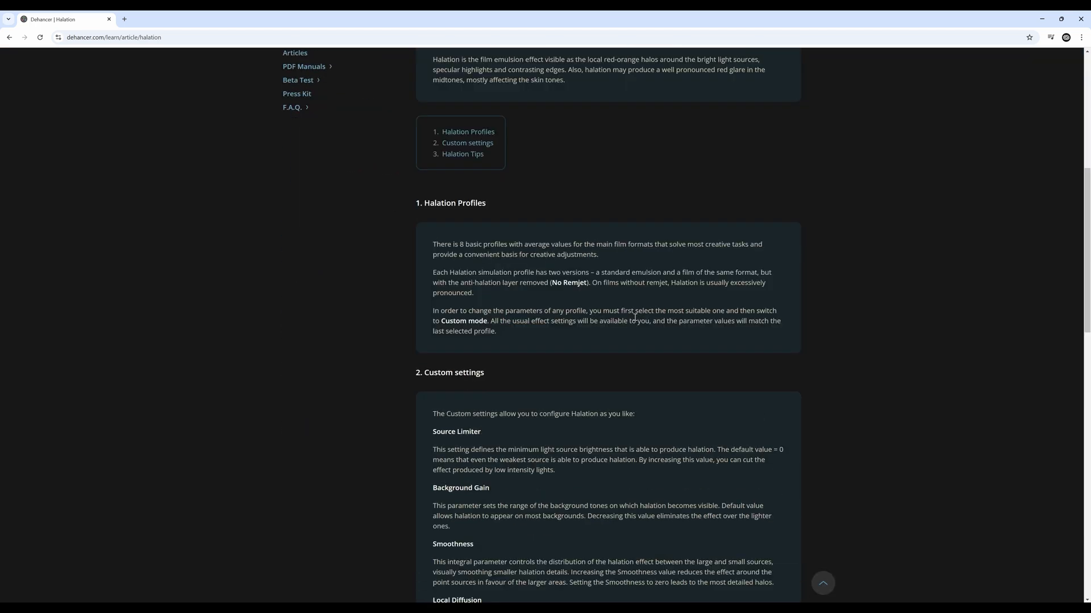
{"action": "scroll", "scroll_direction": "down", "scroll_amount": 3}
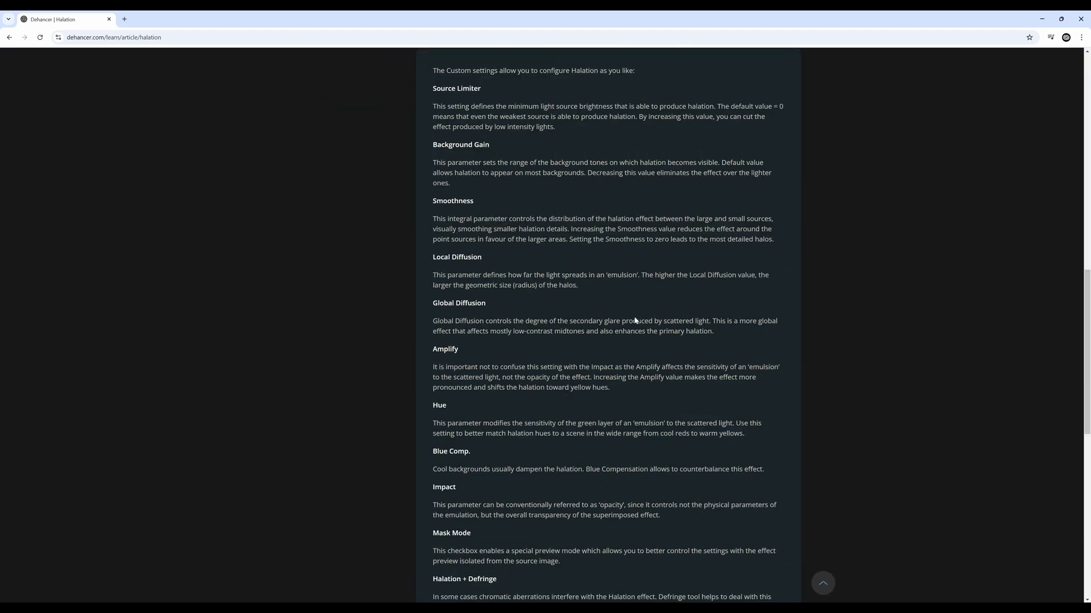
{"action": "scroll", "scroll_direction": "down", "scroll_amount": 3}
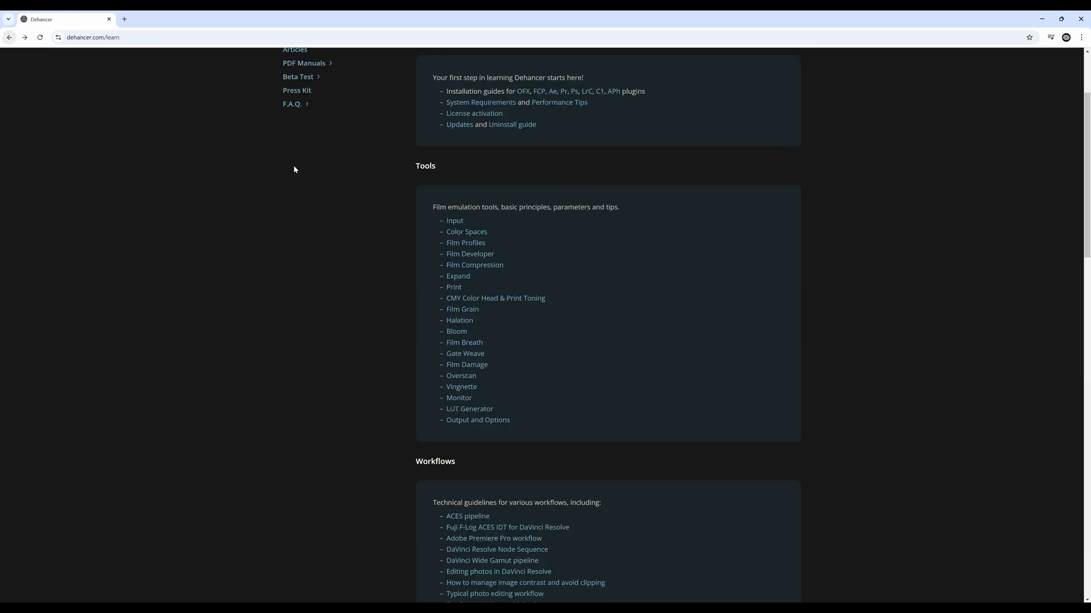
{"action": "scroll", "scroll_direction": "down", "scroll_amount": 3}
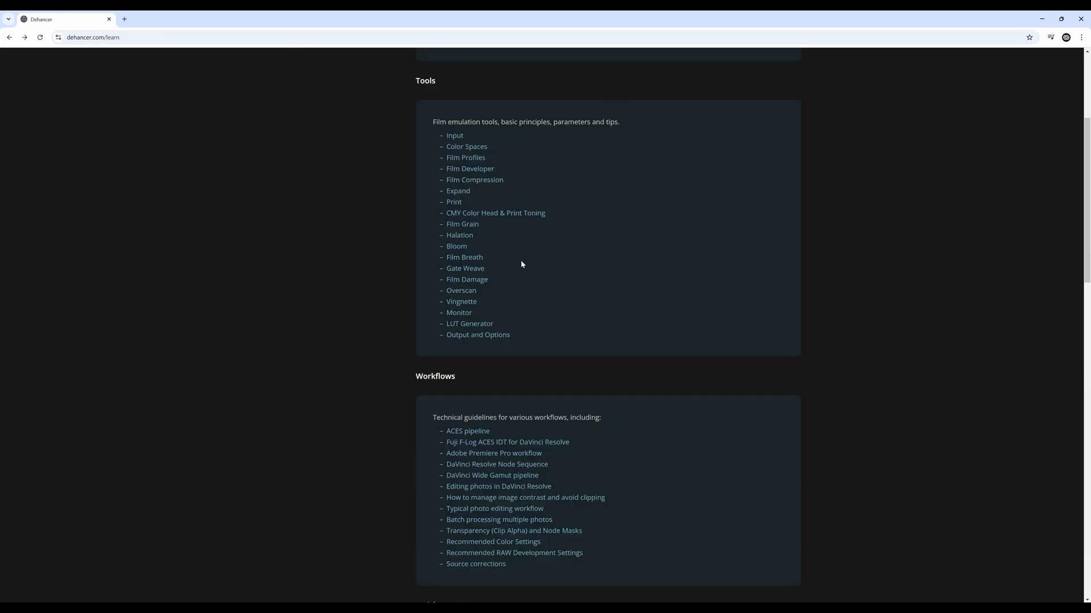
{"action": "scroll", "scroll_direction": "down", "scroll_amount": 3}
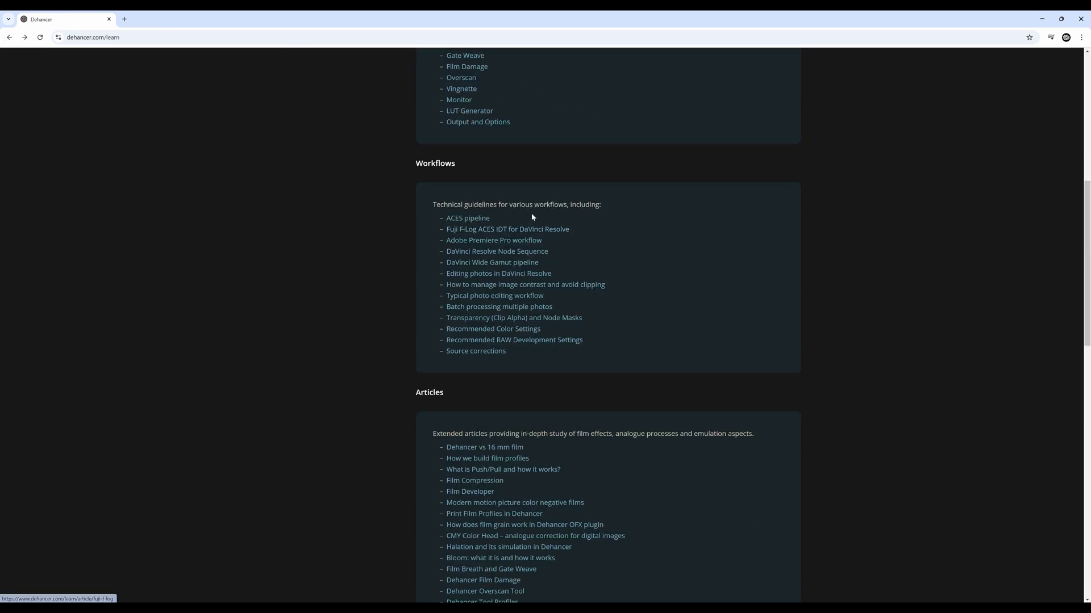
{"action": "scroll", "scroll_direction": "down", "scroll_amount": 3}
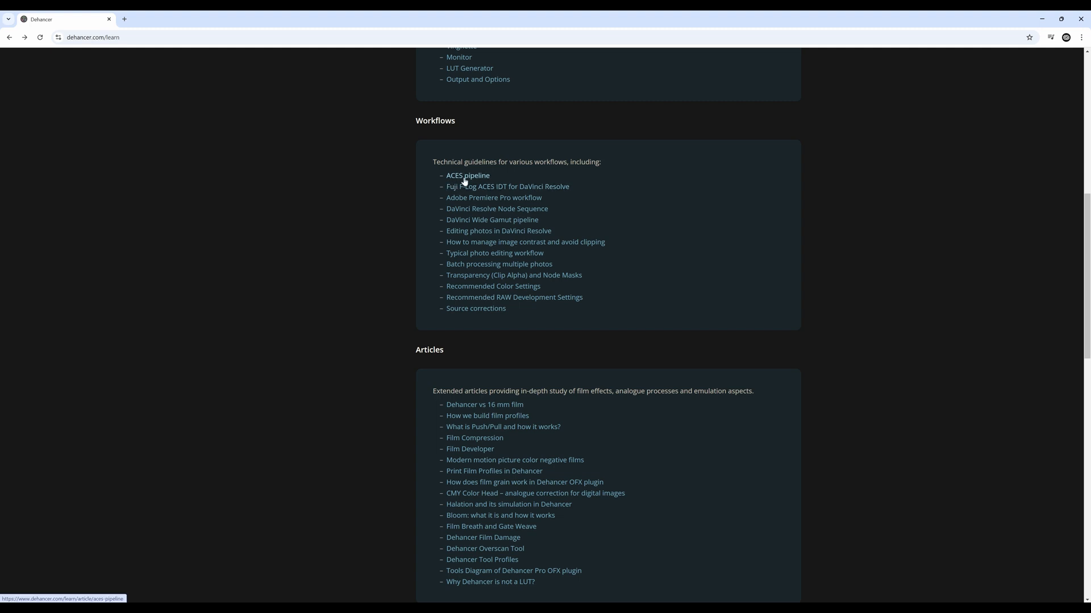
{"action": "scroll", "scroll_direction": "down", "scroll_amount": 3}
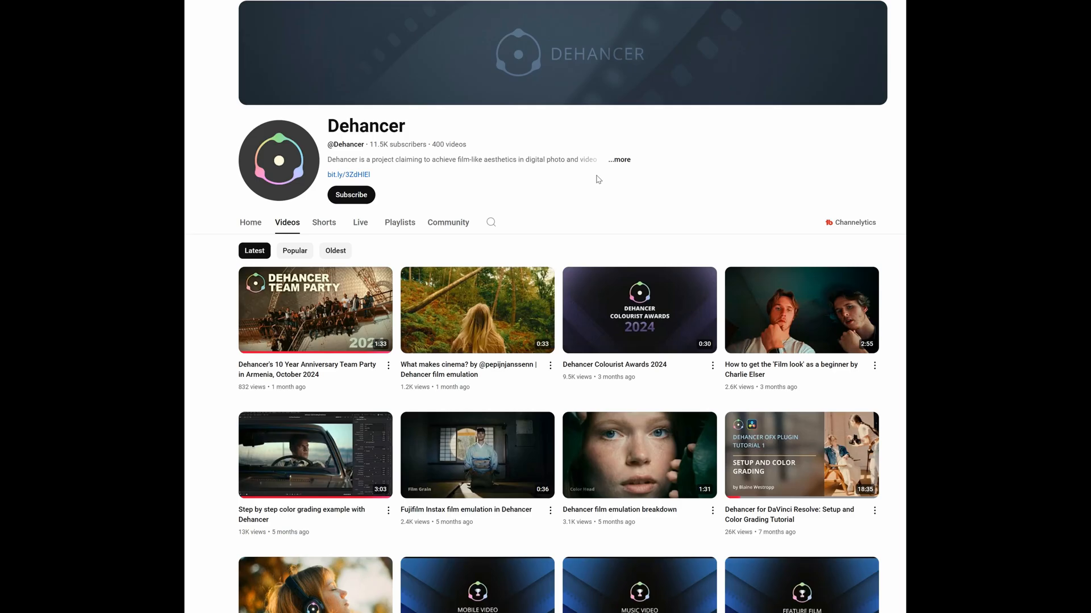
{"action": "scroll", "scroll_direction": "down", "scroll_amount": 3}
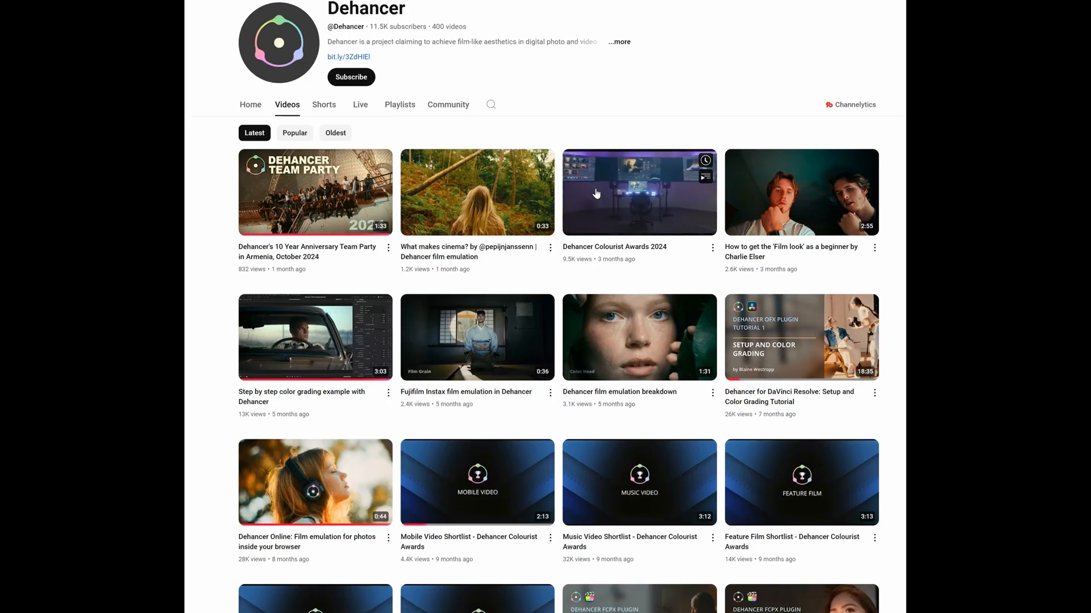
{"action": "scroll", "scroll_direction": "down", "scroll_amount": 3}
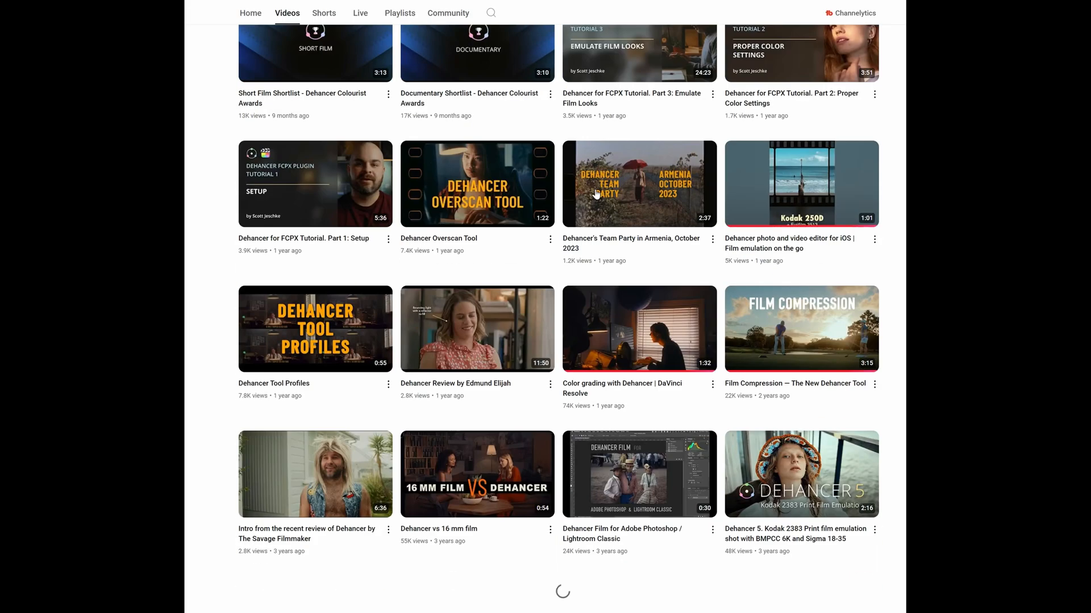
{"action": "scroll", "scroll_direction": "down", "scroll_amount": 3}
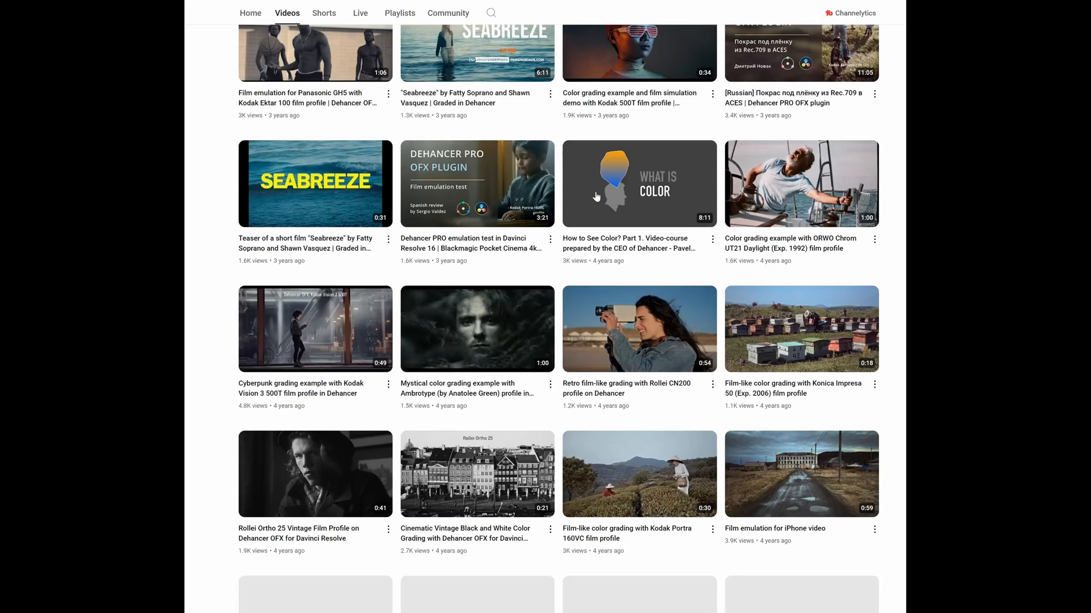
{"action": "scroll", "scroll_direction": "down", "scroll_amount": 3}
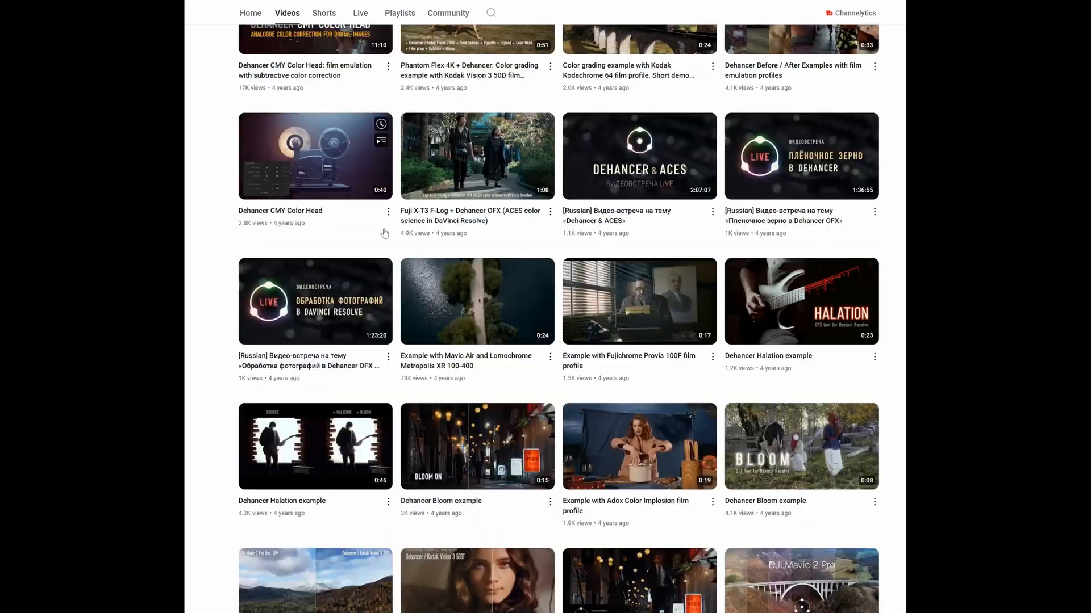
{"action": "scroll", "scroll_direction": "up", "scroll_amount": 3}
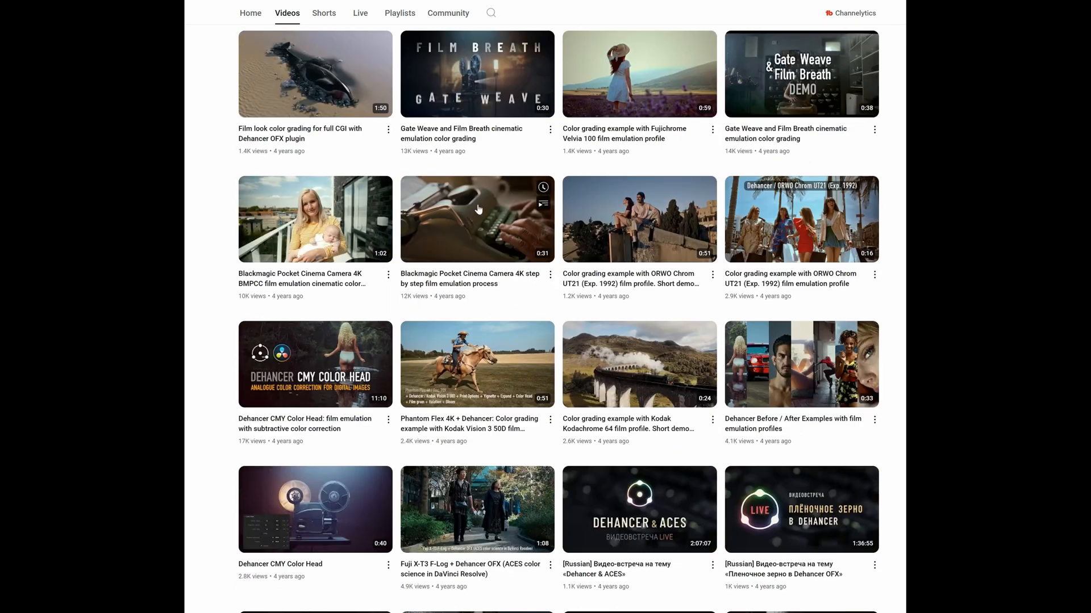
{"action": "scroll", "scroll_direction": "down", "scroll_amount": 3}
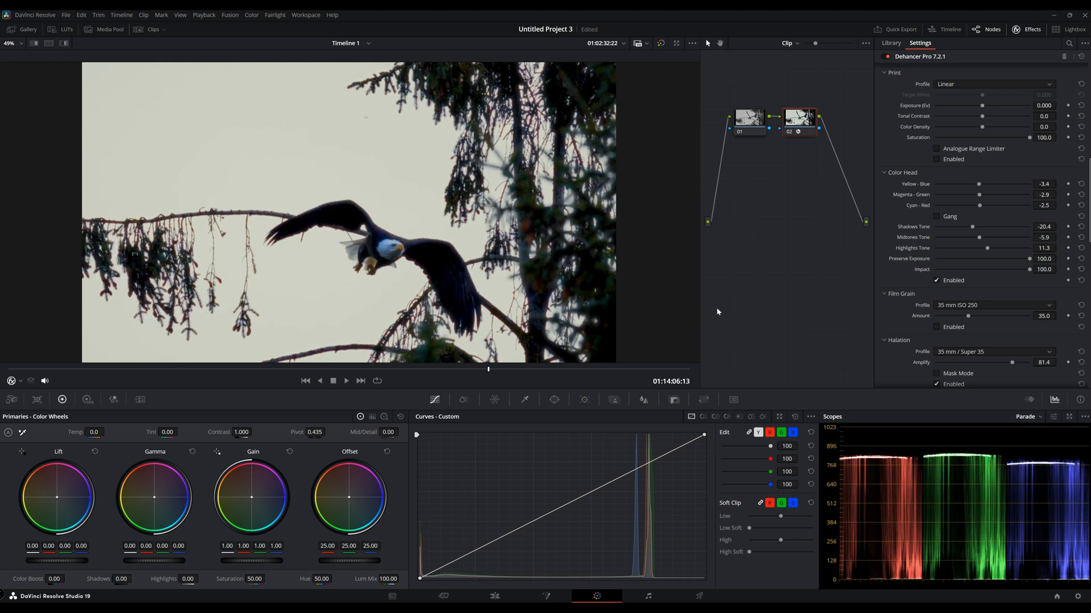
Step: Try the Kodak Ektachrome E100 (2017) profile, then apply Kodak Kodachrome 64 (Experimental)
{"action": "scroll", "scroll_direction": "down", "scroll_amount": 3}
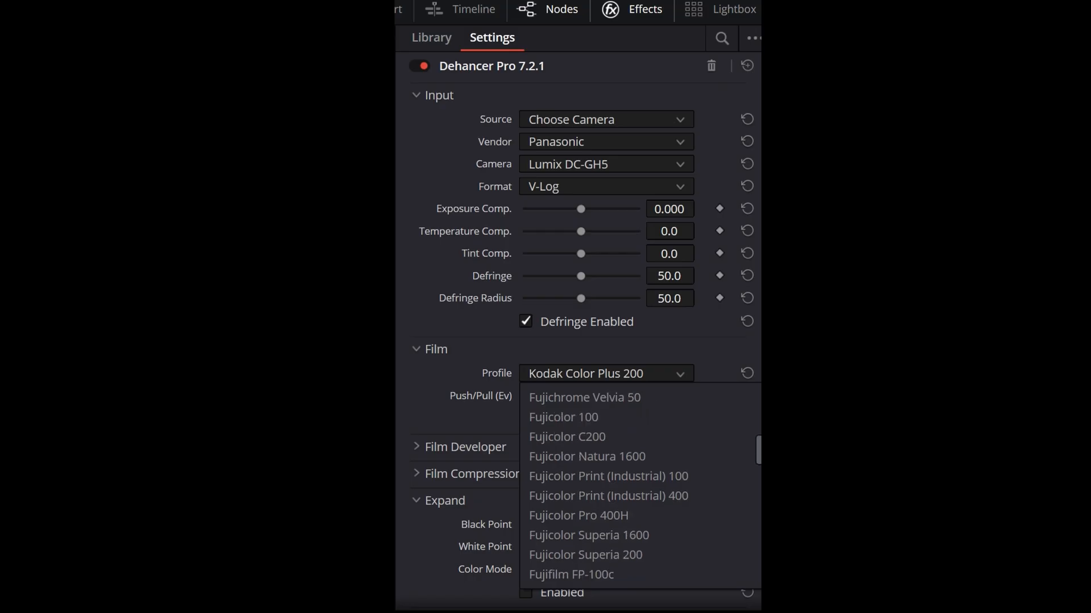
{"action": "scroll", "scroll_direction": "down", "scroll_amount": 3}
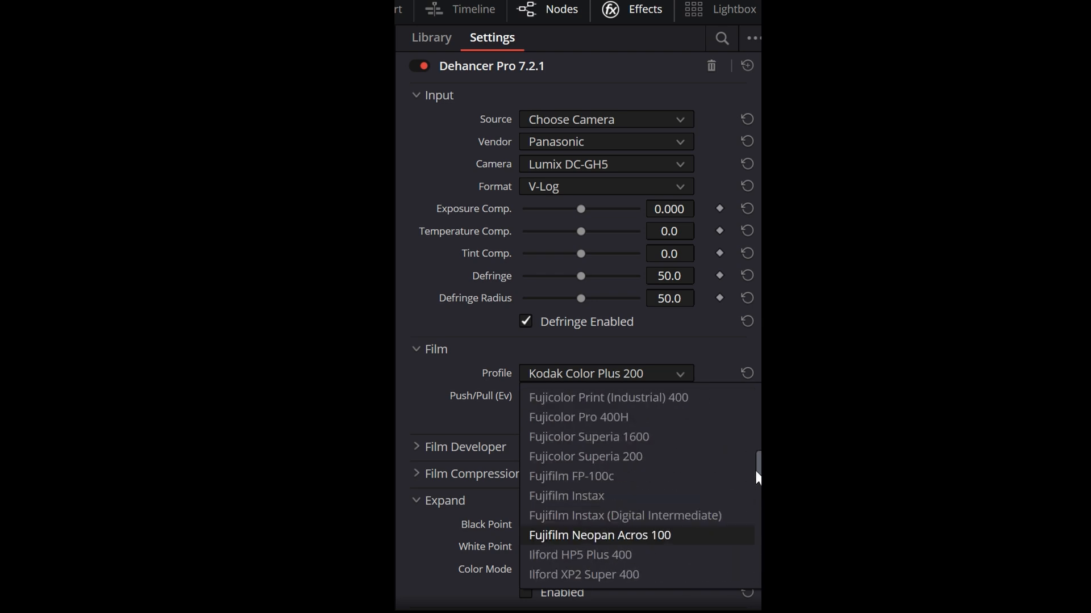
{"action": "scroll", "scroll_direction": "down", "scroll_amount": 3}
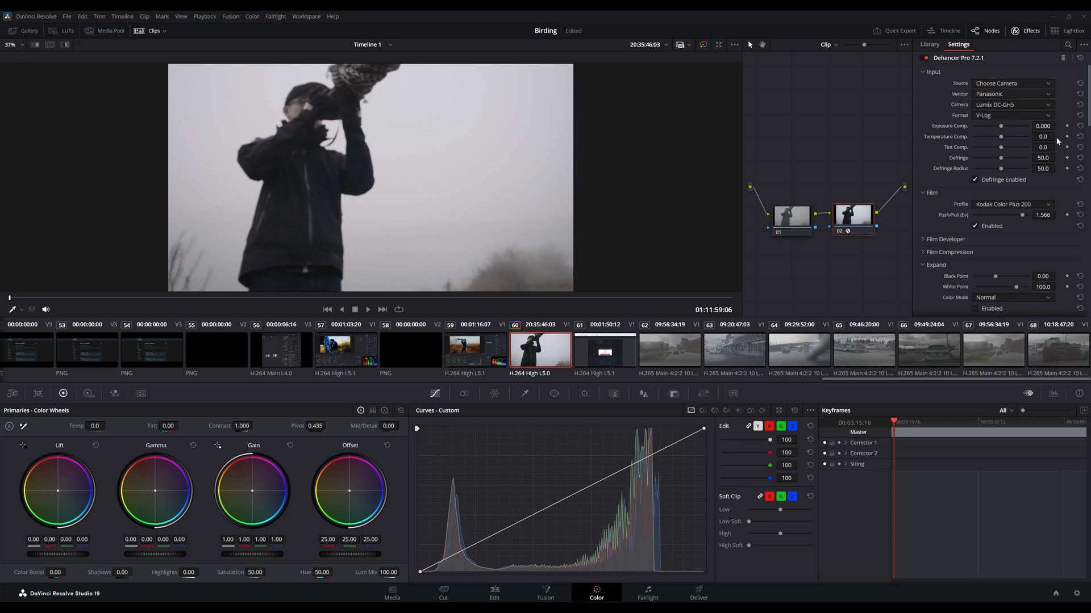
{"action": "left_click", "coordinate": [1011, 205]}
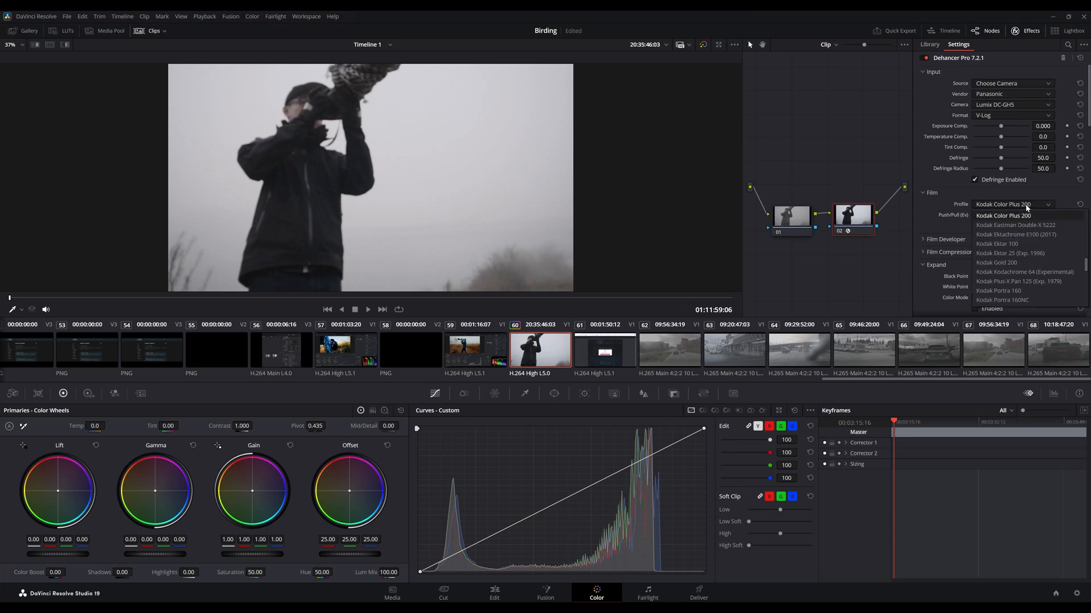
{"action": "left_click", "coordinate": [1018, 234]}
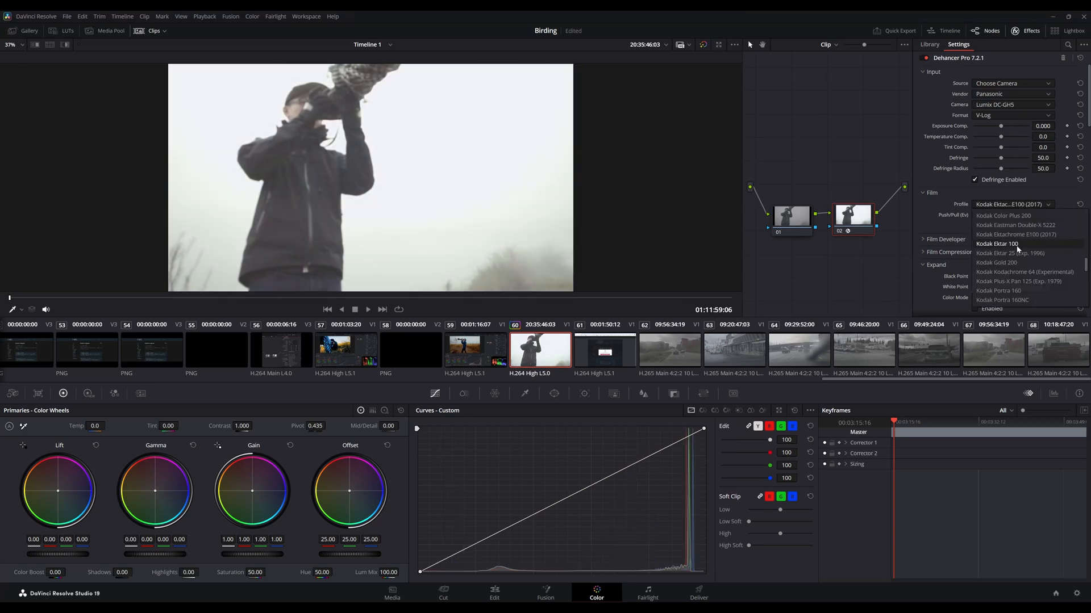
{"action": "left_click", "coordinate": [1025, 272]}
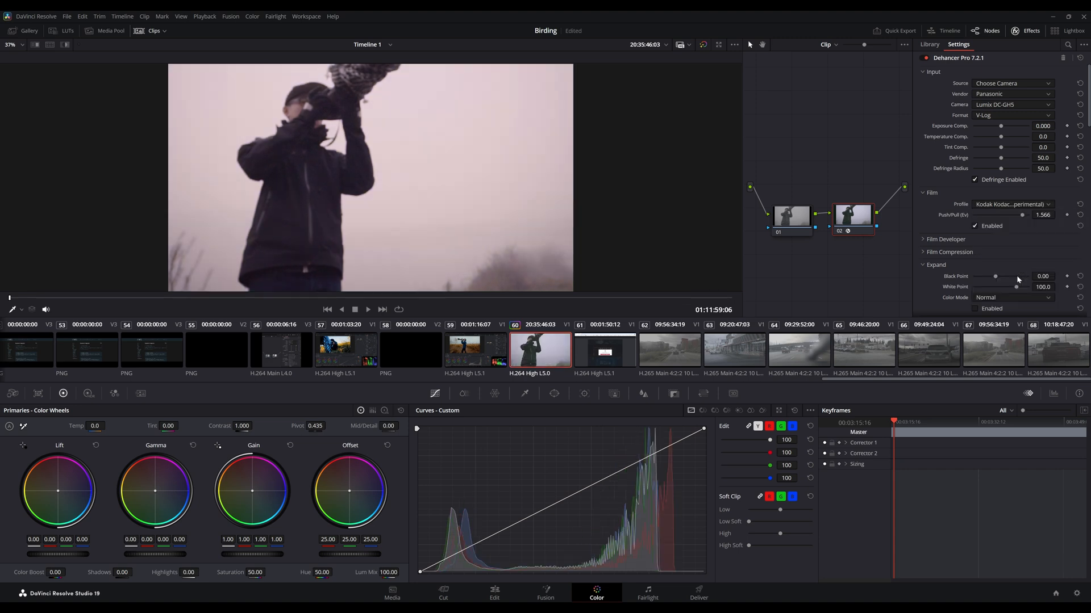
{"action": "left_click", "coordinate": [1011, 205]}
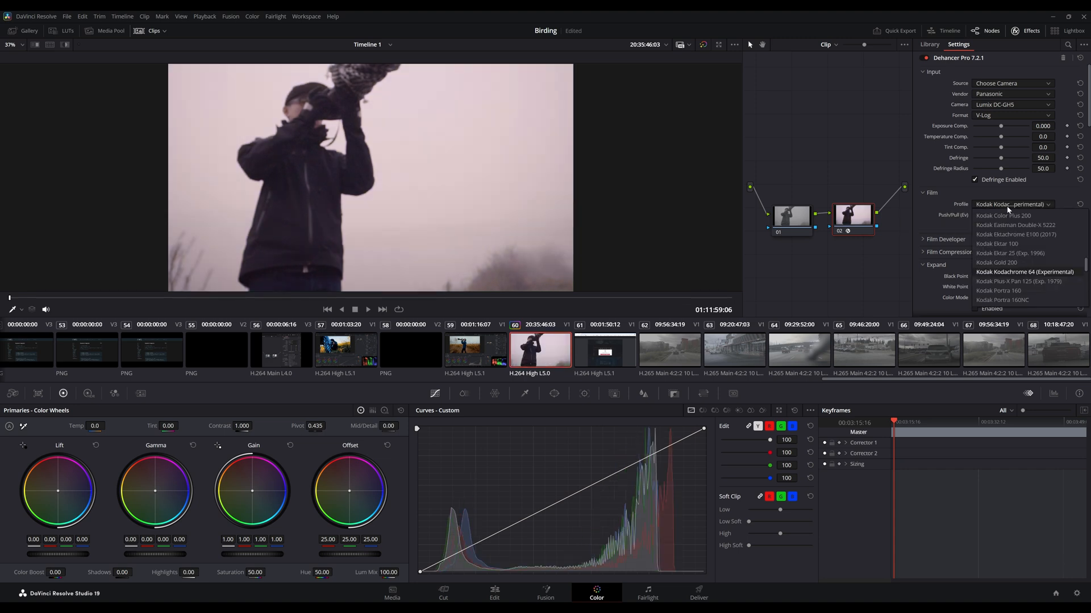
{"action": "left_click", "coordinate": [1014, 205]}
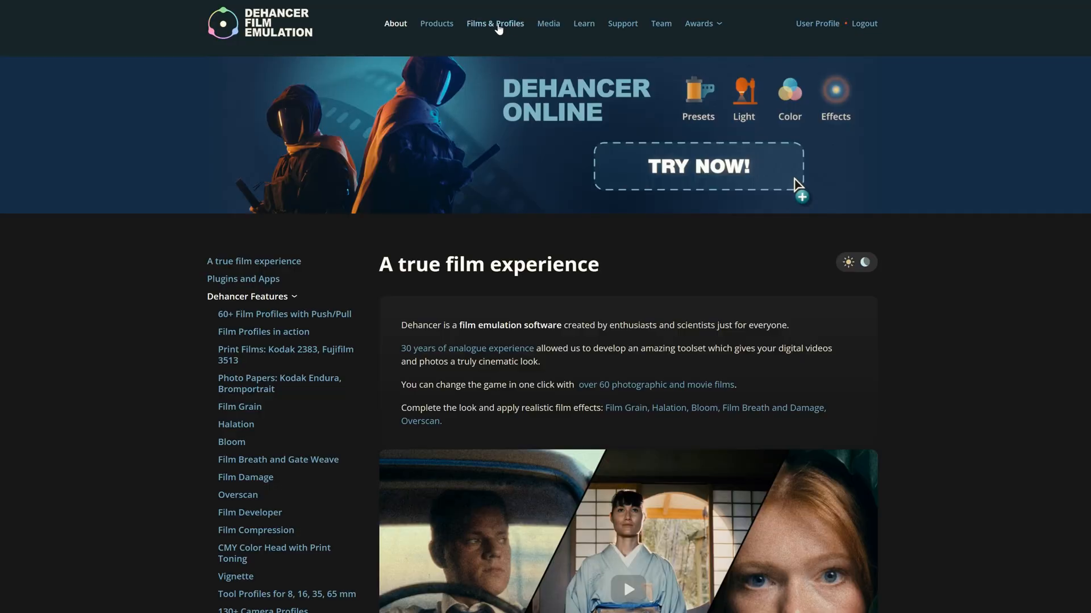
Step: Browse down Dehancer's Films & Profiles page listing the available film emulations
{"action": "left_click", "coordinate": [495, 23]}
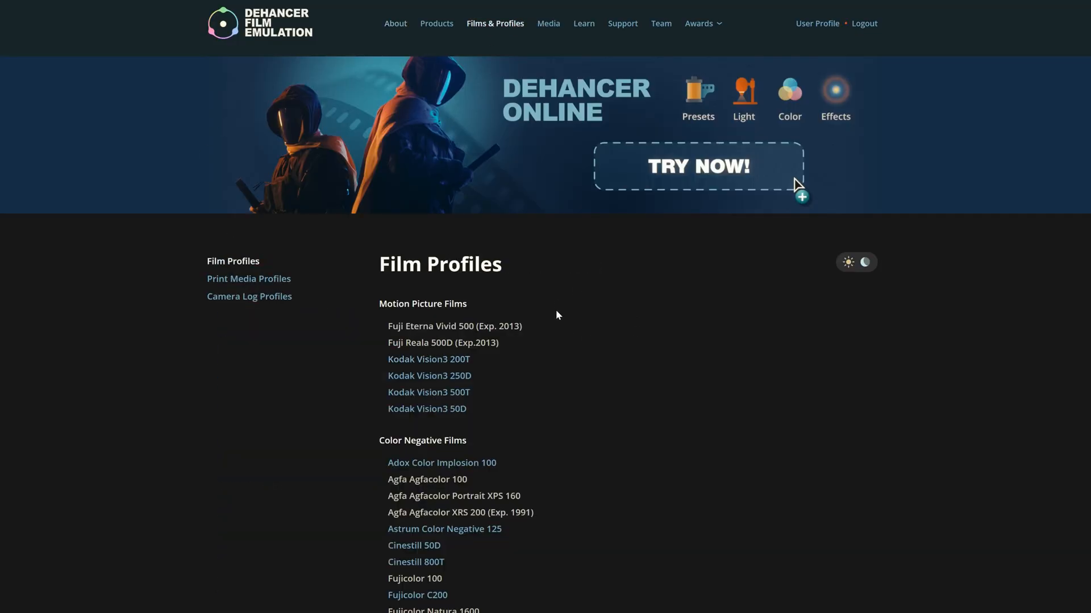
{"action": "scroll", "scroll_direction": "down", "scroll_amount": 3}
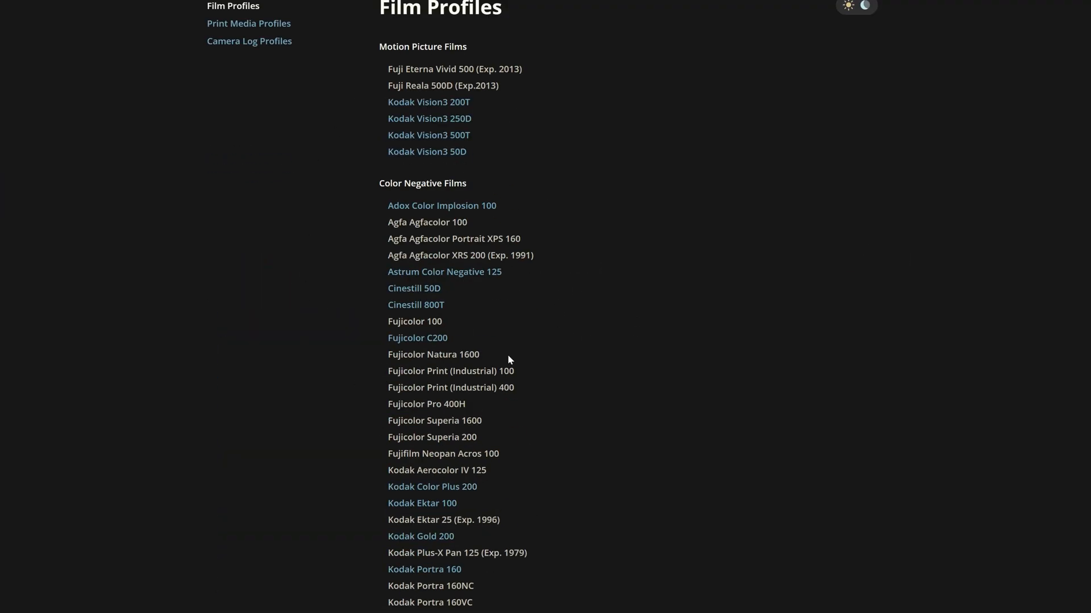
{"action": "scroll", "scroll_direction": "down", "scroll_amount": 3}
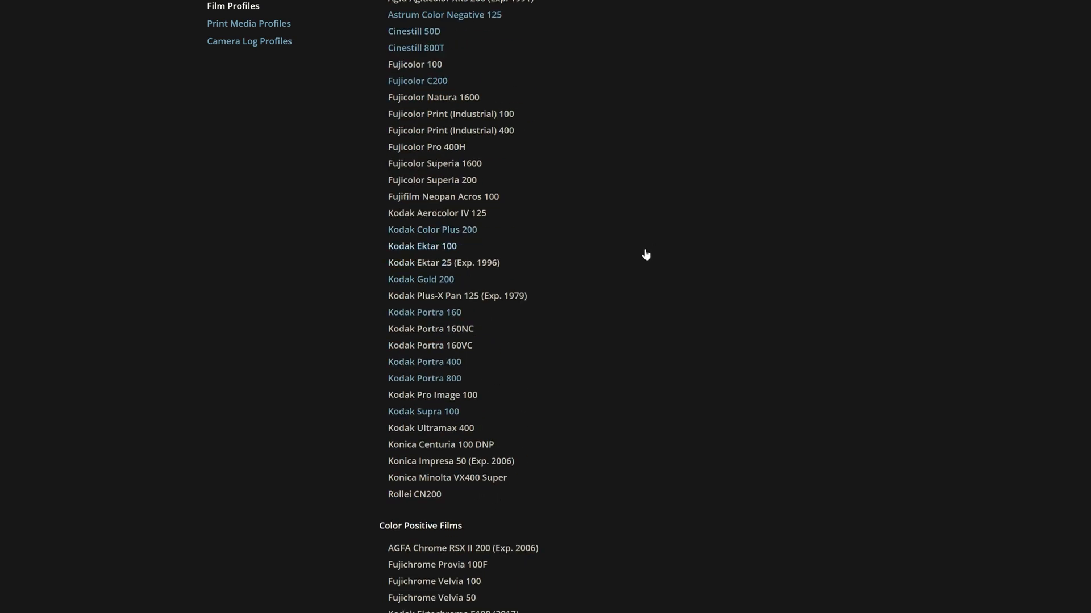
{"action": "scroll", "scroll_direction": "down", "scroll_amount": 3}
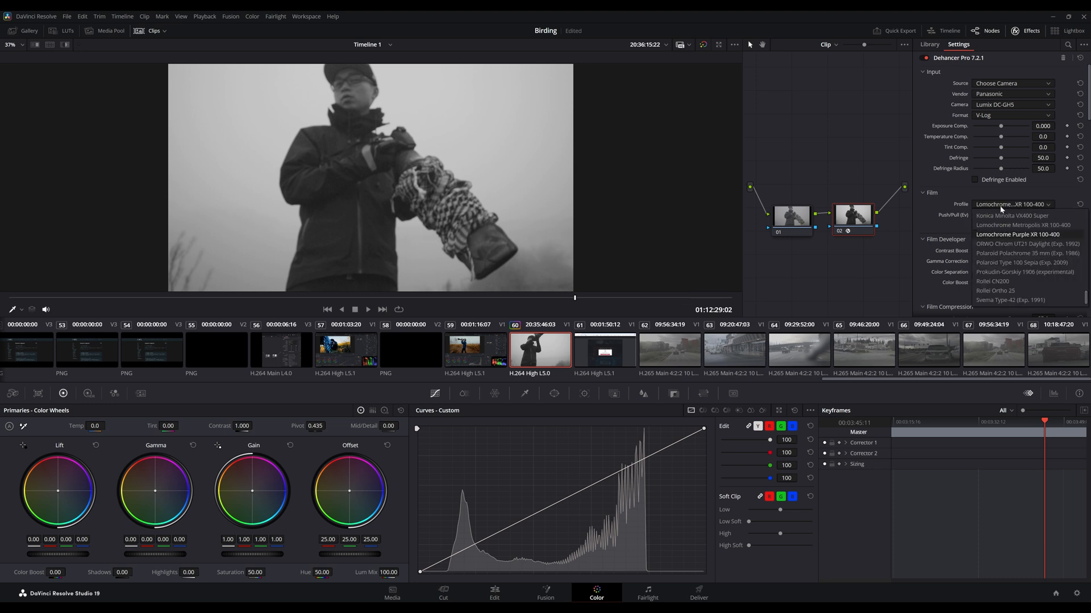
Step: Try the Prokudin-Gorskiy 1906 (experimental) profile, then keep Lomochrome XR 100-400
{"action": "left_click", "coordinate": [1025, 273]}
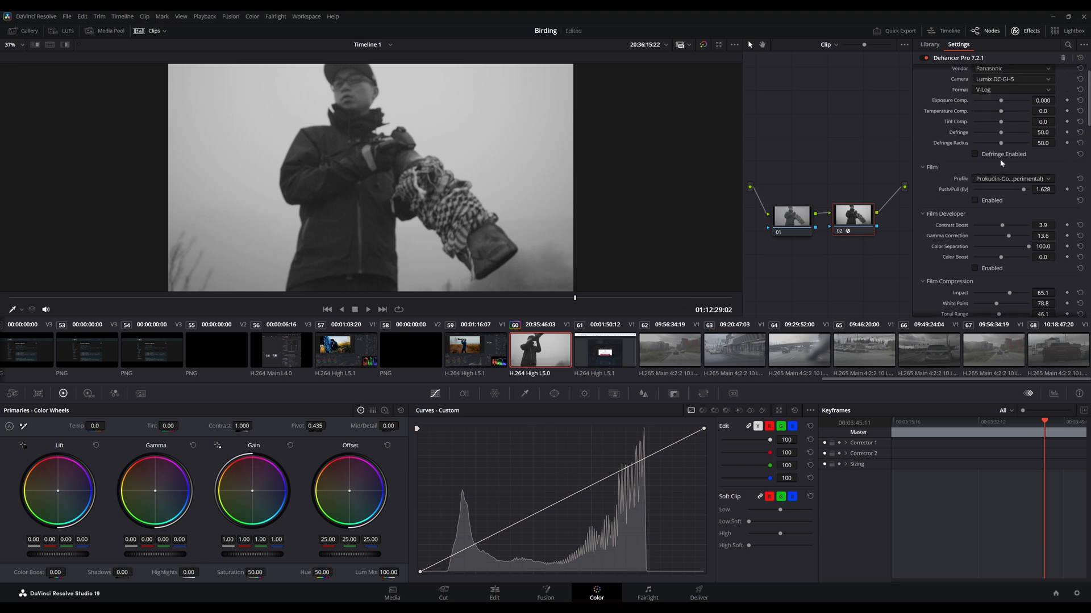
{"action": "left_click", "coordinate": [1011, 178]}
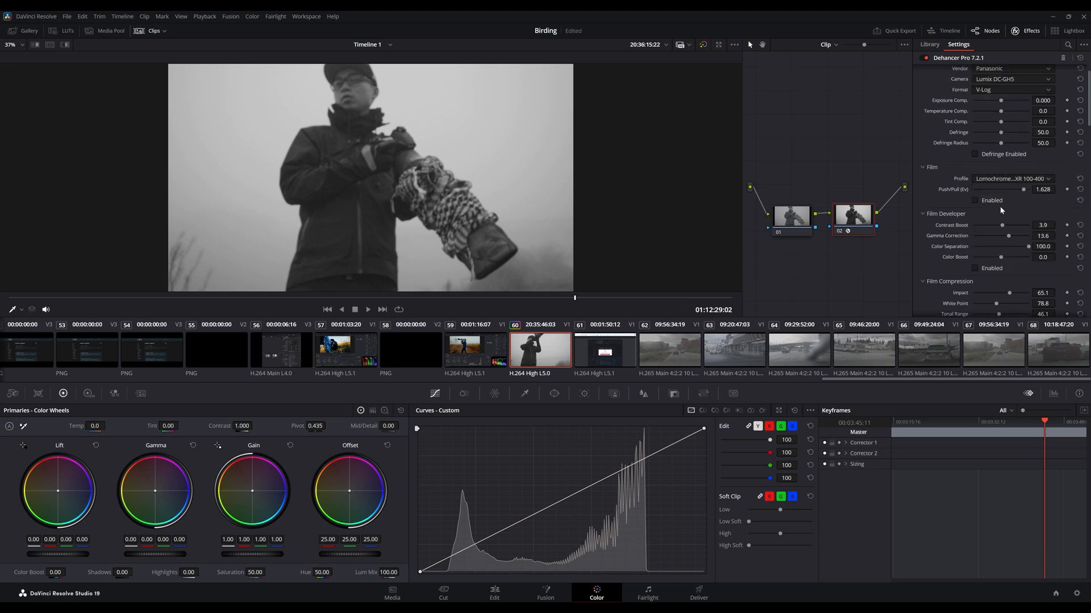
{"action": "left_click", "coordinate": [975, 200]}
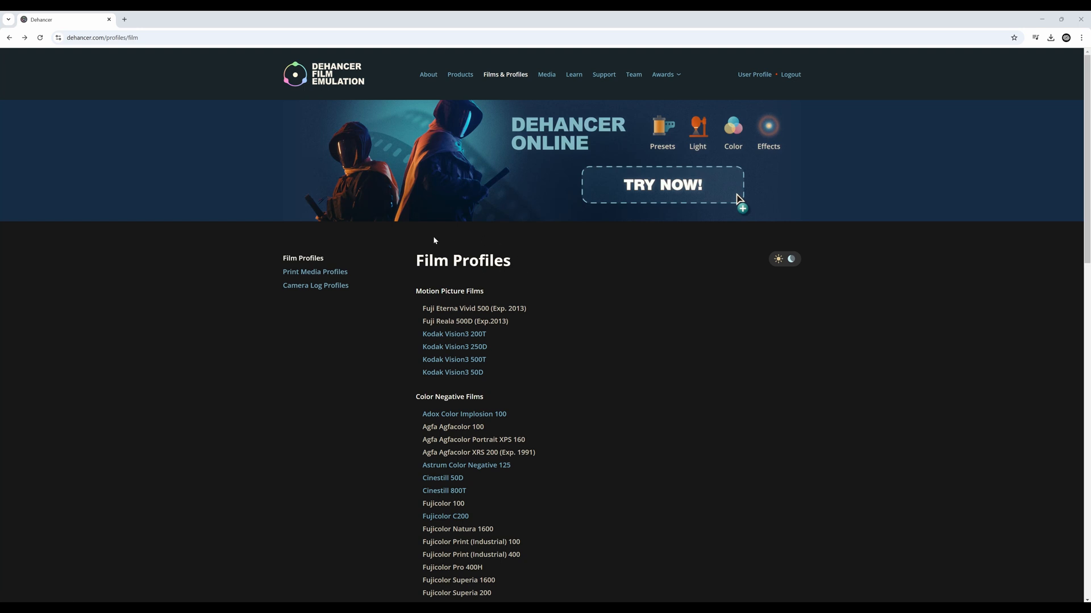
{"action": "scroll", "scroll_direction": "down", "scroll_amount": 3}
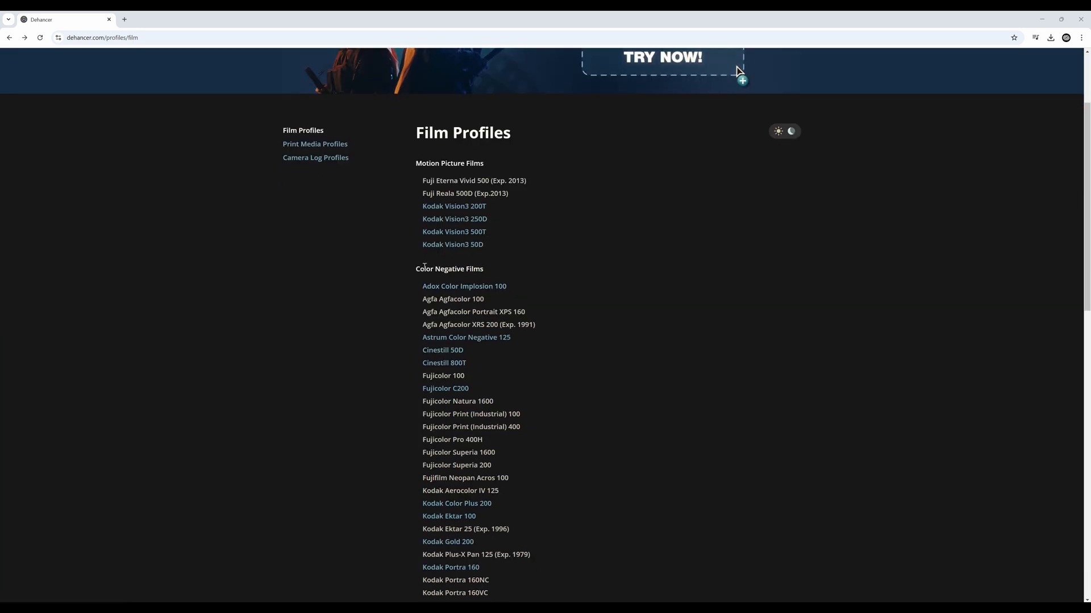
{"action": "scroll", "scroll_direction": "down", "scroll_amount": 3}
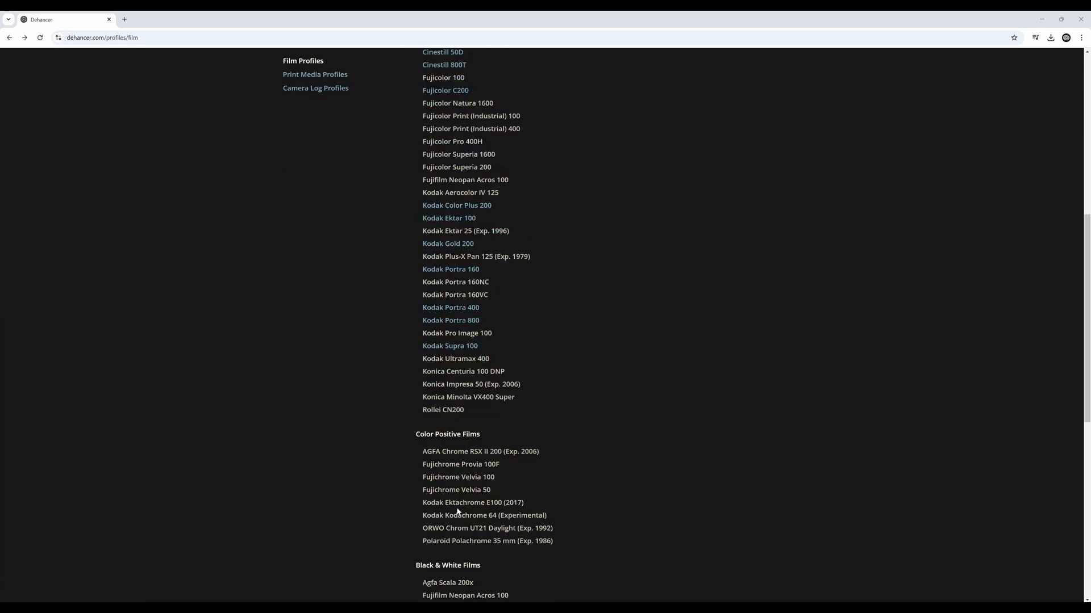
{"action": "scroll", "scroll_direction": "down", "scroll_amount": 3}
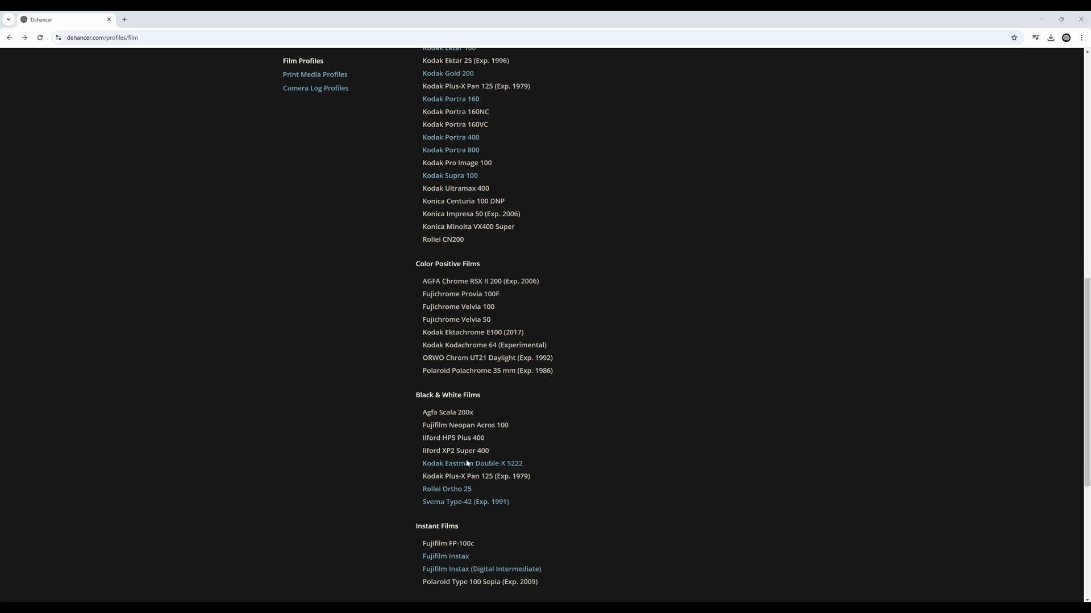
{"action": "scroll", "scroll_direction": "down", "scroll_amount": 3}
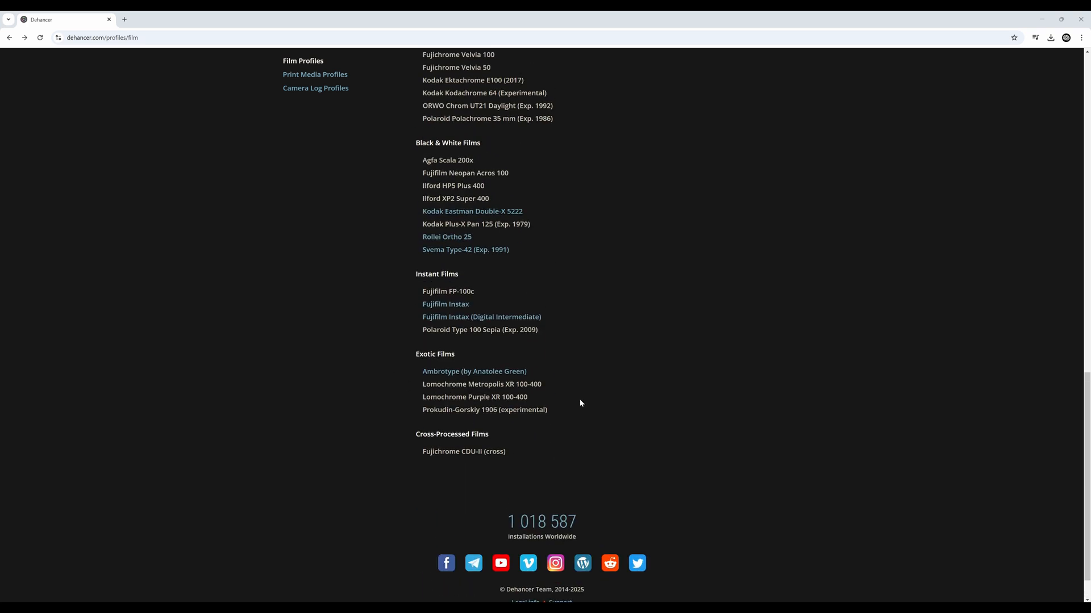
{"action": "scroll", "scroll_direction": "up", "scroll_amount": 3}
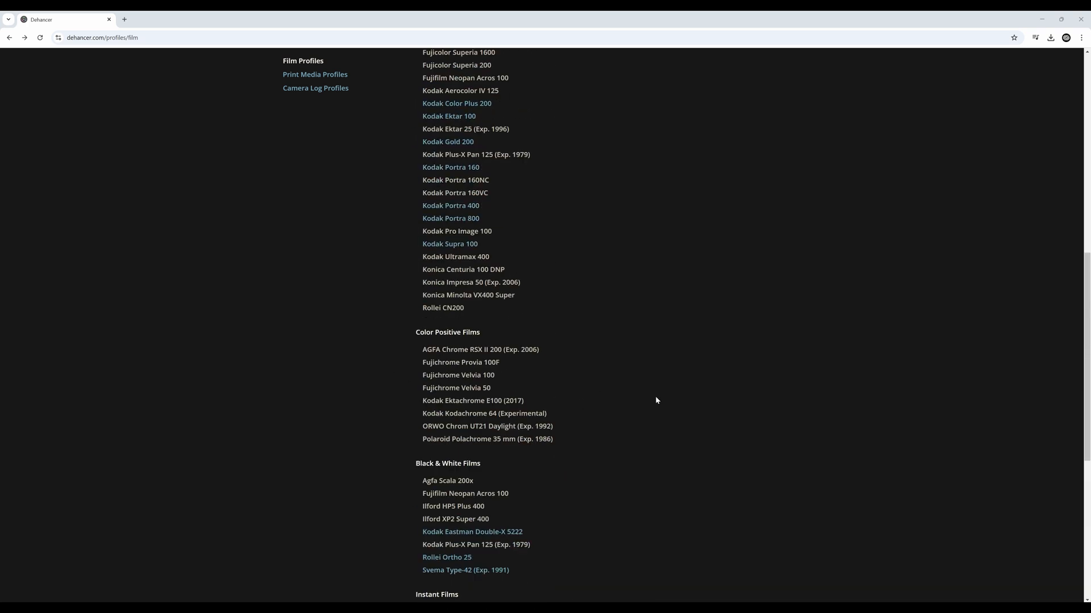
{"action": "scroll", "scroll_direction": "up", "scroll_amount": 3}
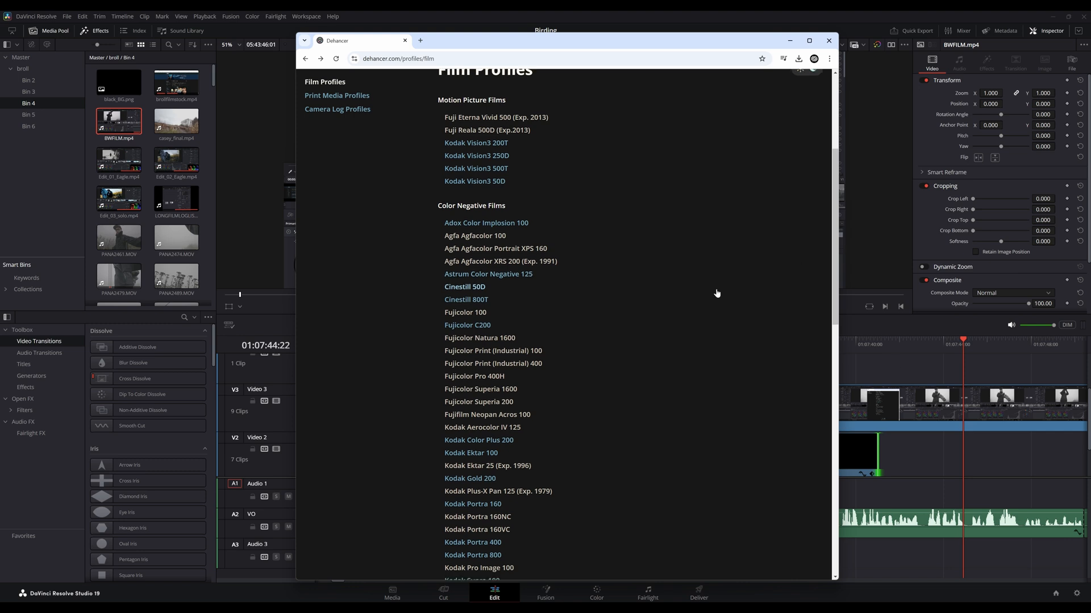
{"action": "left_click", "coordinate": [828, 41]}
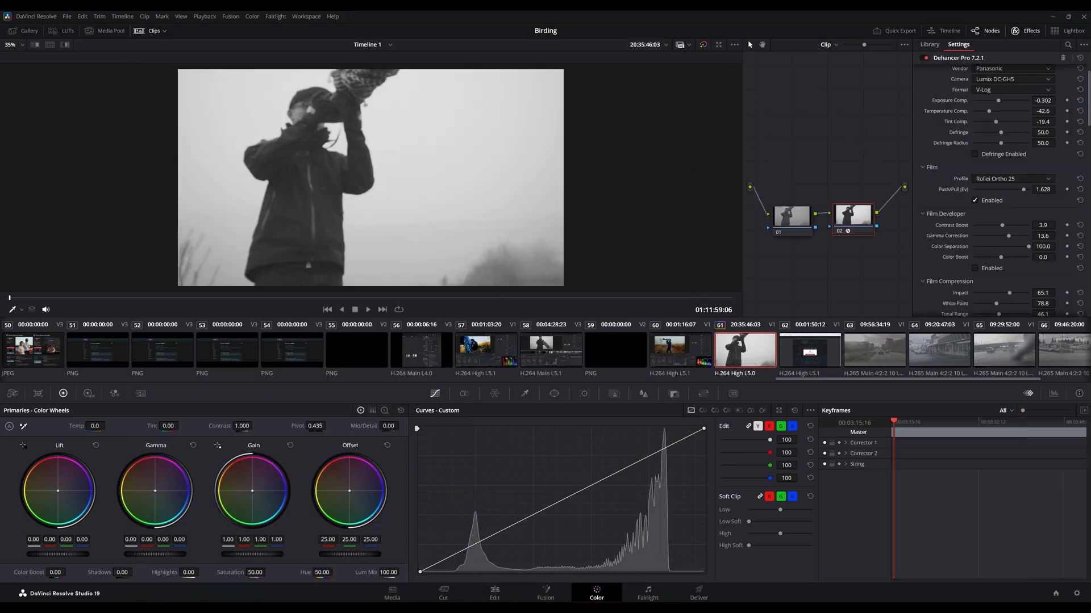
Step: Expand Dehancer's Options and run Check Profiles for new film and camera profiles
{"action": "left_click", "coordinate": [1011, 178]}
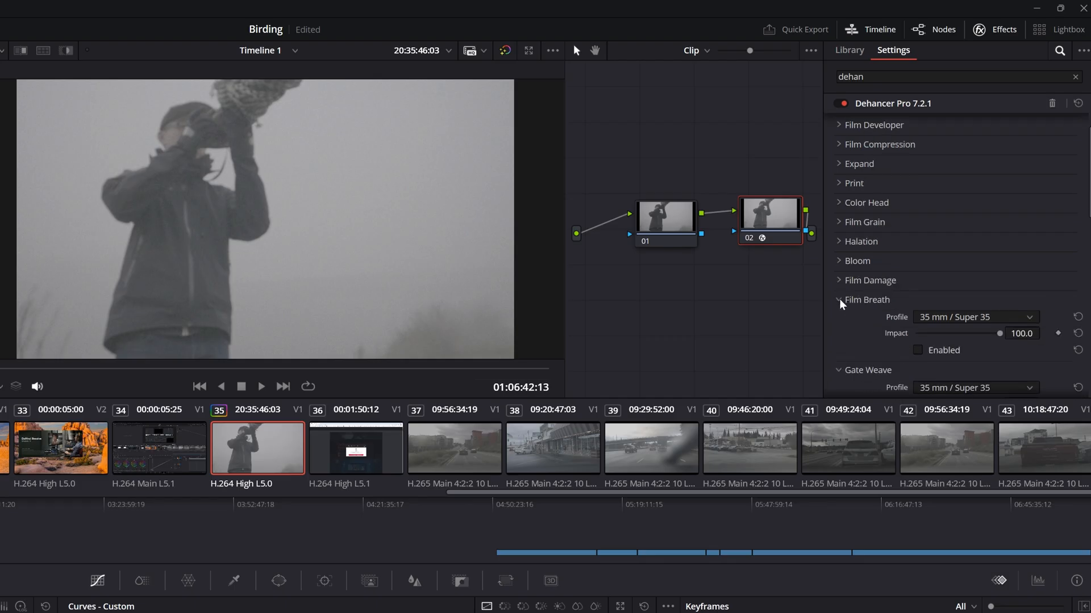
{"action": "left_click", "coordinate": [839, 300]}
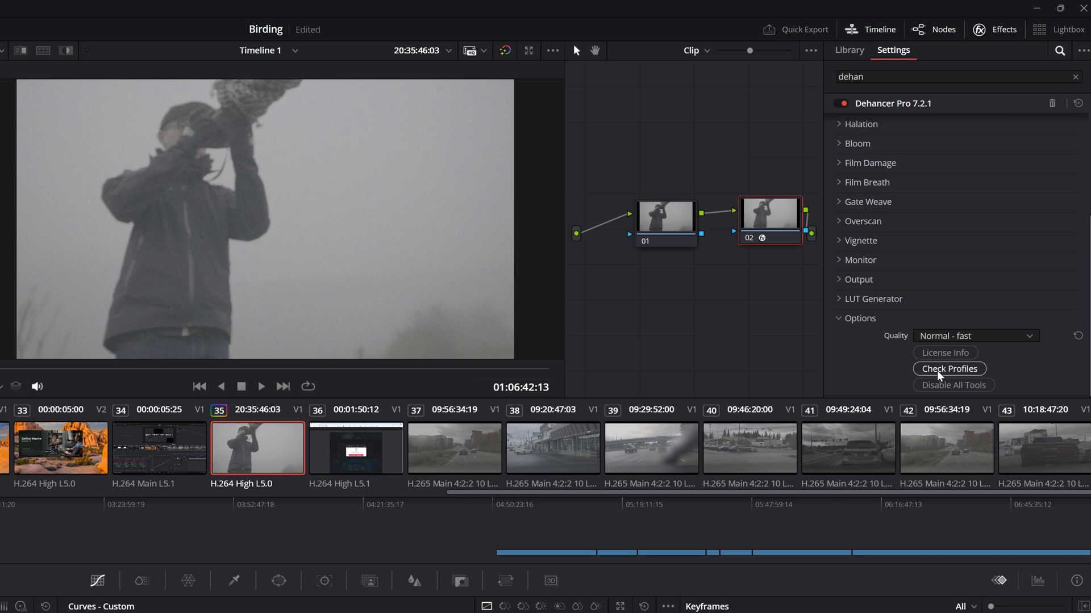
{"action": "mouse_move", "coordinate": [955, 402]}
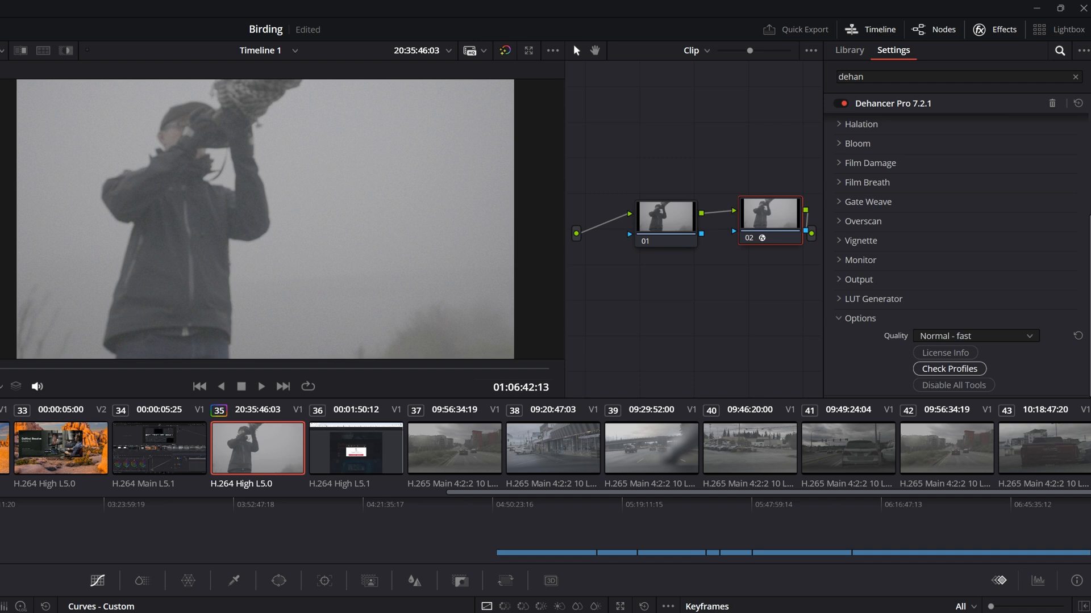
{"action": "left_click", "coordinate": [949, 368]}
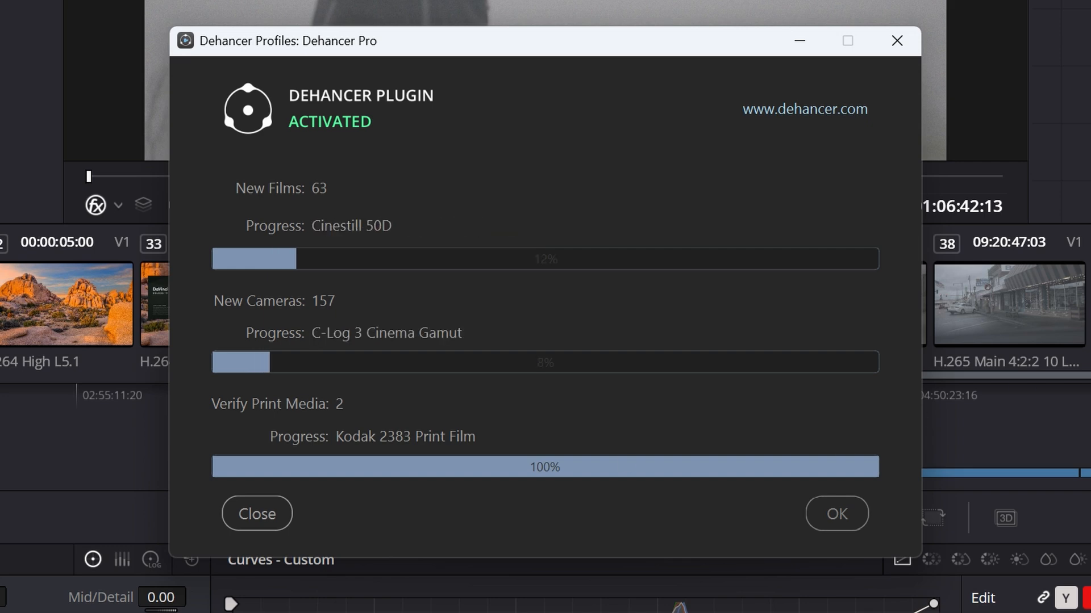
Step: Dismiss the Dehancer profile download progress window once it finishes
{"action": "left_click", "coordinate": [257, 513]}
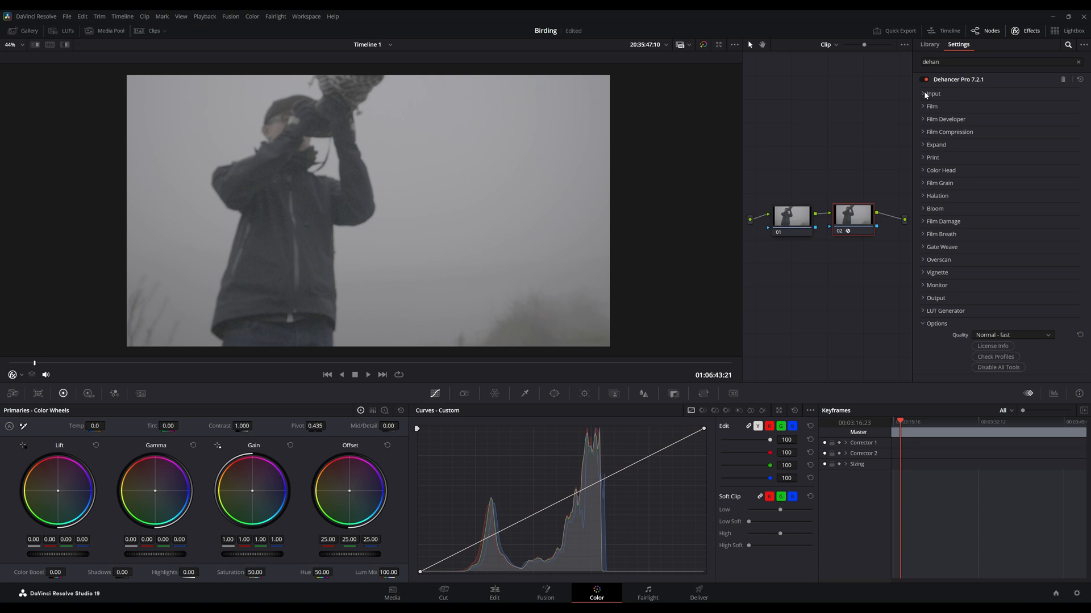
Step: Set Dehancer's input source to Choose Camera: Panasonic Lumix DC-GH5 in V-Log
{"action": "left_click", "coordinate": [925, 93]}
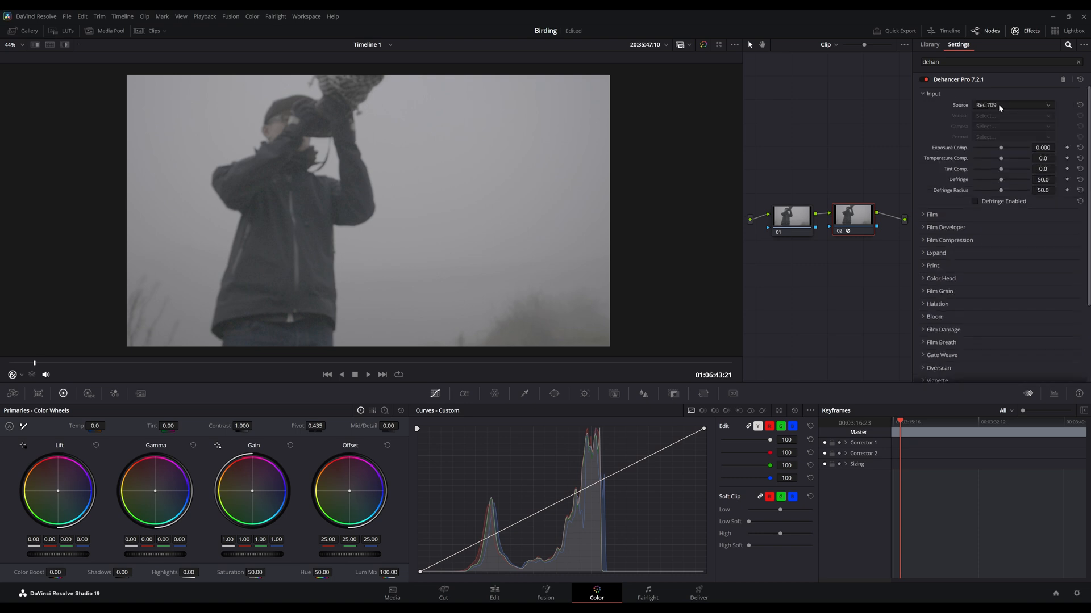
{"action": "left_click", "coordinate": [1017, 104]}
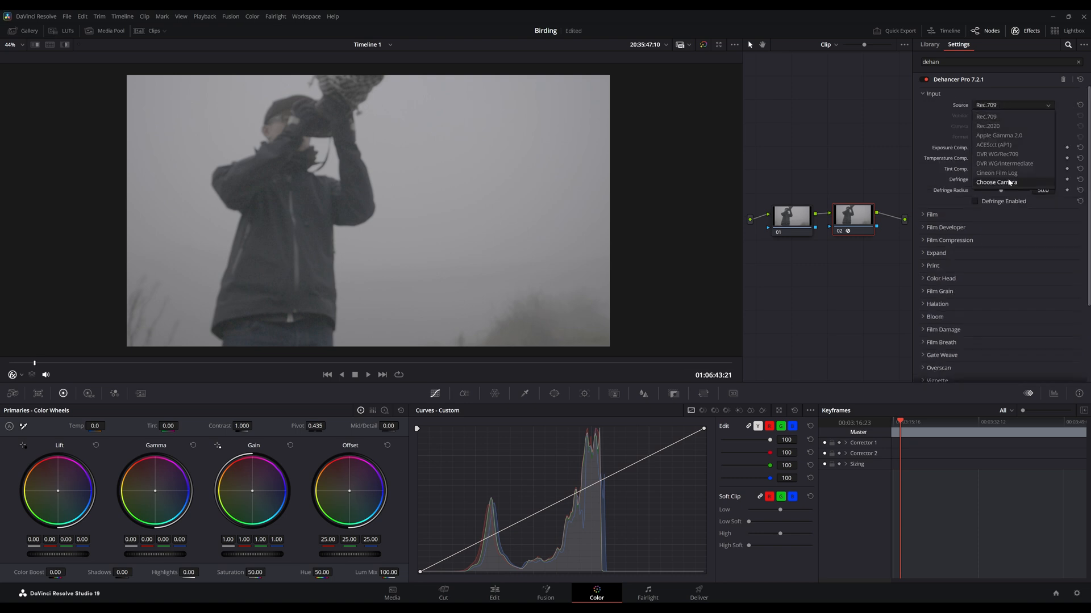
{"action": "left_click", "coordinate": [996, 182]}
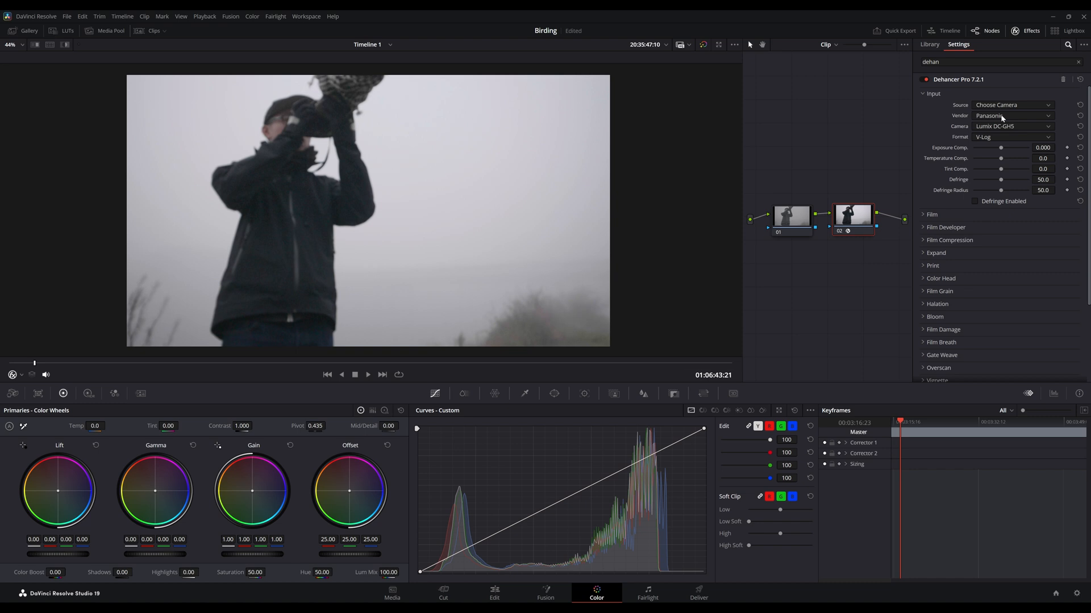
{"action": "mouse_move", "coordinate": [1004, 191]}
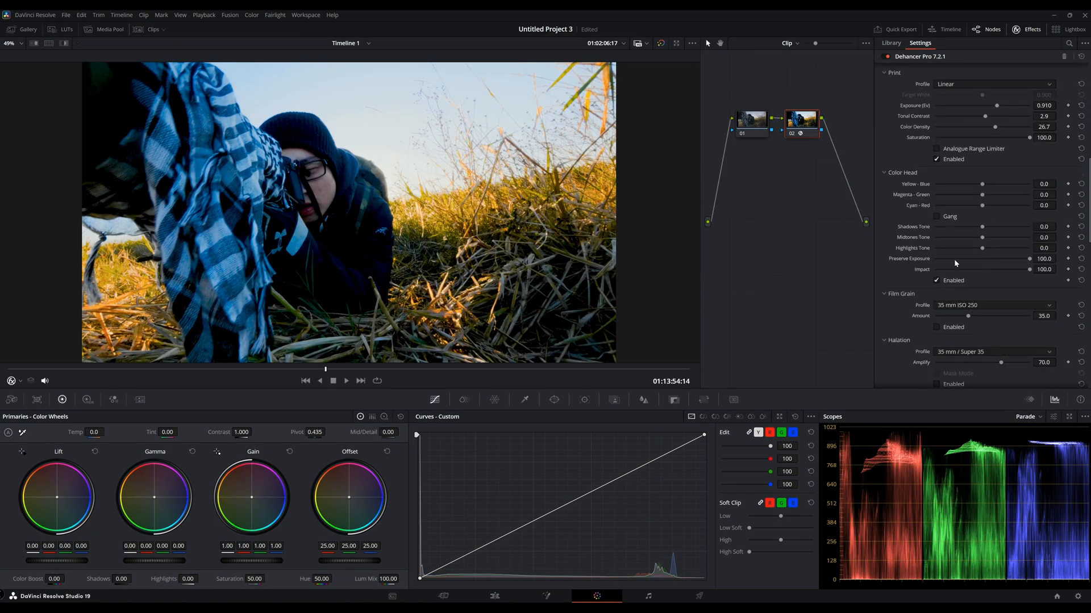
Step: Set Color Head Shadows Tone ~74.7, Highlights Tone ~8.6 and Midtones Tone ~55.7
{"action": "left_click_drag", "start_coordinate": [981, 226], "coordinate": [1017, 227]}
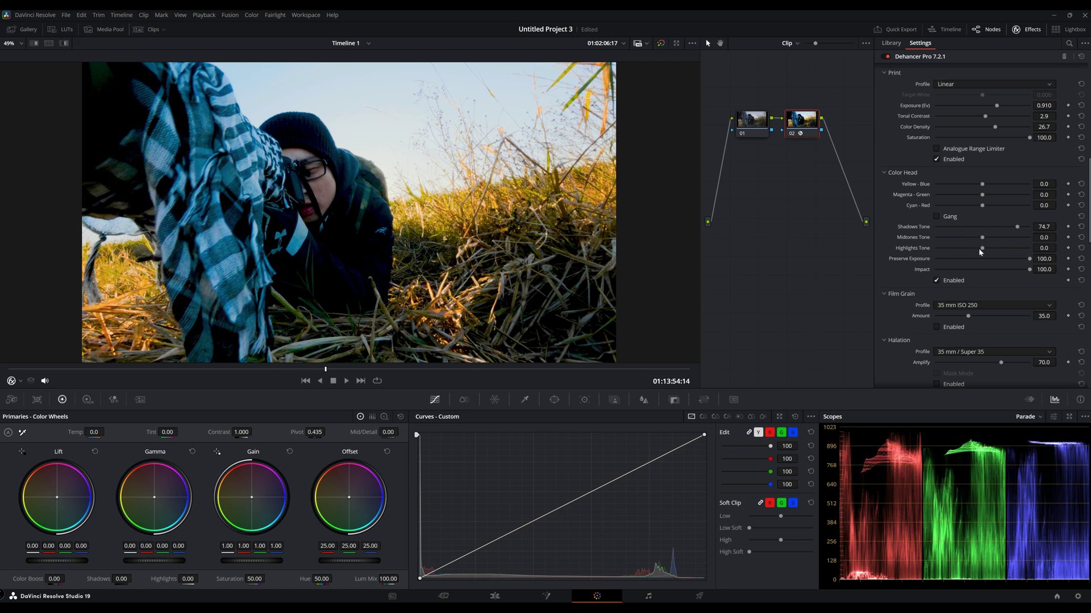
{"action": "left_click_drag", "start_coordinate": [981, 249], "coordinate": [987, 249]}
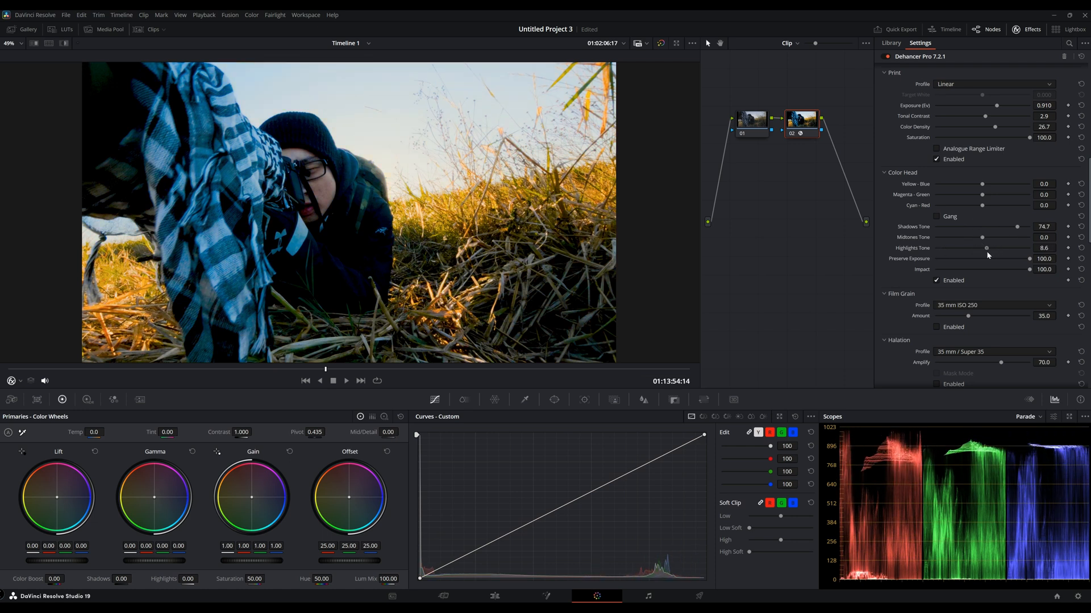
{"action": "left_click_drag", "start_coordinate": [982, 238], "coordinate": [969, 238]}
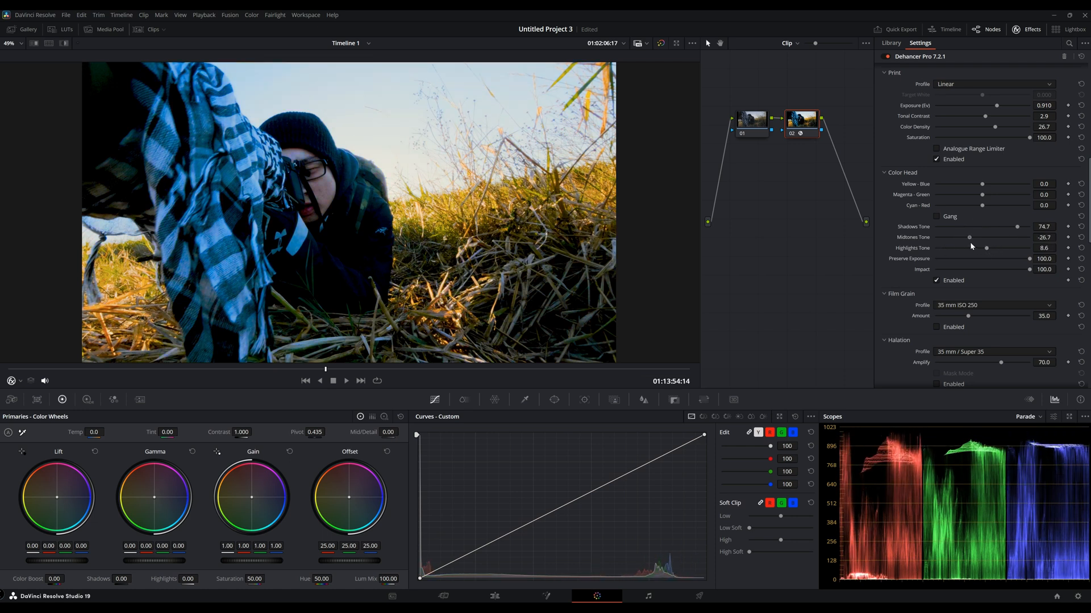
{"action": "left_click_drag", "start_coordinate": [969, 237], "coordinate": [1008, 238]}
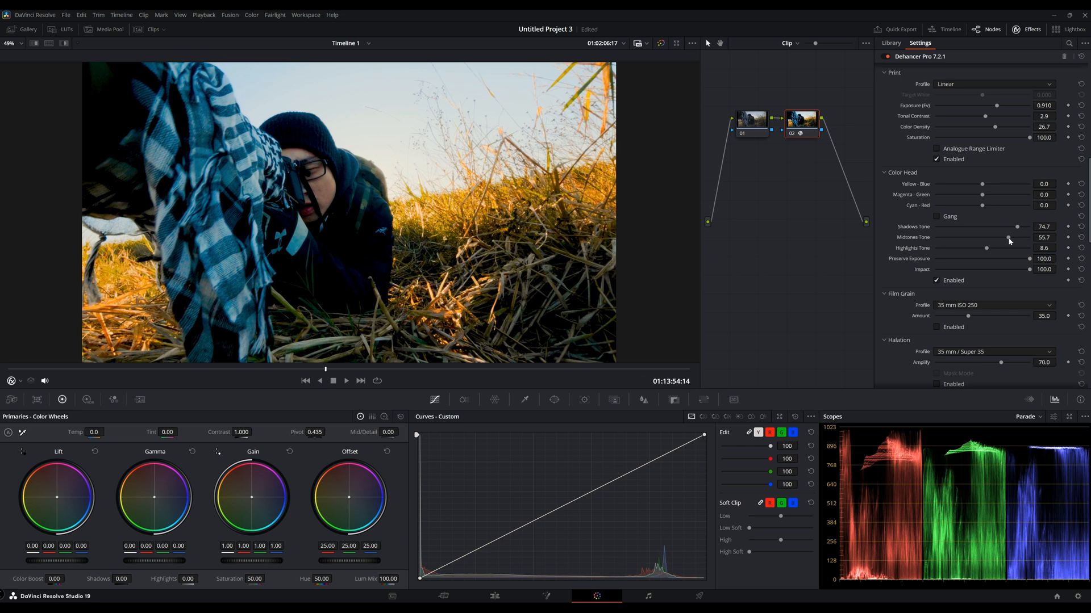
{"action": "left_click_drag", "start_coordinate": [1009, 237], "coordinate": [981, 249]}
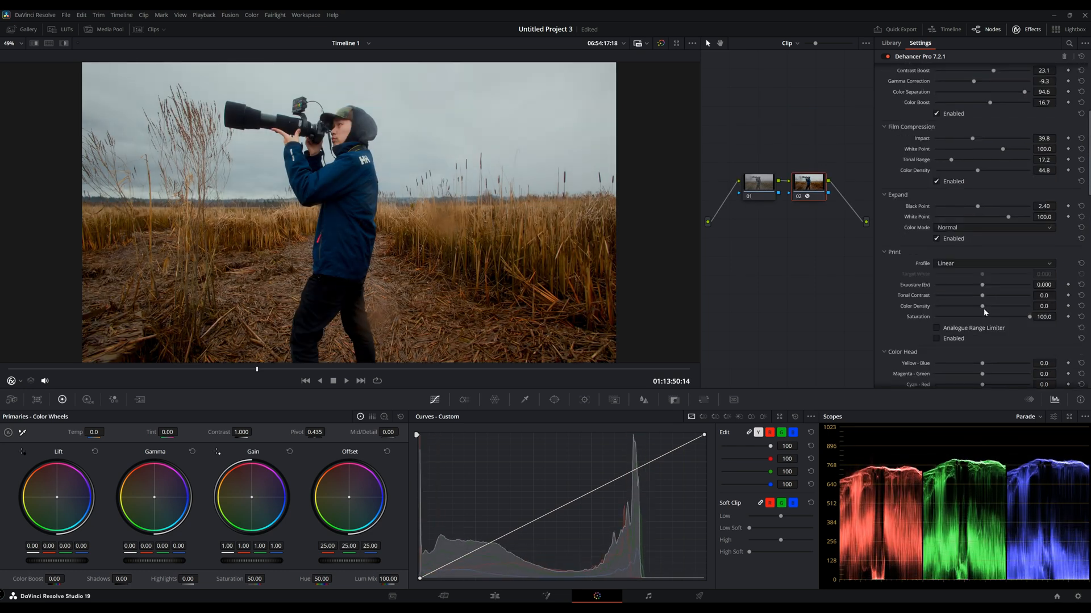
Step: Raise print Color Density, rebalance Yellow-Blue, Magenta-Green and Cyan-Red, and set Bloom strength
{"action": "left_click_drag", "start_coordinate": [981, 284], "coordinate": [948, 284]}
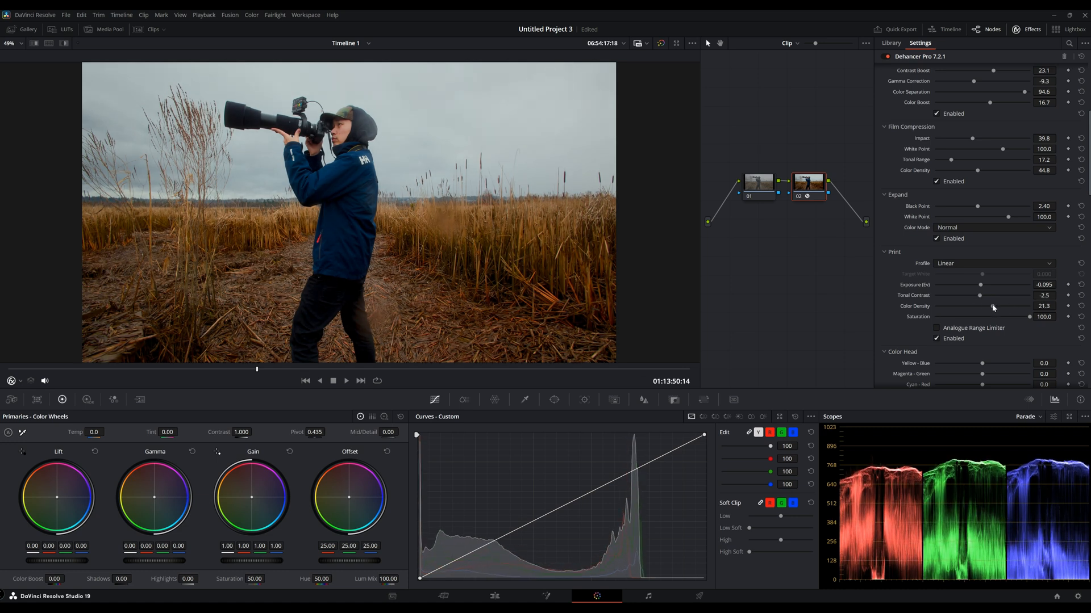
{"action": "scroll", "scroll_direction": "down", "scroll_amount": 3}
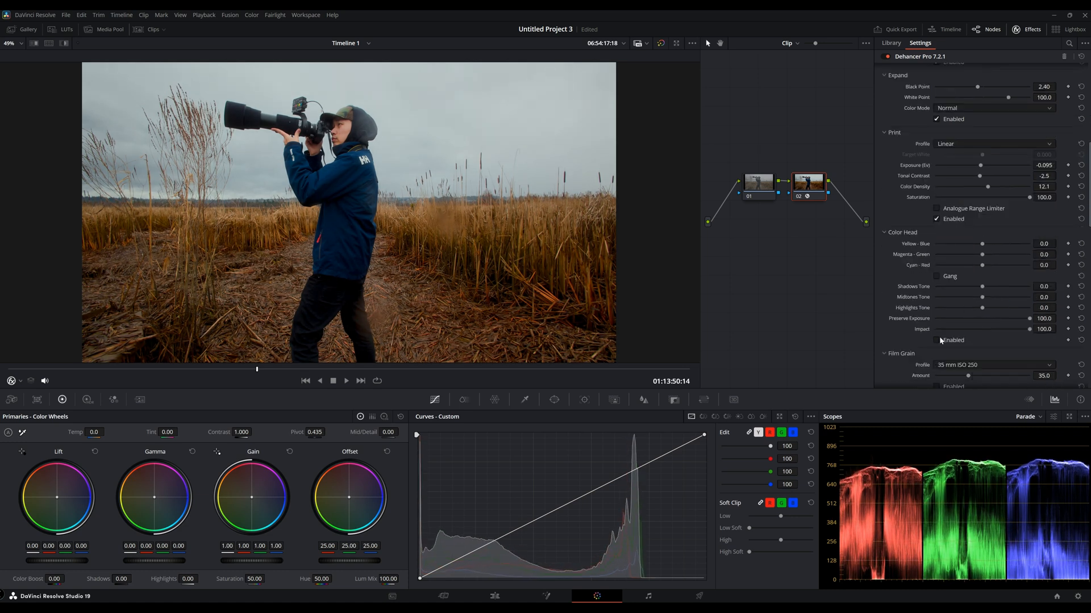
{"action": "left_click_drag", "start_coordinate": [984, 243], "coordinate": [1000, 243]}
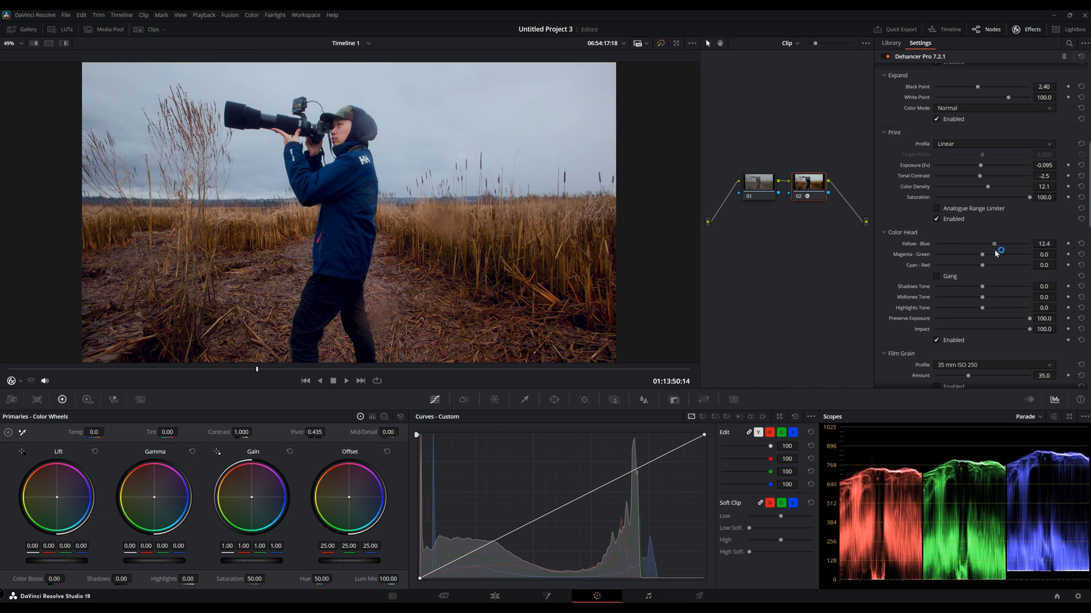
{"action": "left_click_drag", "start_coordinate": [1000, 250], "coordinate": [981, 250]}
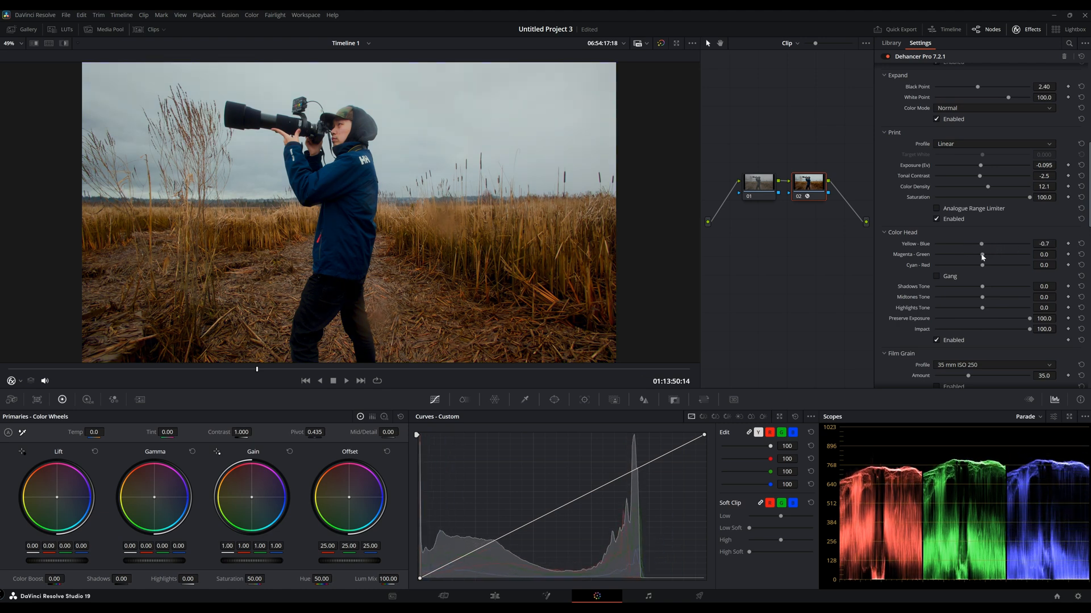
{"action": "left_click_drag", "start_coordinate": [981, 253], "coordinate": [985, 253]}
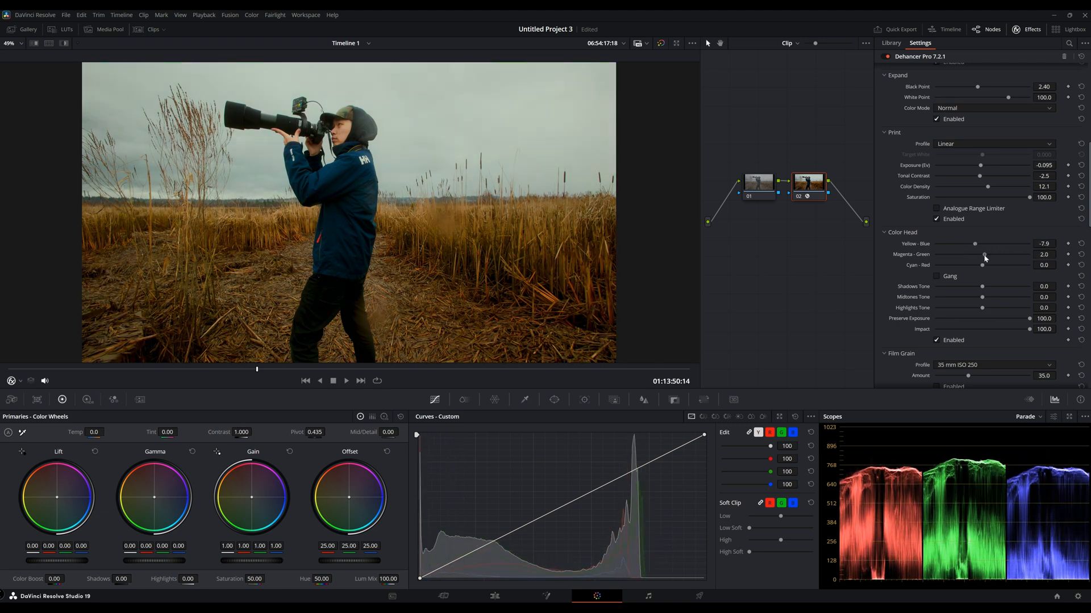
{"action": "left_click_drag", "start_coordinate": [974, 265], "coordinate": [987, 265]}
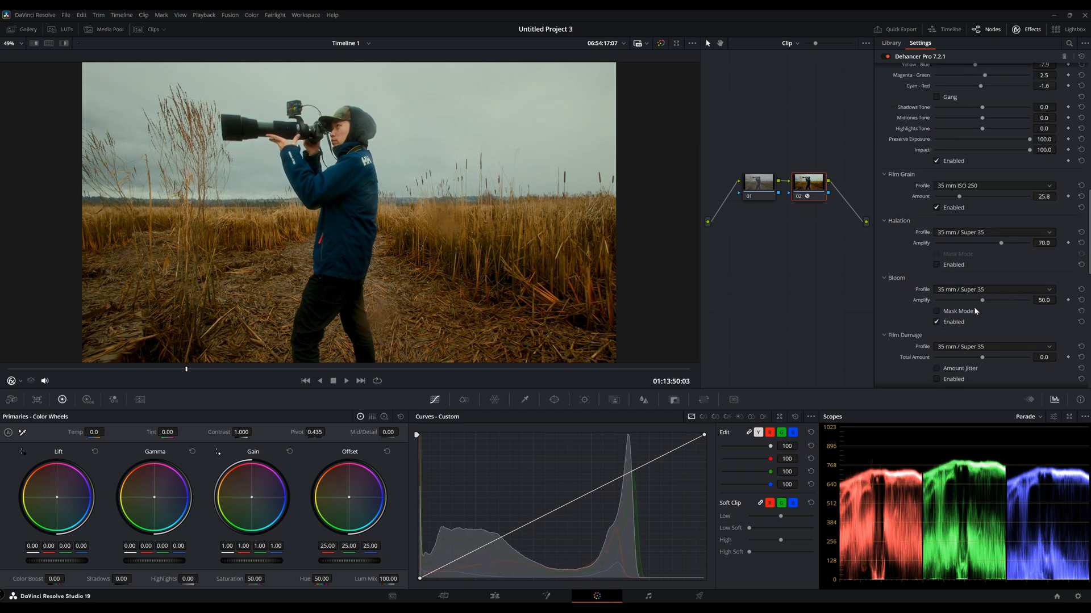
{"action": "left_click_drag", "start_coordinate": [980, 300], "coordinate": [1006, 299]}
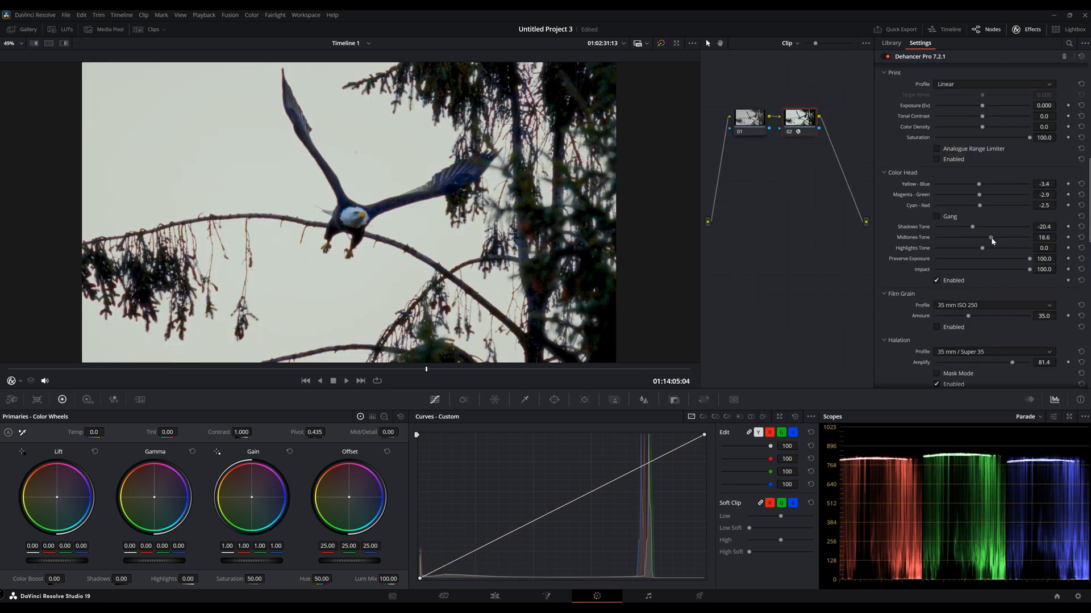
Step: Set Midtones Tone -5.9, Highlights Tone 11.3 and lower Film Grain Amount to about 3.6
{"action": "left_click_drag", "start_coordinate": [990, 237], "coordinate": [980, 249]}
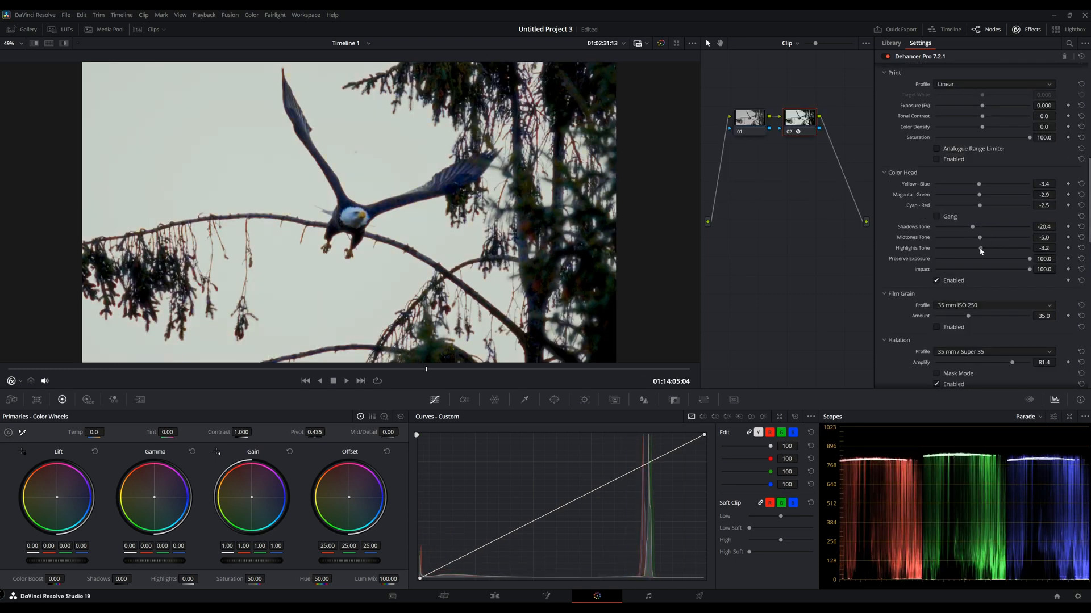
{"action": "left_click_drag", "start_coordinate": [959, 238], "coordinate": [987, 238]}
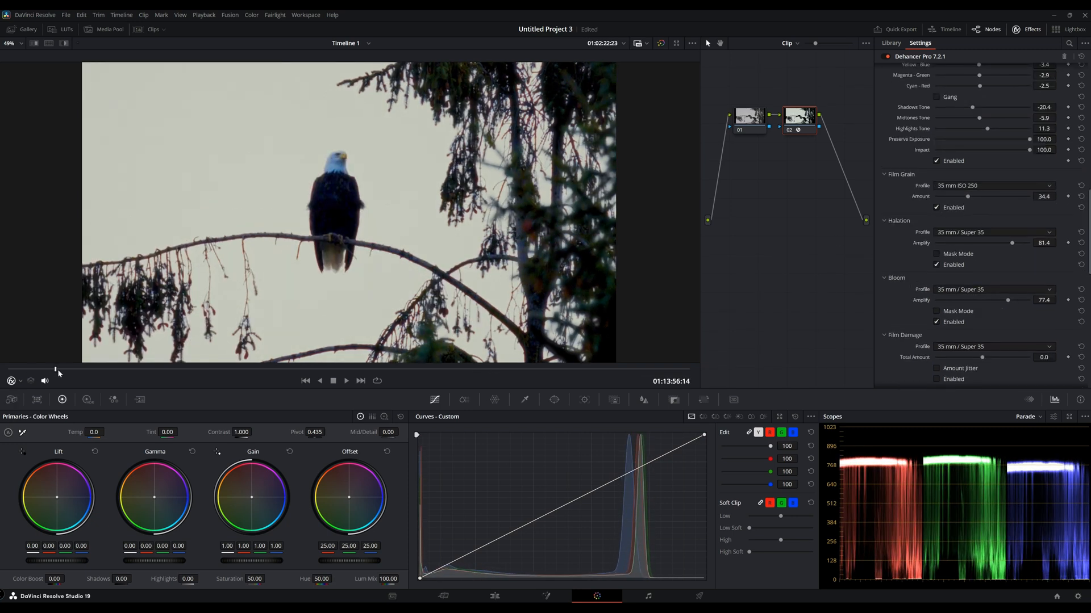
{"action": "left_click_drag", "start_coordinate": [967, 197], "coordinate": [937, 196]}
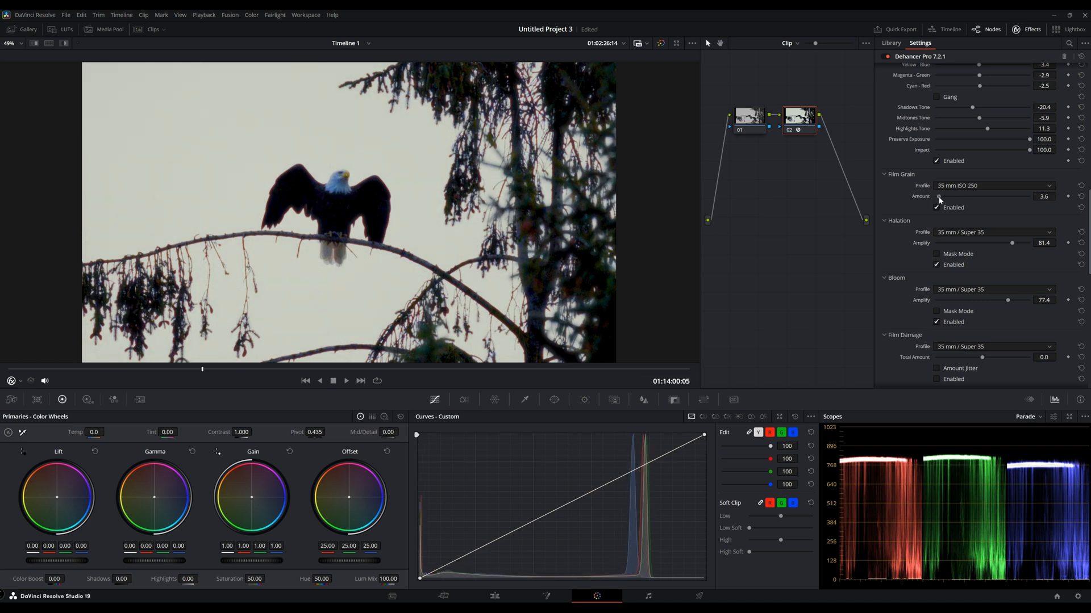